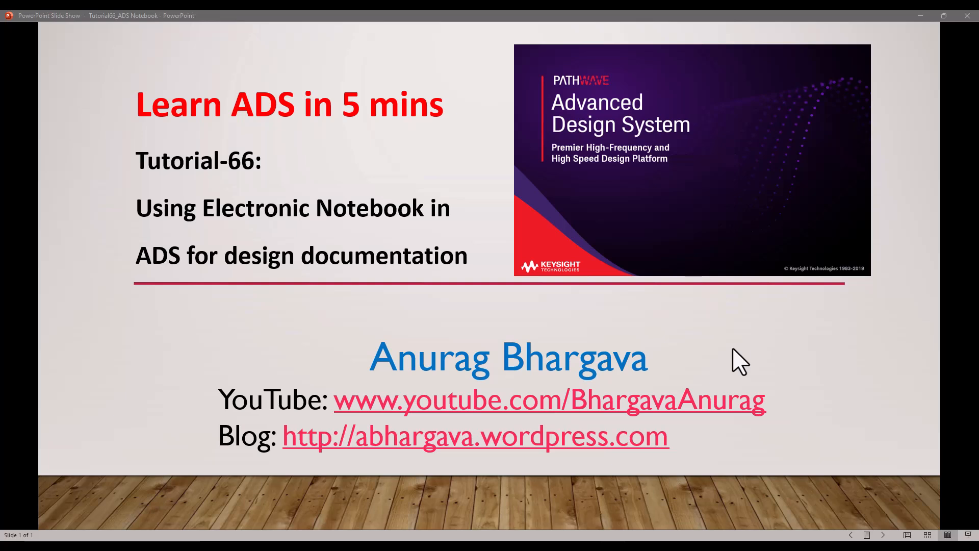
mouse_move(646, 496)
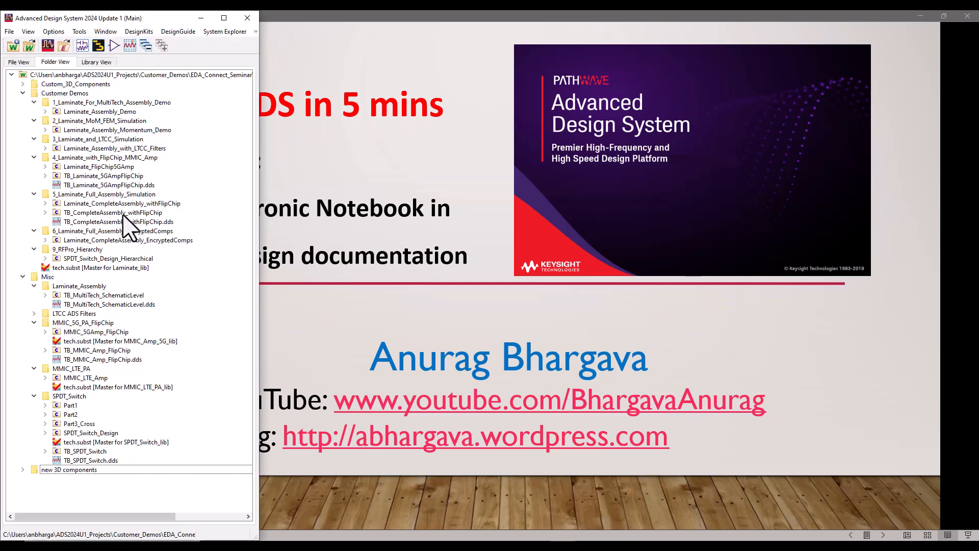
mouse_move(94, 159)
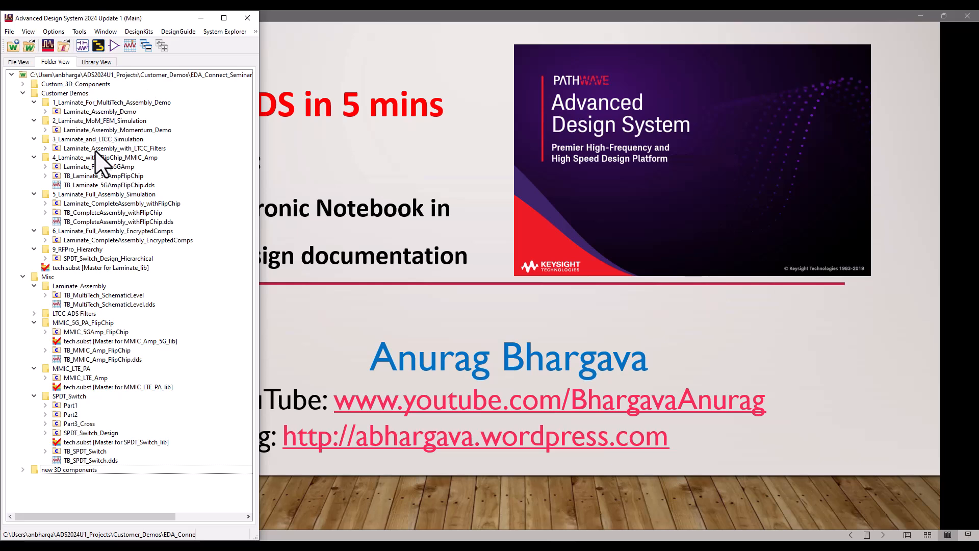
mouse_move(122, 194)
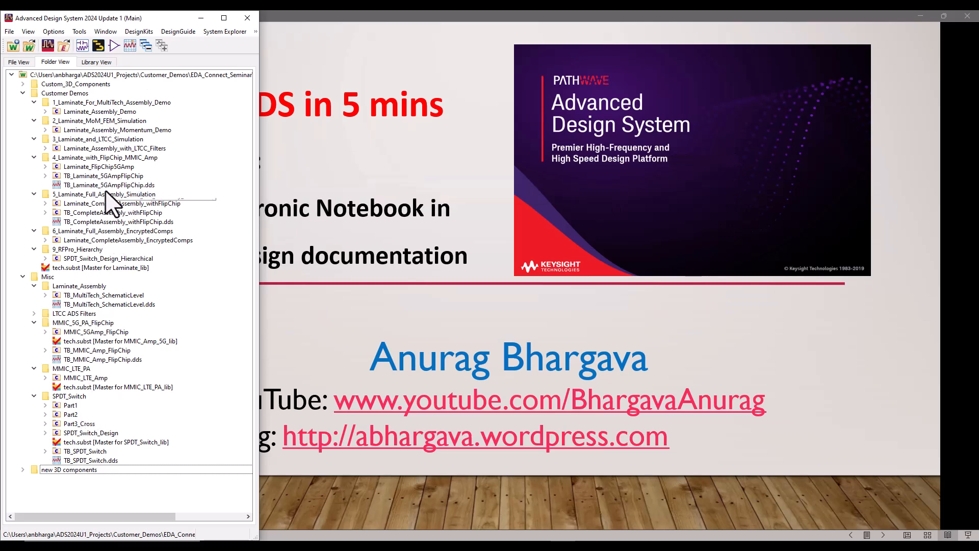
mouse_move(165, 256)
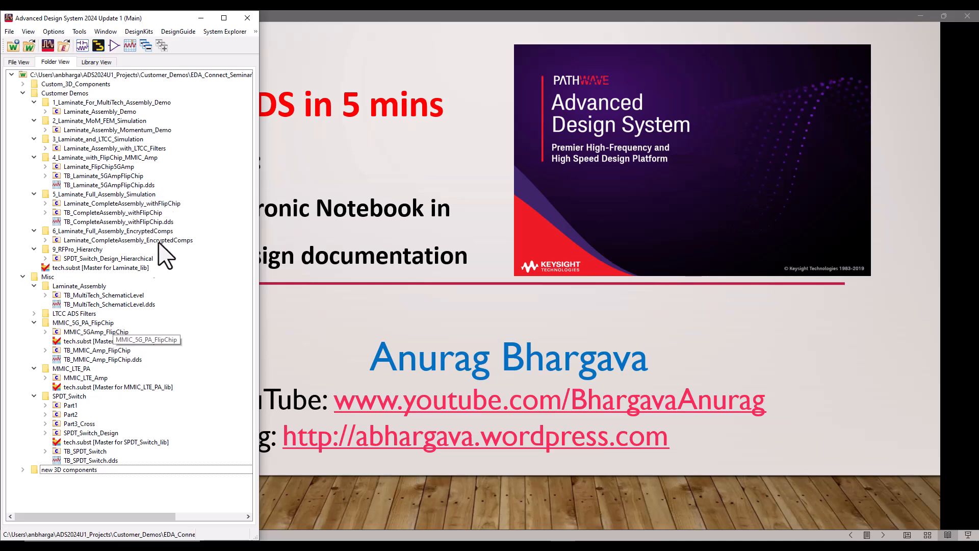
mouse_move(172, 315)
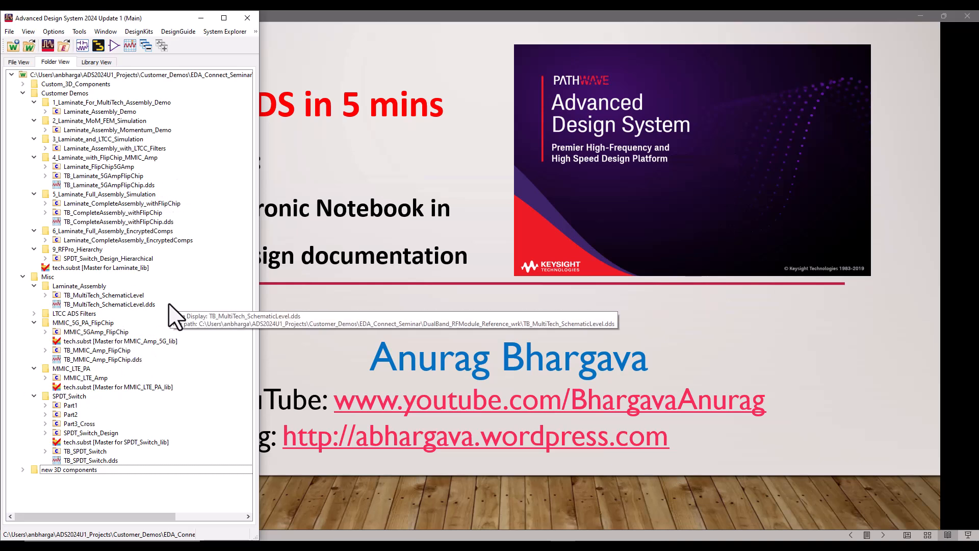
mouse_move(197, 303)
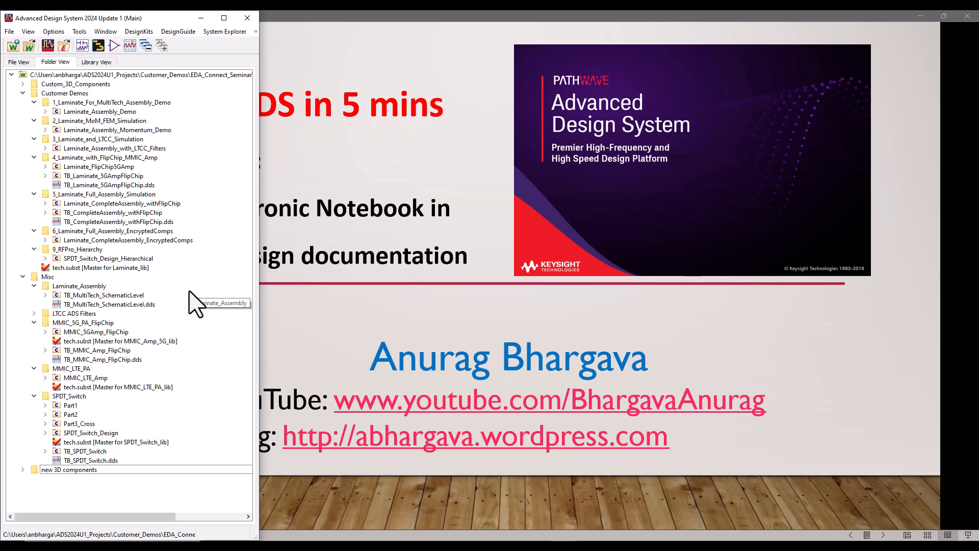
mouse_move(197, 303)
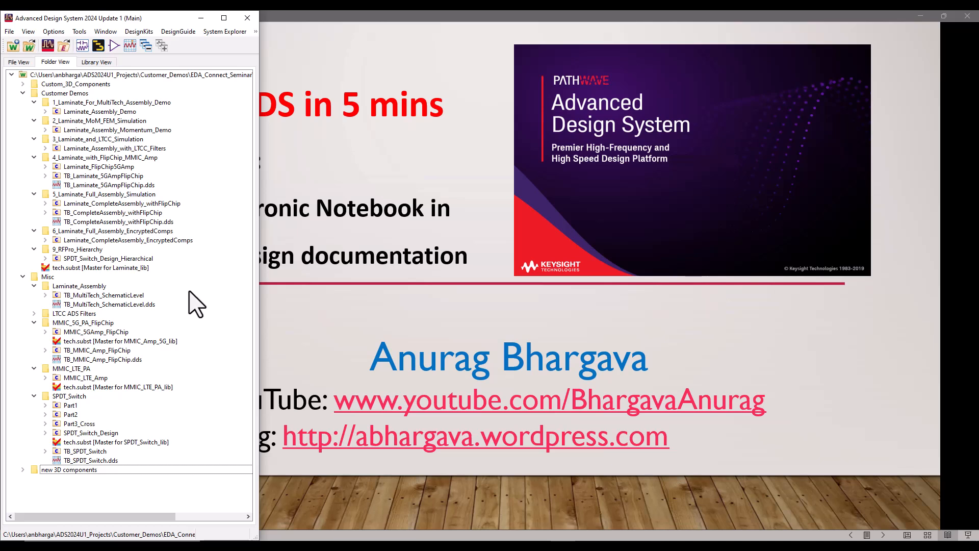
mouse_move(187, 87)
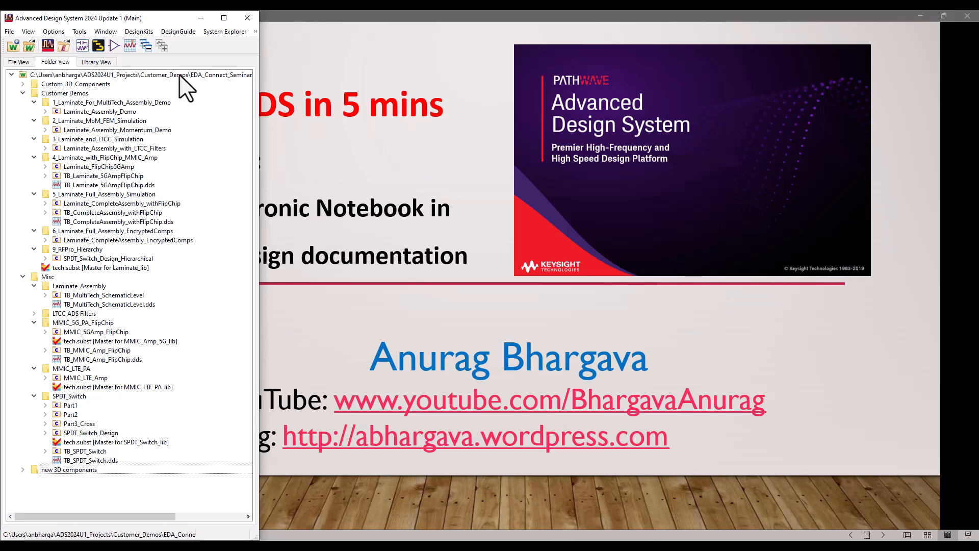
- Create a notebook named Demo_Report from the workspace root's New menu
right_click(125, 75)
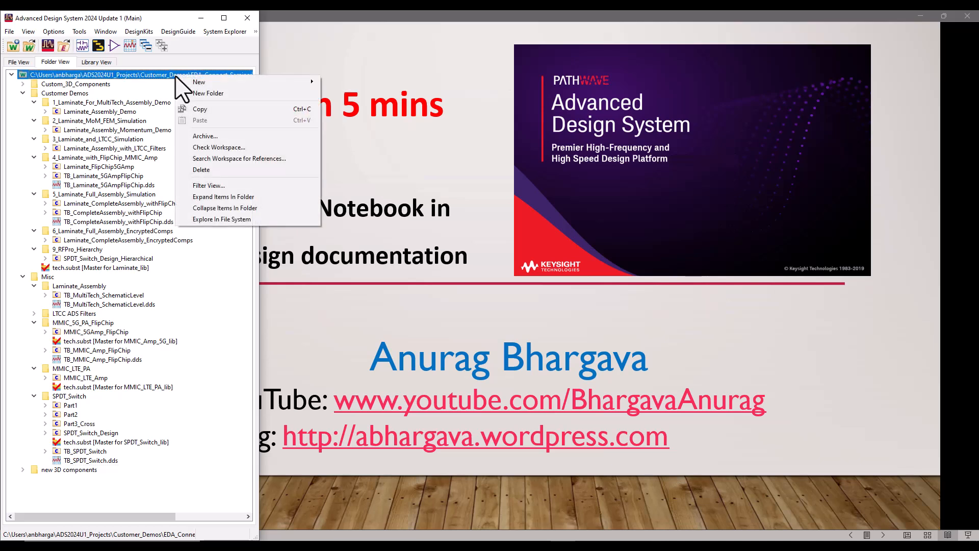
mouse_move(198, 82)
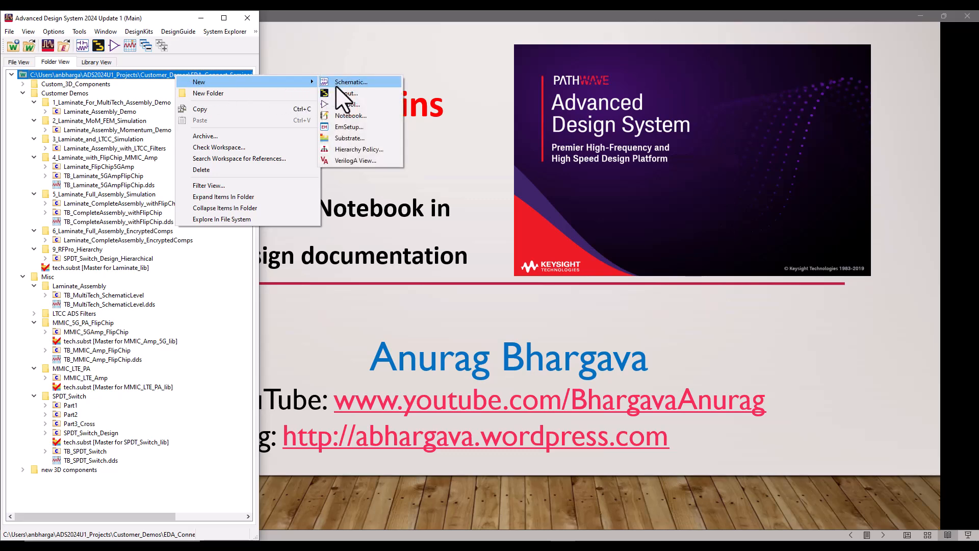
mouse_move(352, 116)
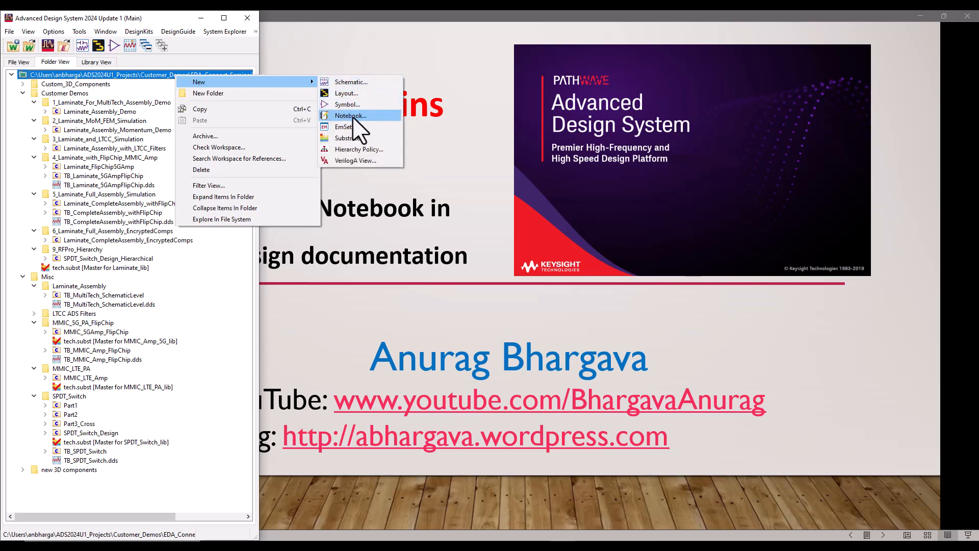
left_click(351, 115)
type("Dem")
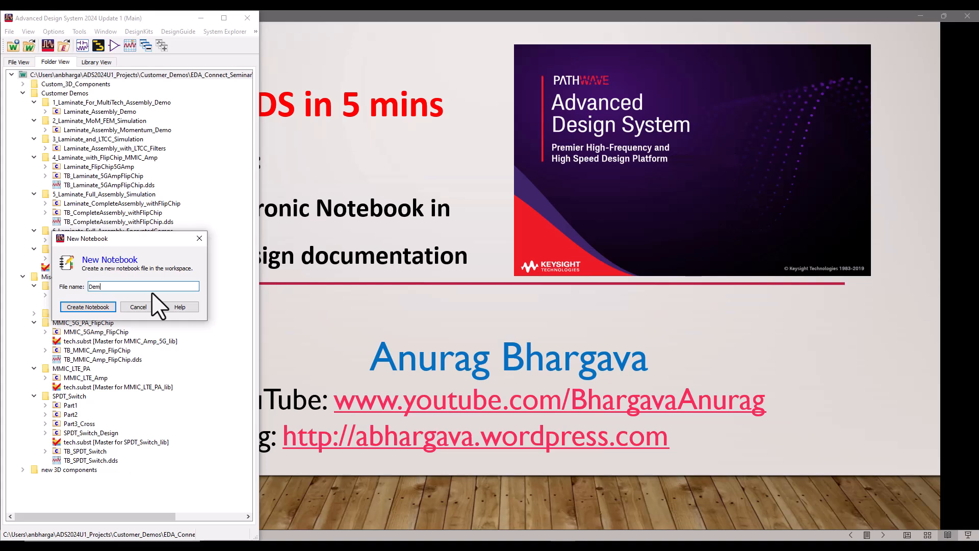
type("o_Report")
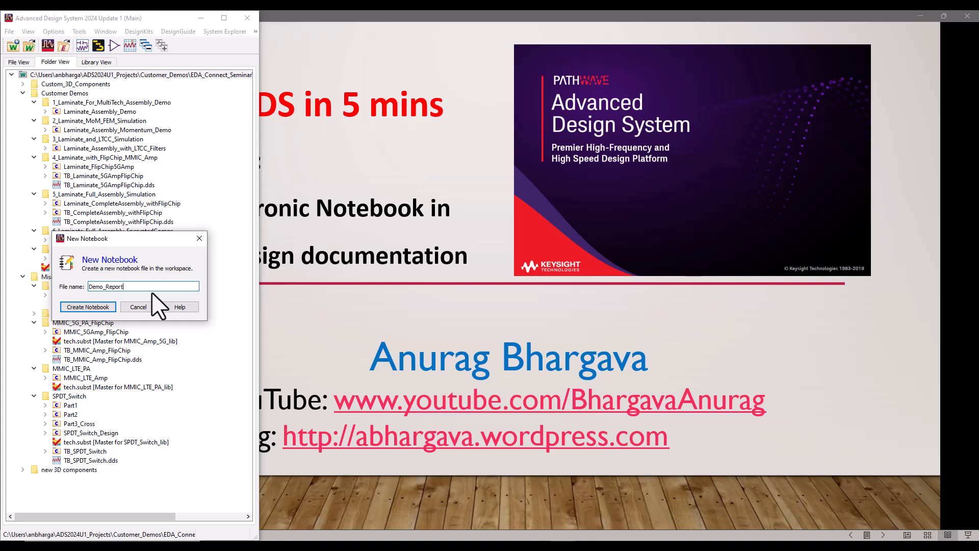
left_click(88, 307)
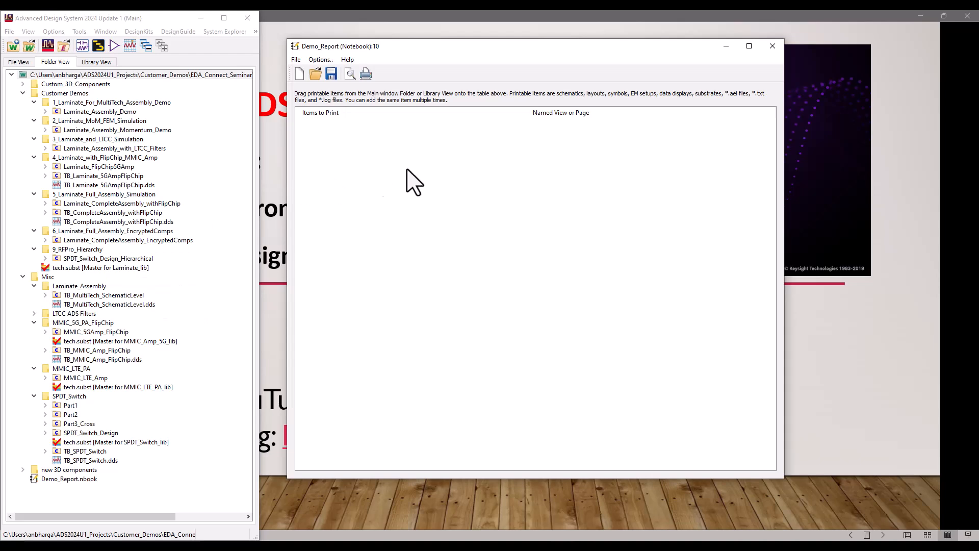
mouse_move(375, 359)
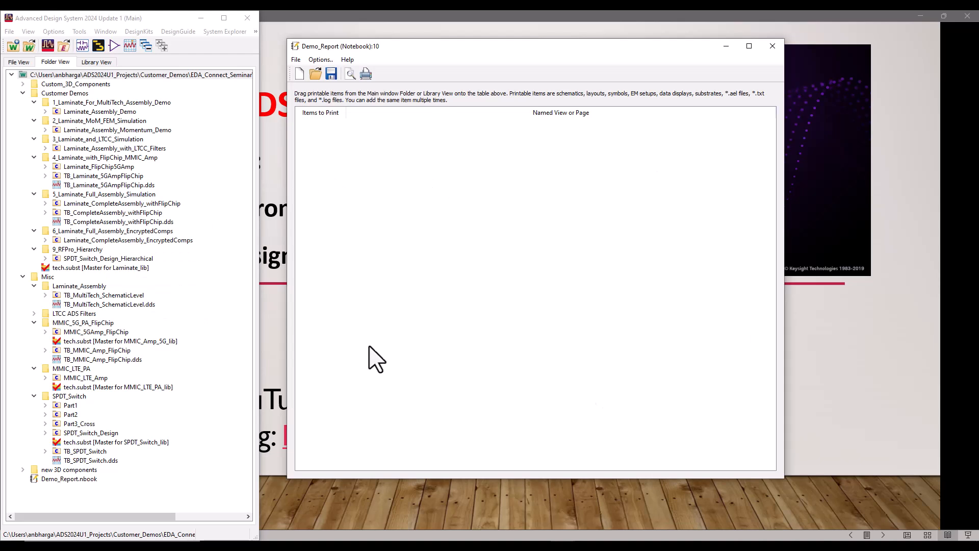
- Select Demo_Report.nbook, switch to Library View, and close the empty notebook window
left_click(69, 478)
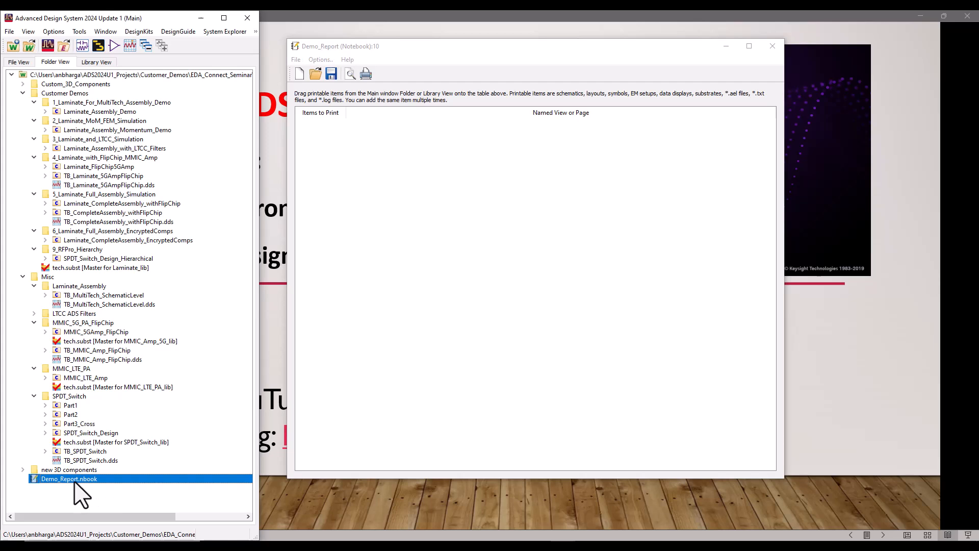
mouse_move(87, 493)
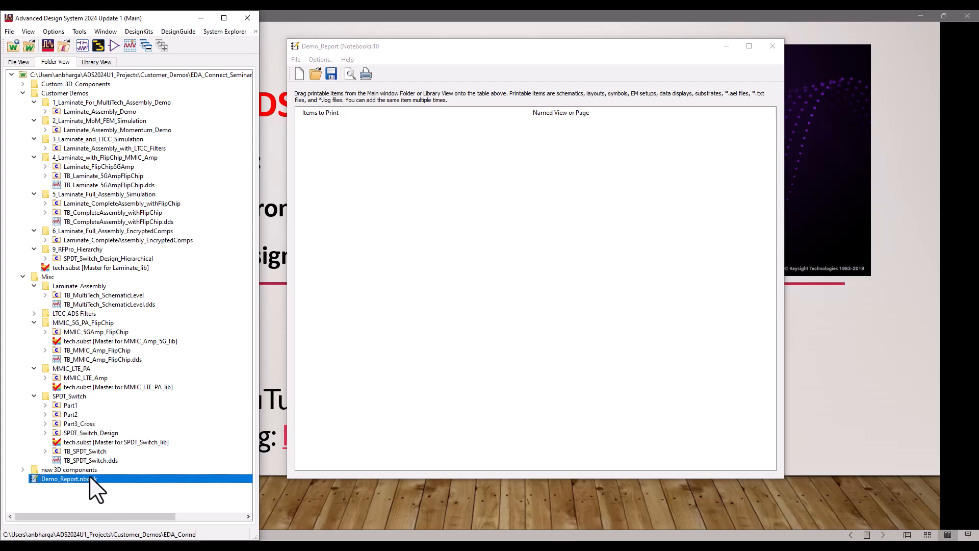
left_click(97, 62)
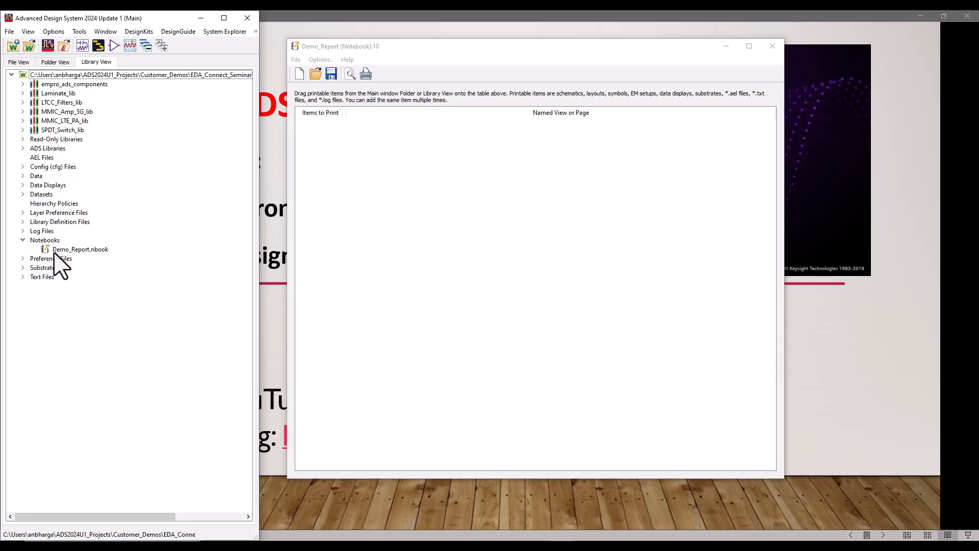
mouse_move(112, 265)
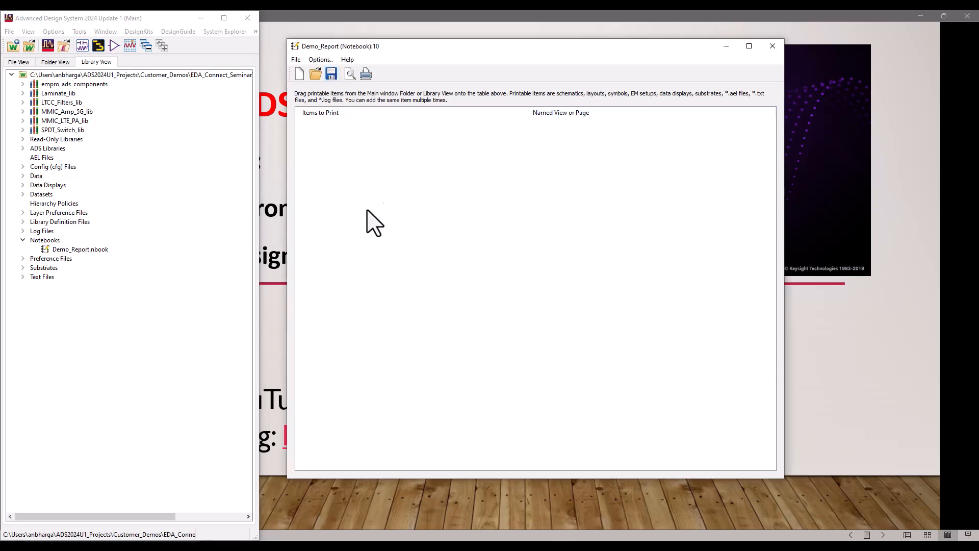
mouse_move(417, 273)
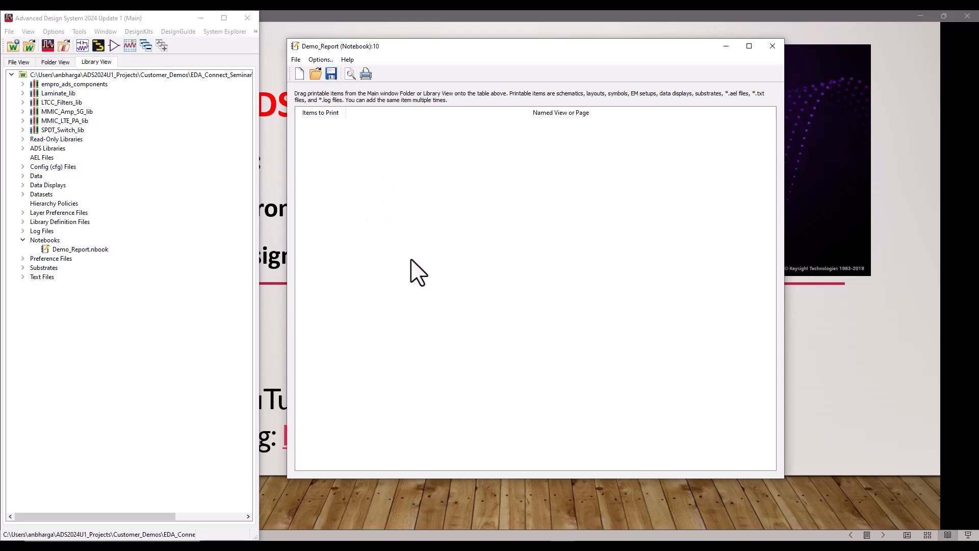
mouse_move(394, 242)
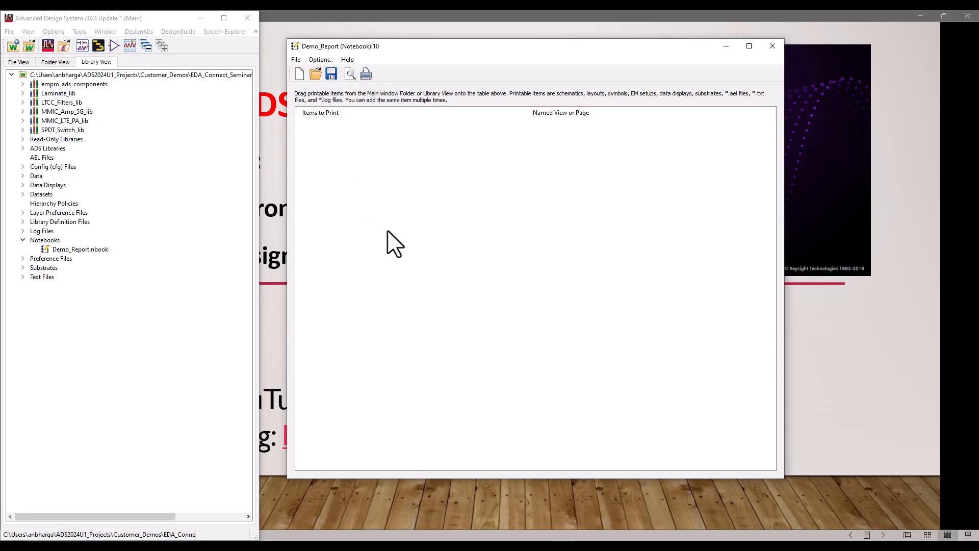
left_click(773, 45)
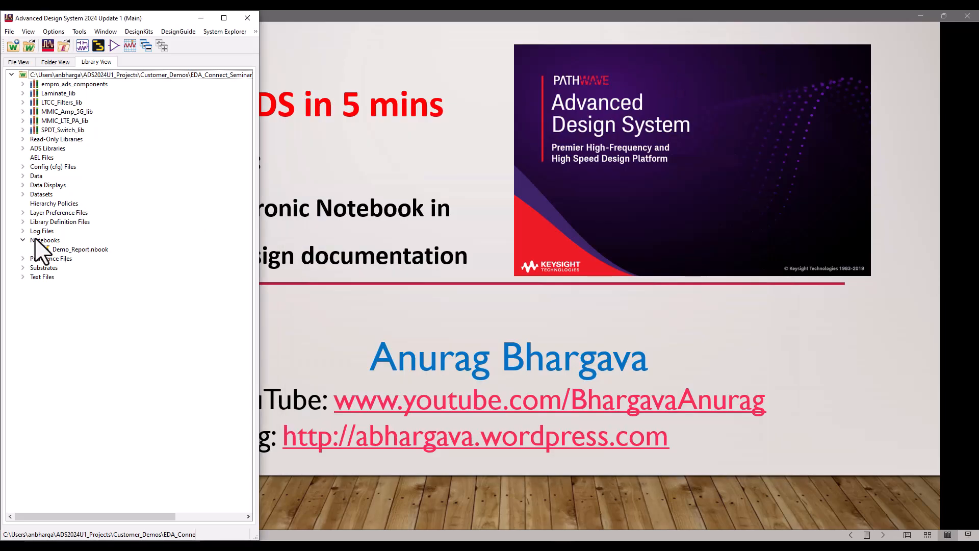
- Reopen Demo_Report, then expand MMIC_Amp_5G_lib and its TB_MMIC_Amp_FlipChip cell
double_click(80, 249)
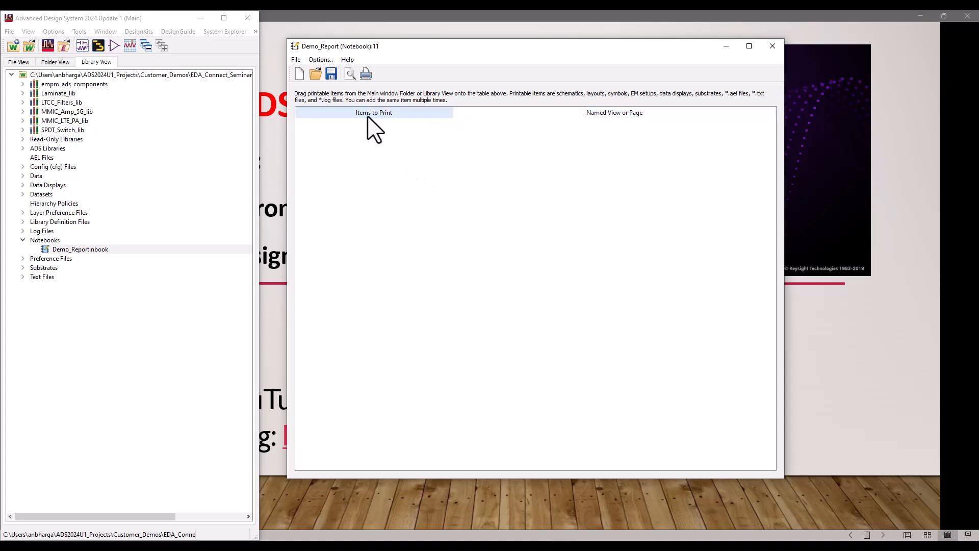
mouse_move(390, 128)
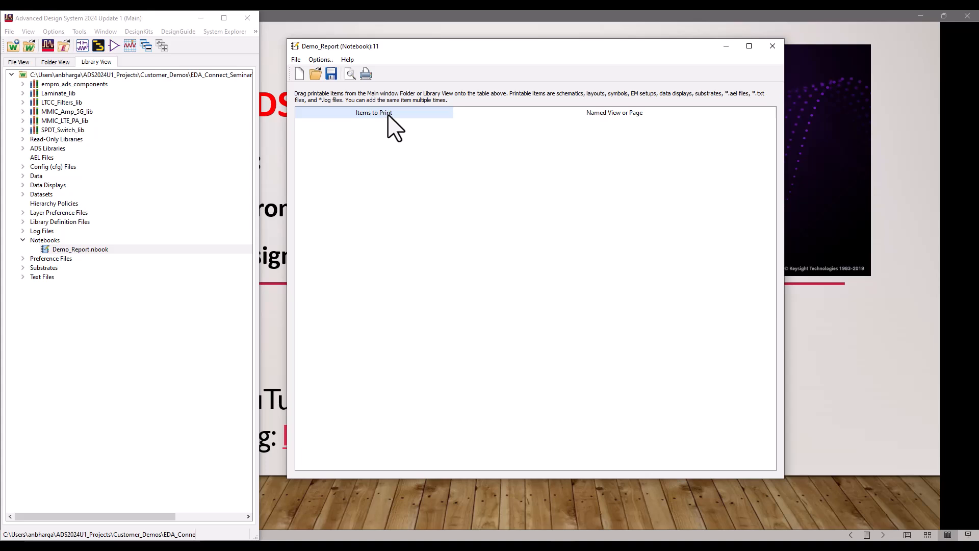
mouse_move(459, 131)
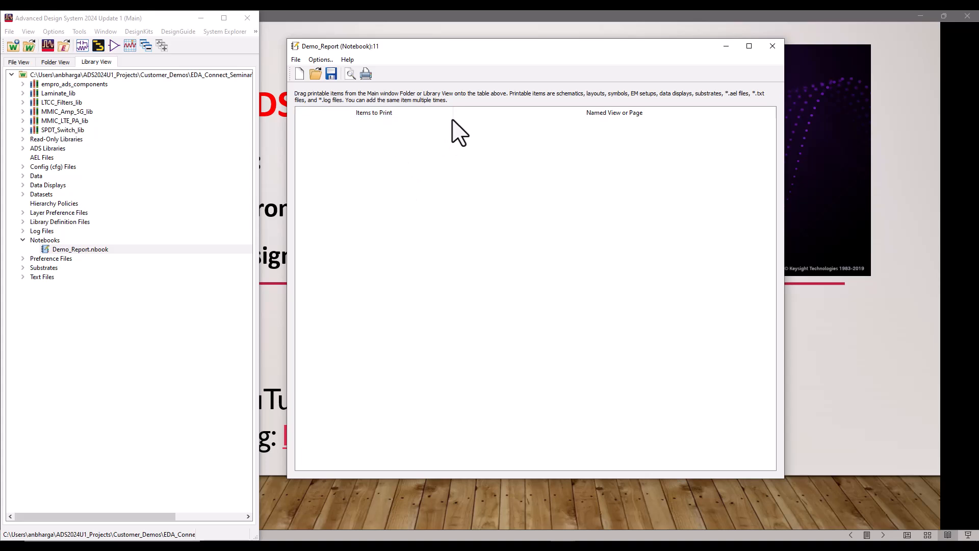
mouse_move(435, 191)
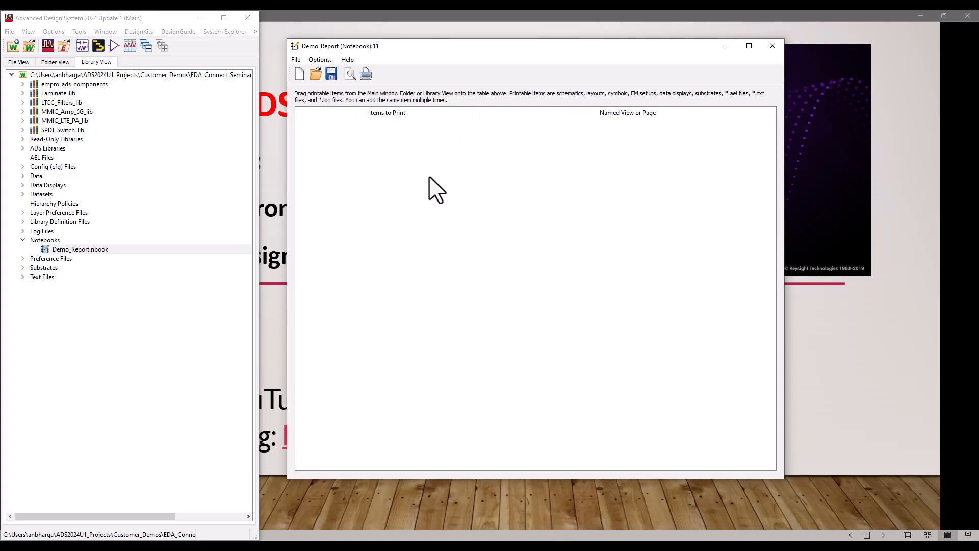
mouse_move(47, 137)
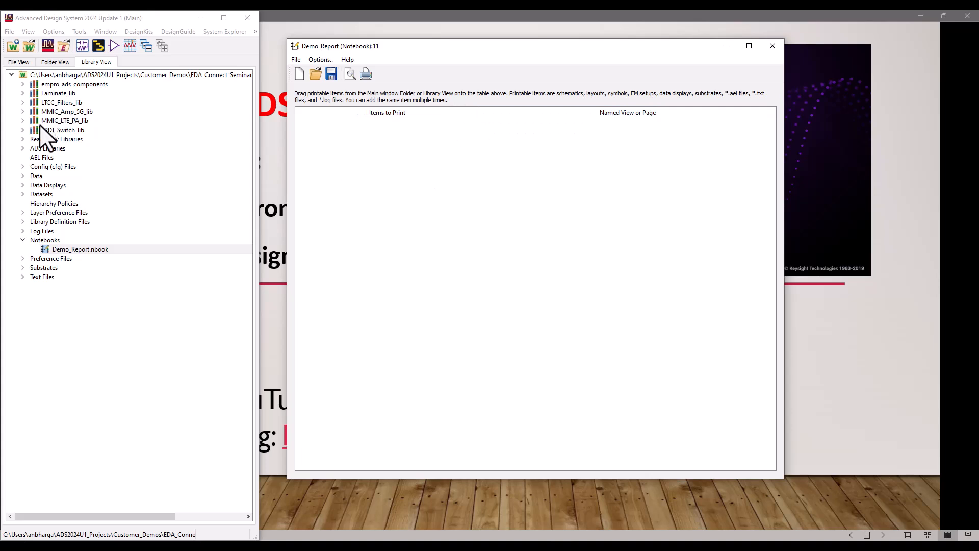
left_click(23, 112)
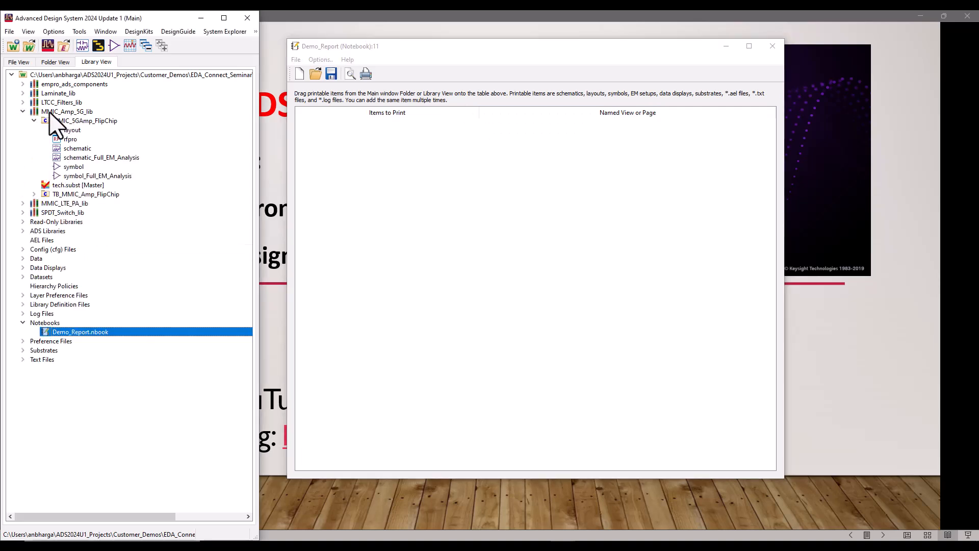
mouse_move(91, 125)
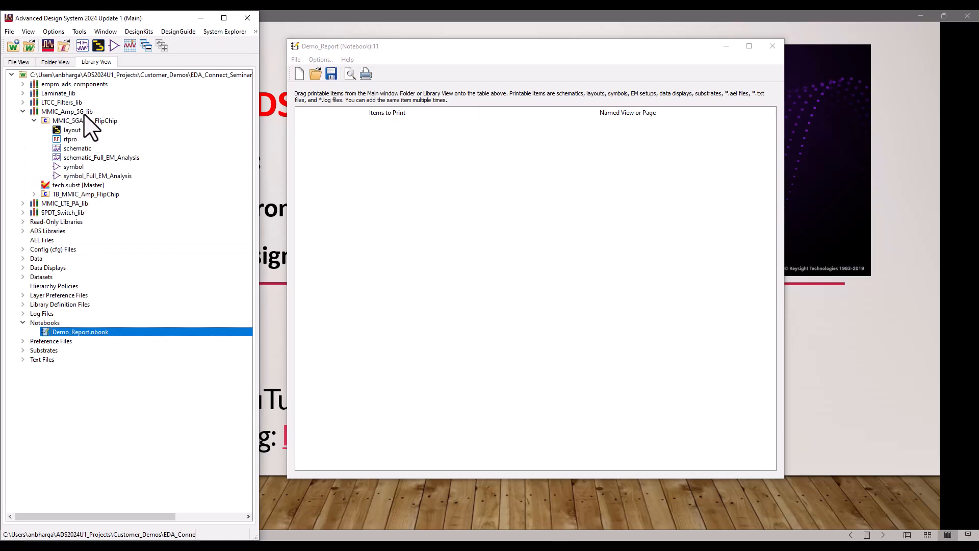
mouse_move(97, 134)
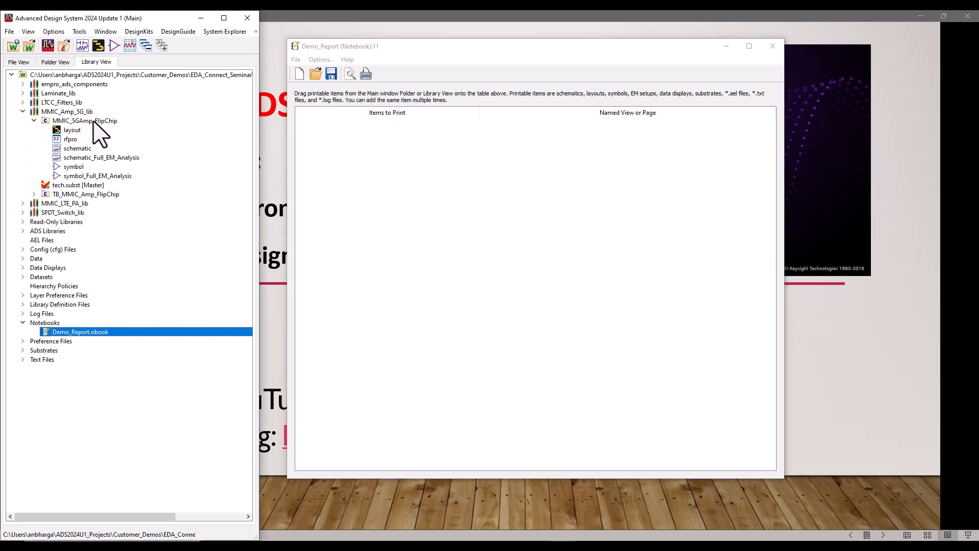
mouse_move(78, 193)
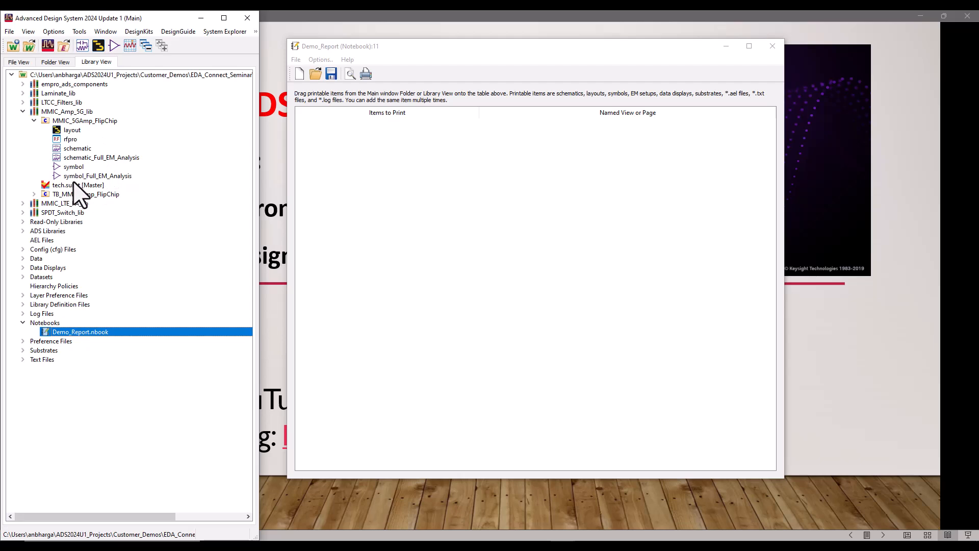
left_click(84, 194)
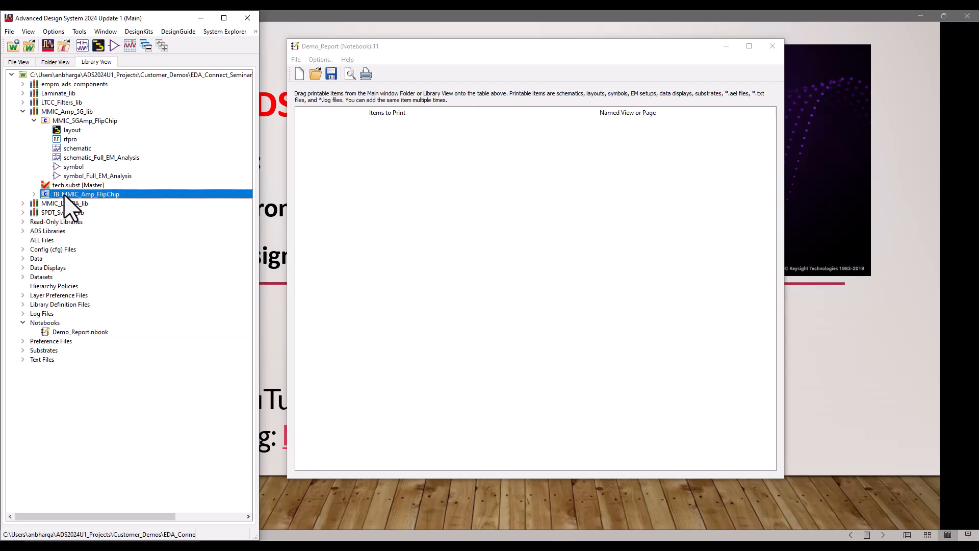
left_click(33, 193)
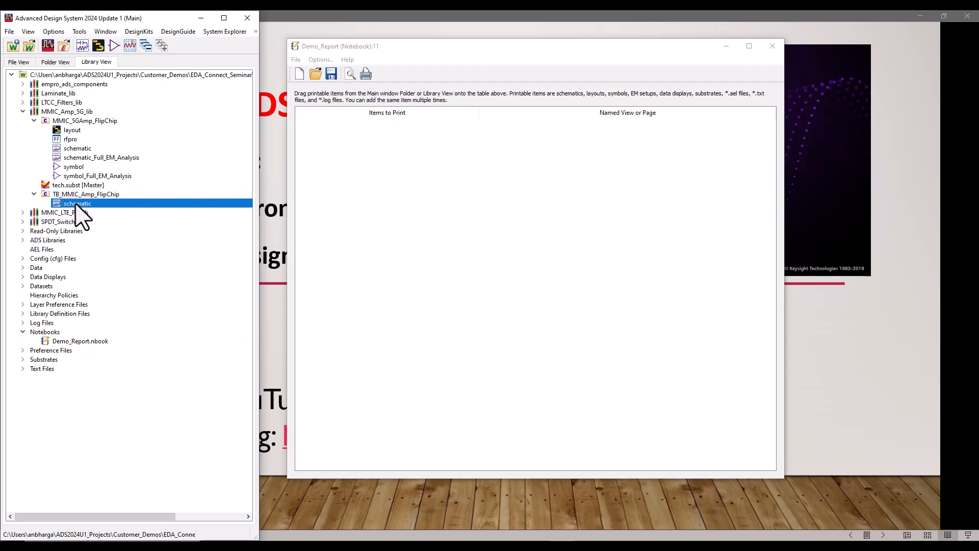
double_click(77, 202)
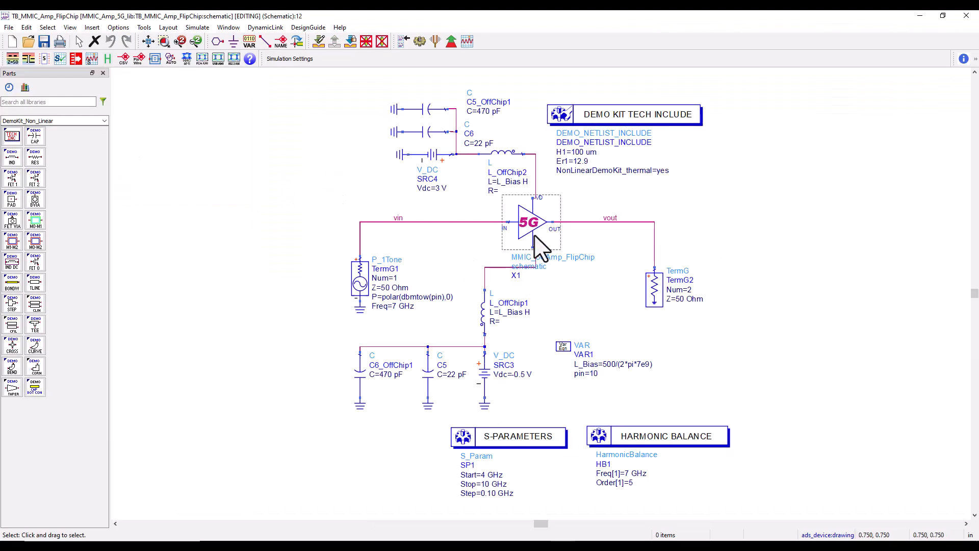
left_click(530, 222)
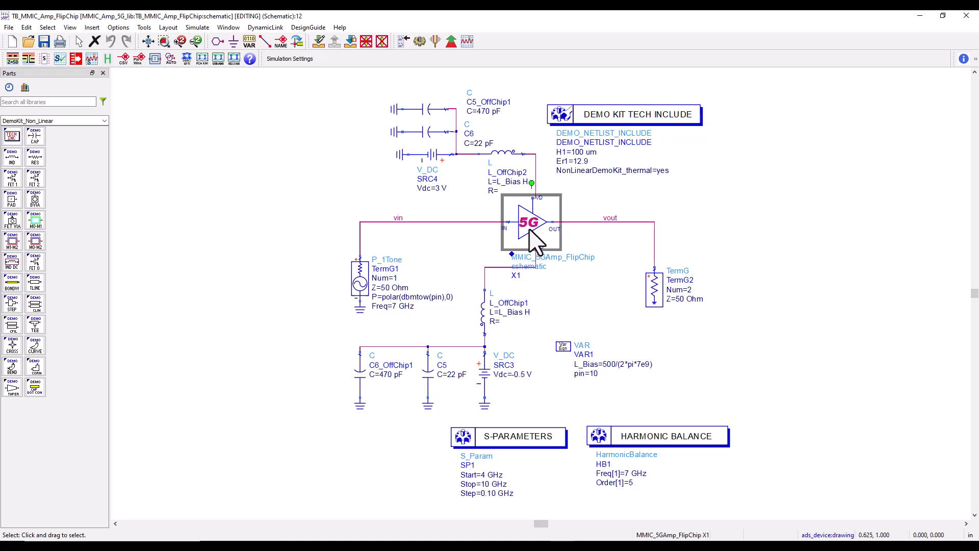
mouse_move(536, 236)
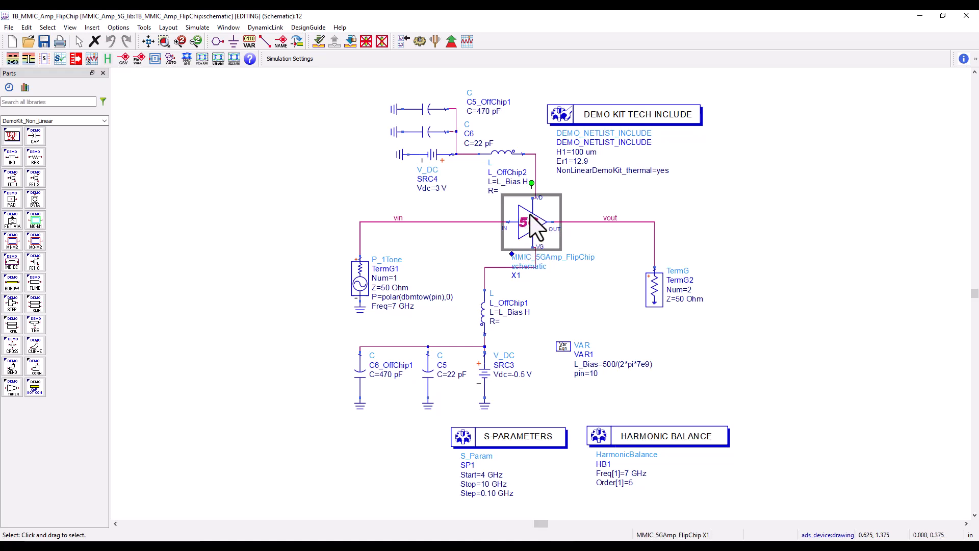
double_click(530, 223)
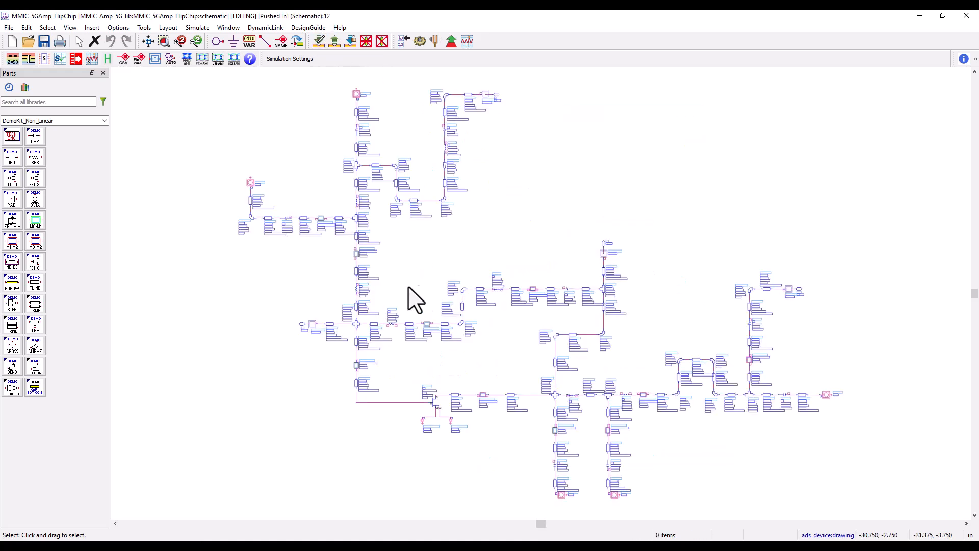
mouse_move(225, 38)
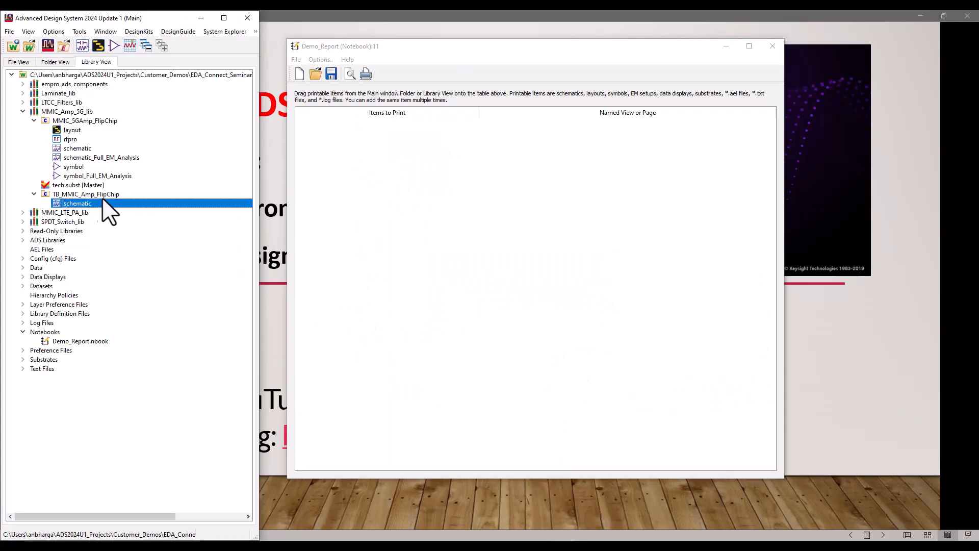
mouse_move(75, 211)
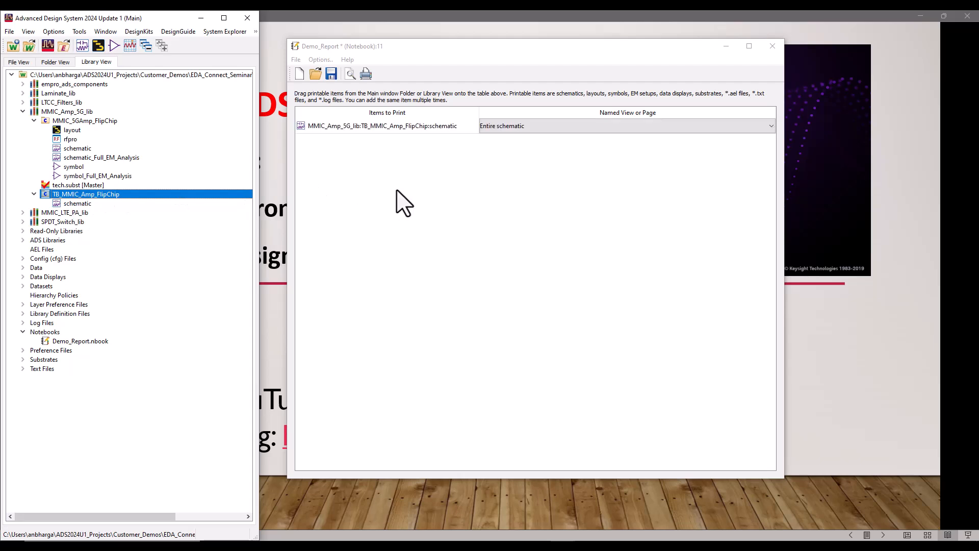
mouse_move(75, 218)
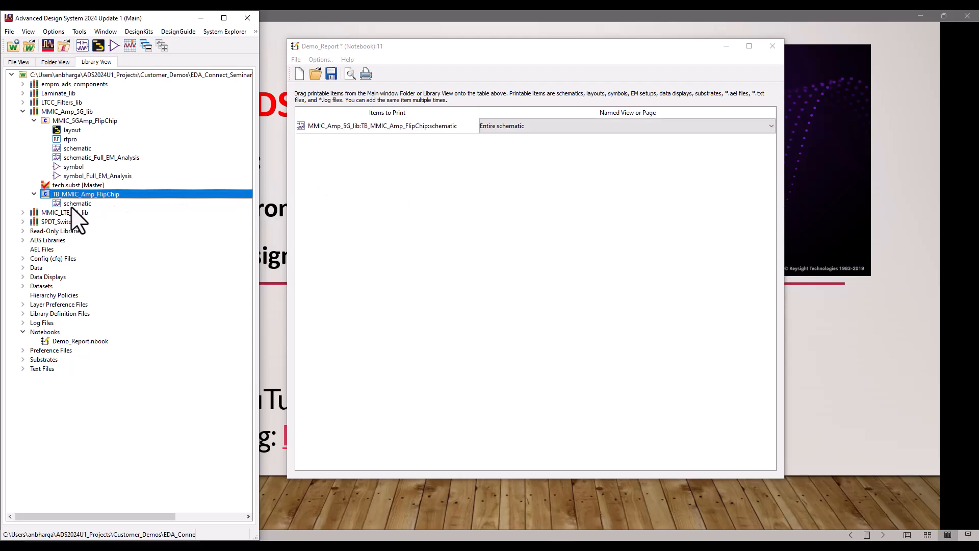
mouse_move(393, 173)
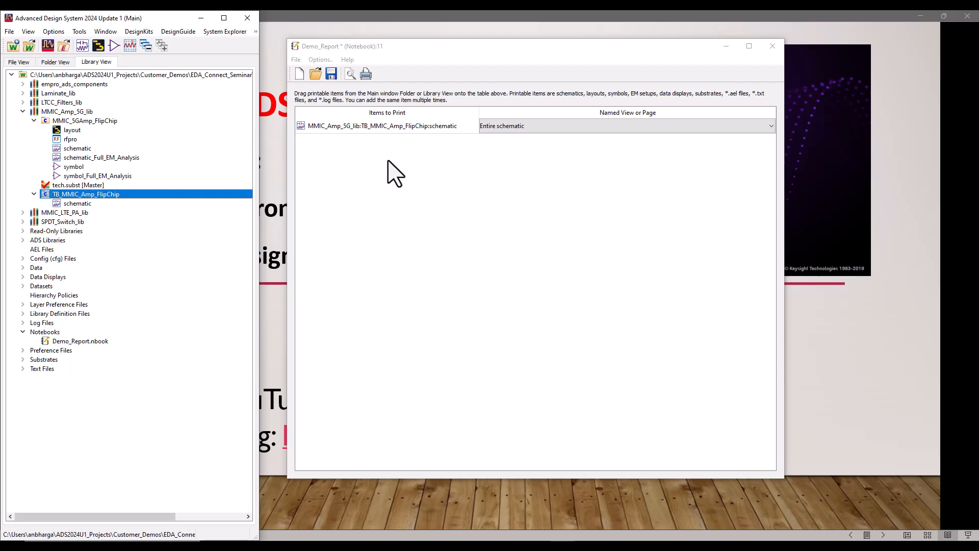
mouse_move(433, 138)
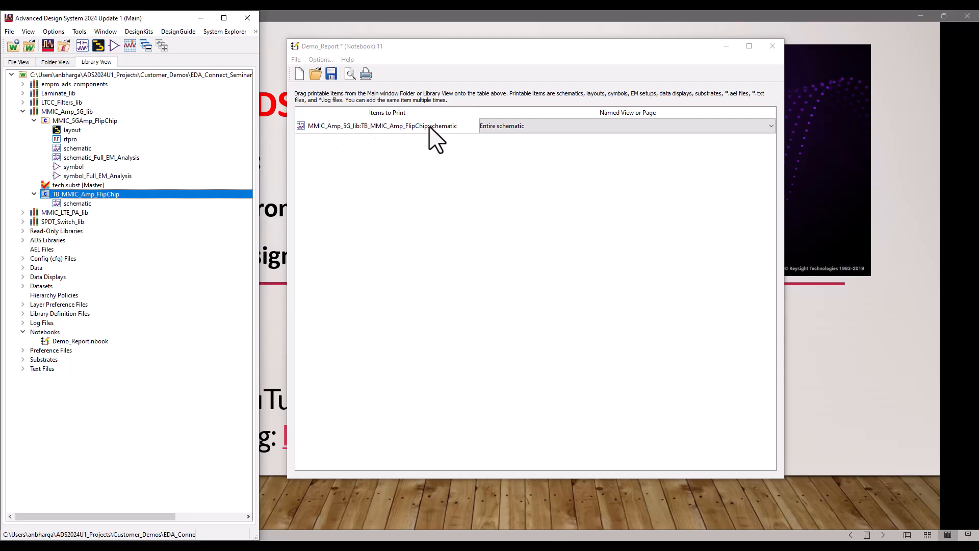
mouse_move(406, 147)
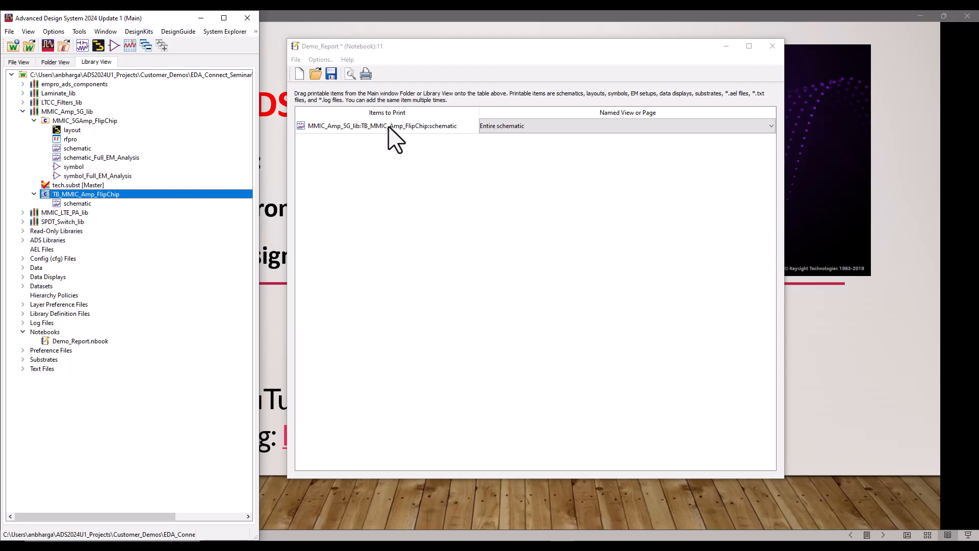
mouse_move(173, 163)
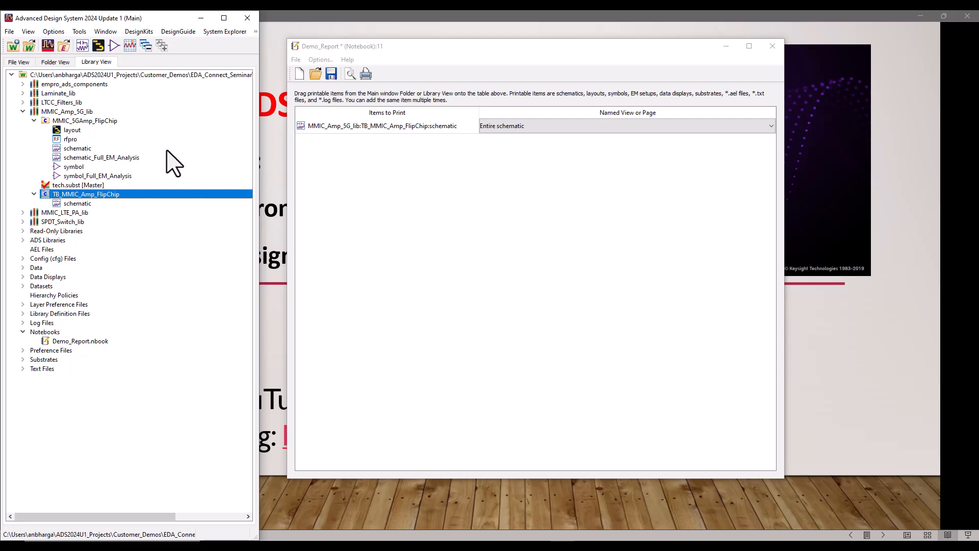
mouse_move(414, 225)
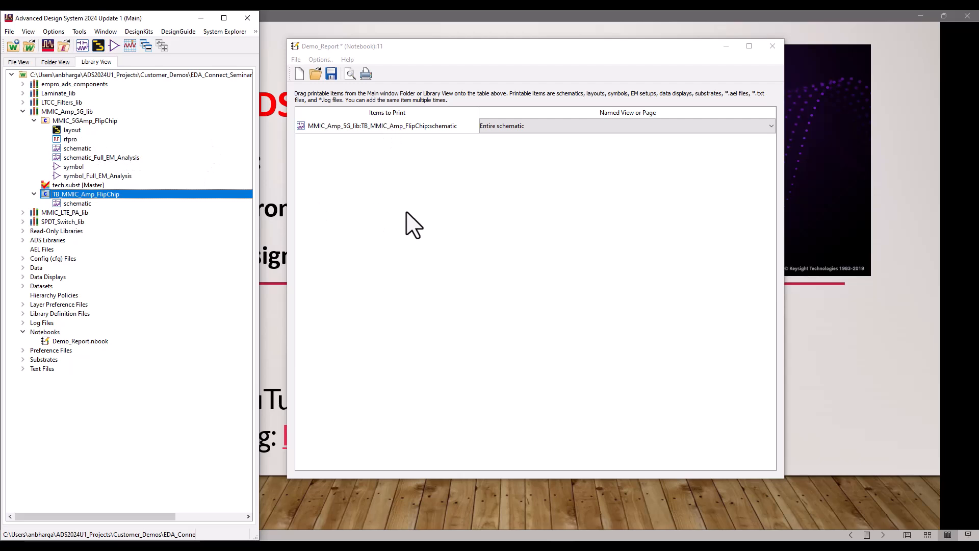
- Add the testbench's MMIC_5GAmp_FlipChip subcircuit schematic with Unlimited depth, then select it
right_click(387, 126)
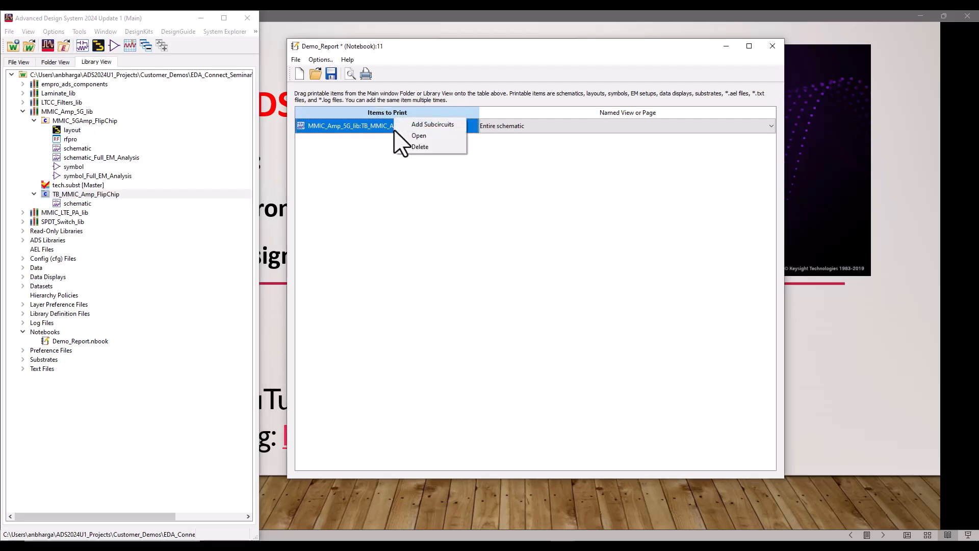
mouse_move(425, 124)
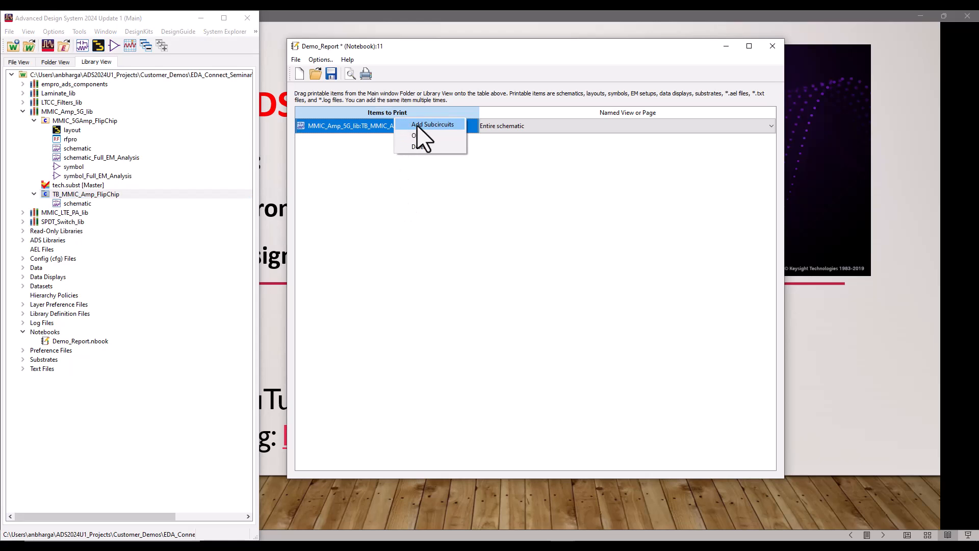
left_click(432, 123)
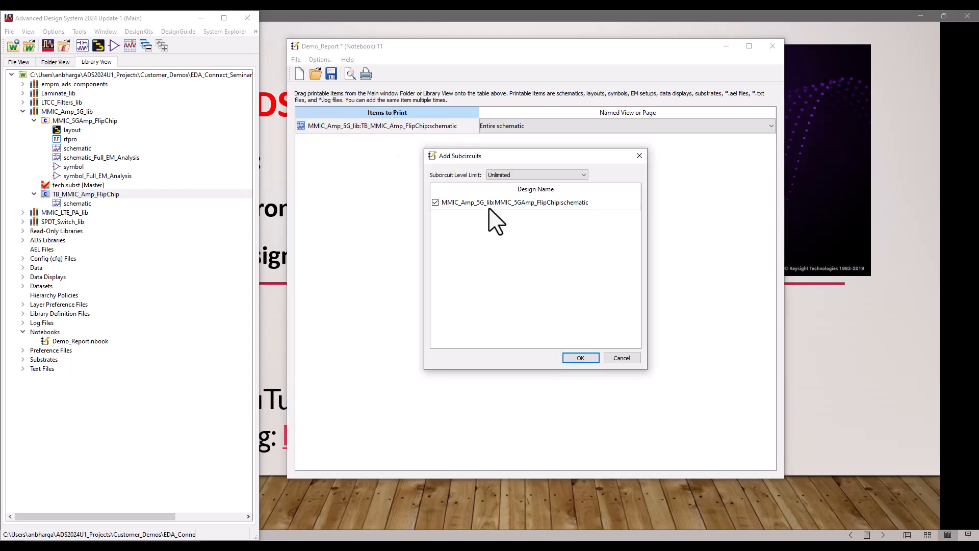
mouse_move(518, 320)
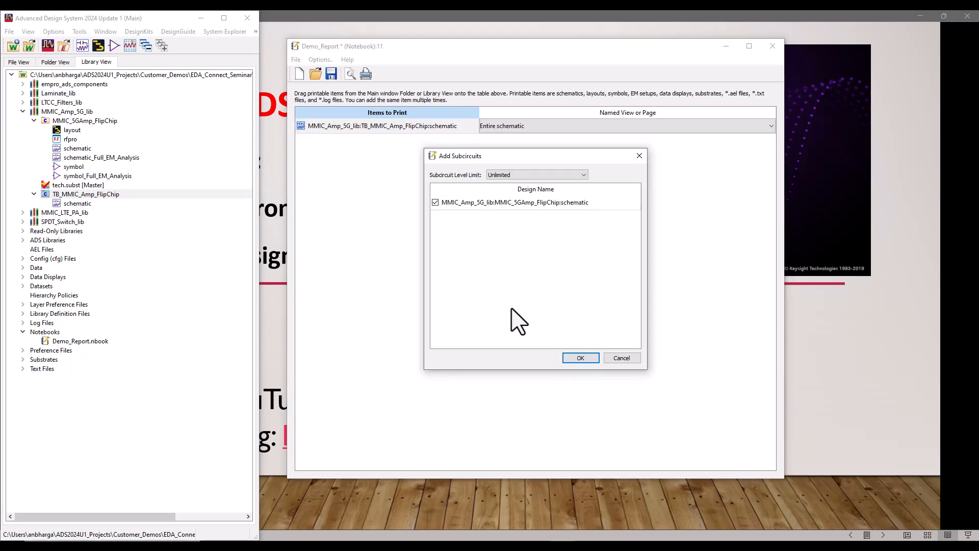
mouse_move(481, 284)
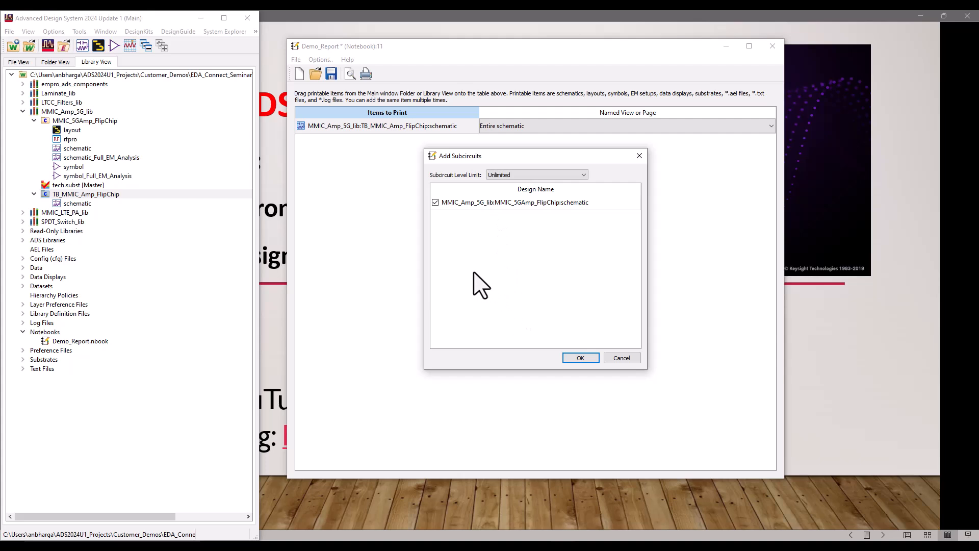
mouse_move(460, 241)
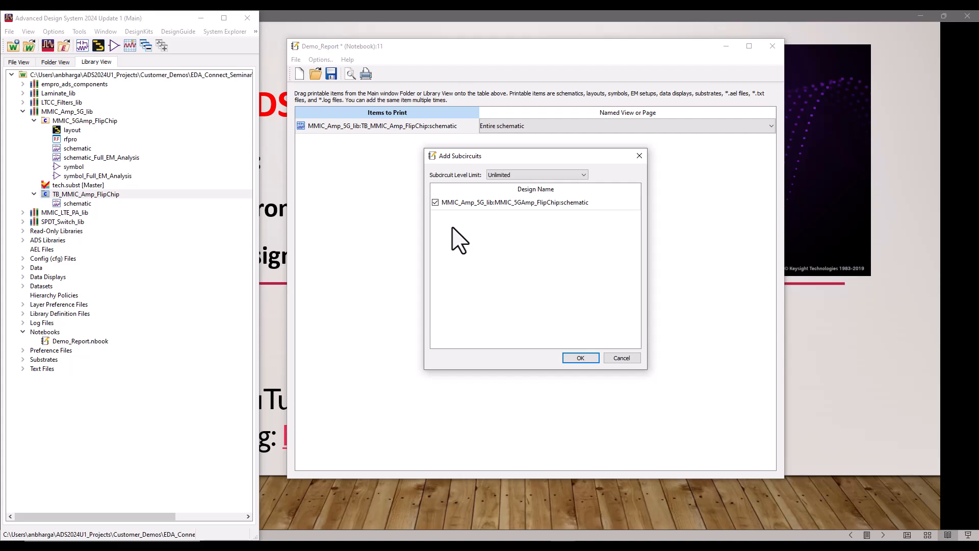
mouse_move(473, 192)
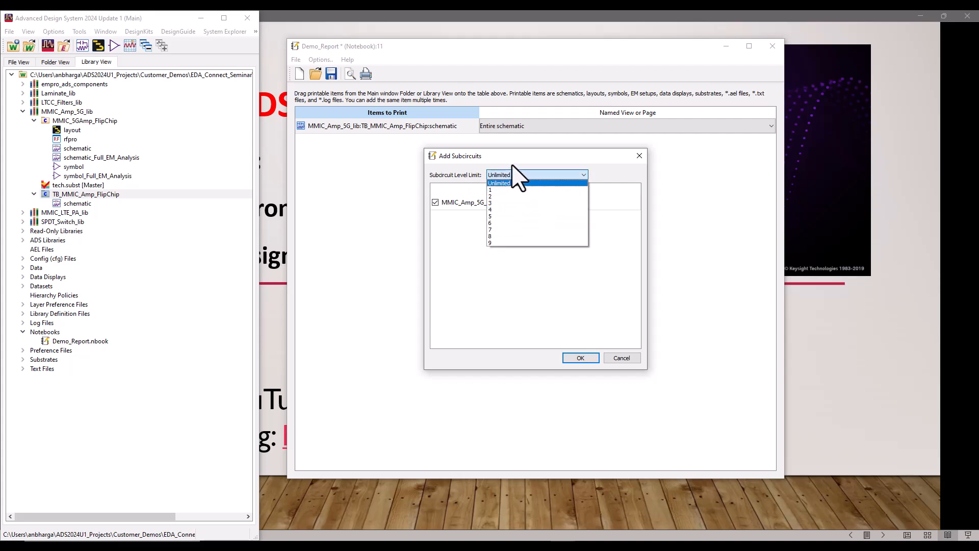
left_click(499, 182)
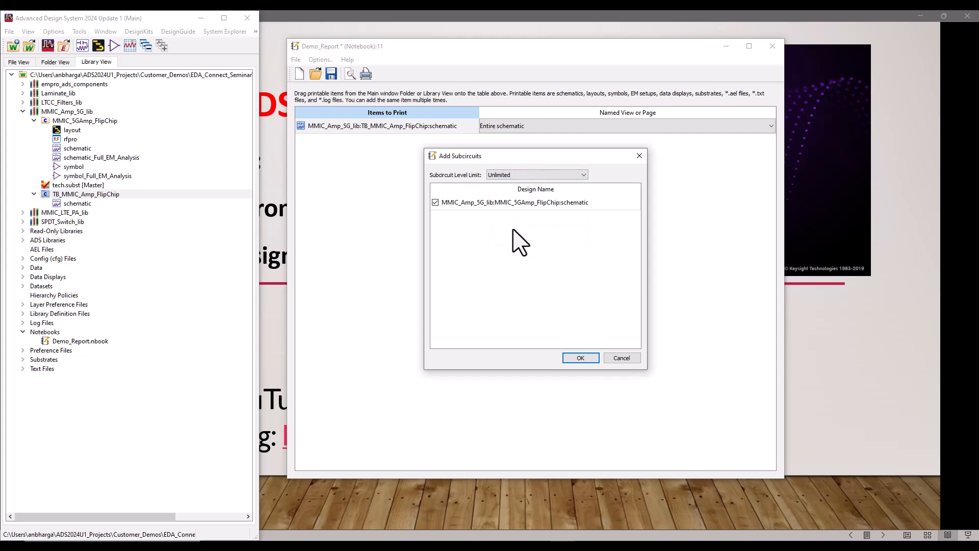
mouse_move(486, 215)
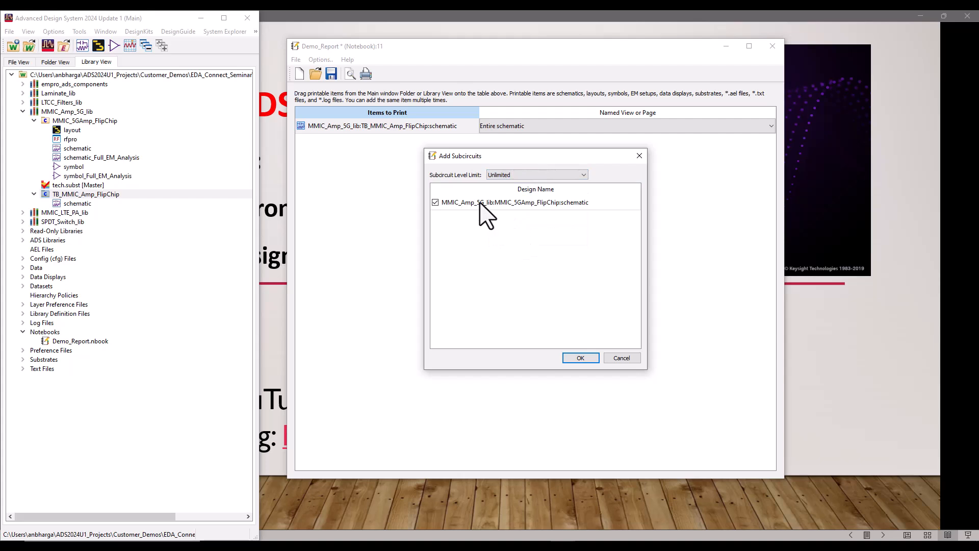
left_click(580, 357)
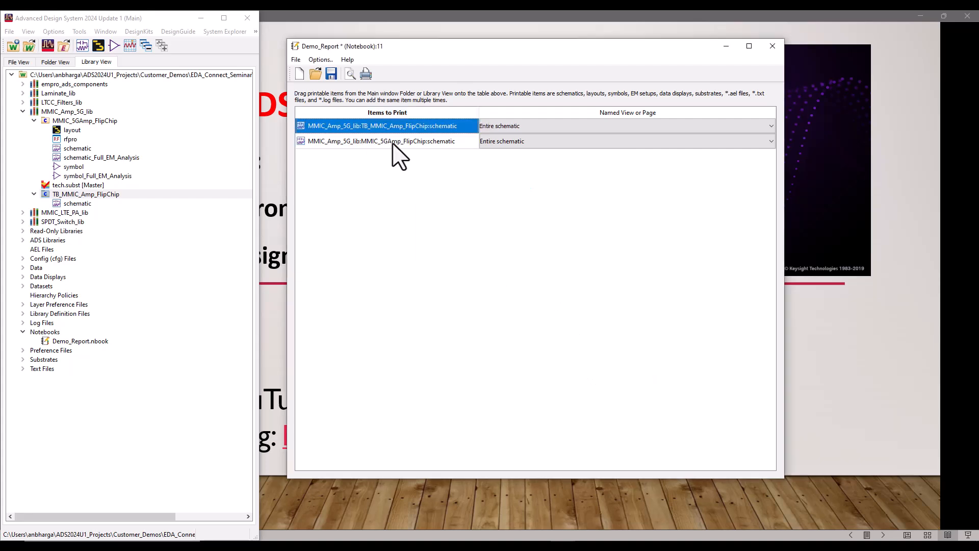
left_click(379, 140)
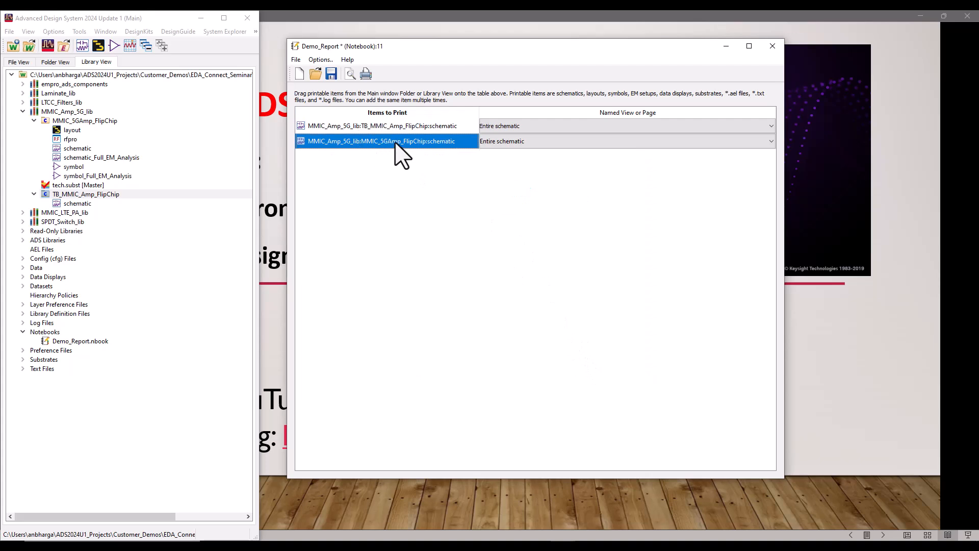
mouse_move(425, 155)
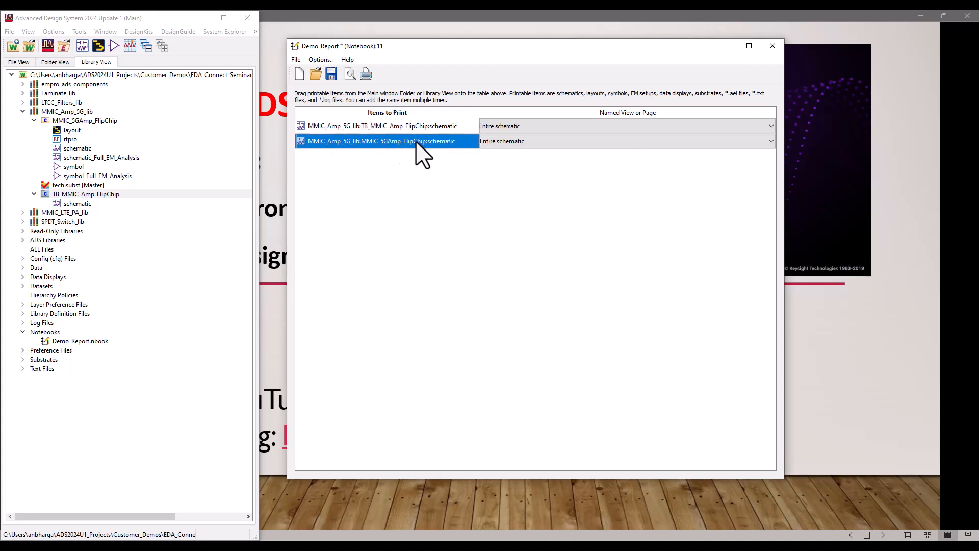
mouse_move(372, 136)
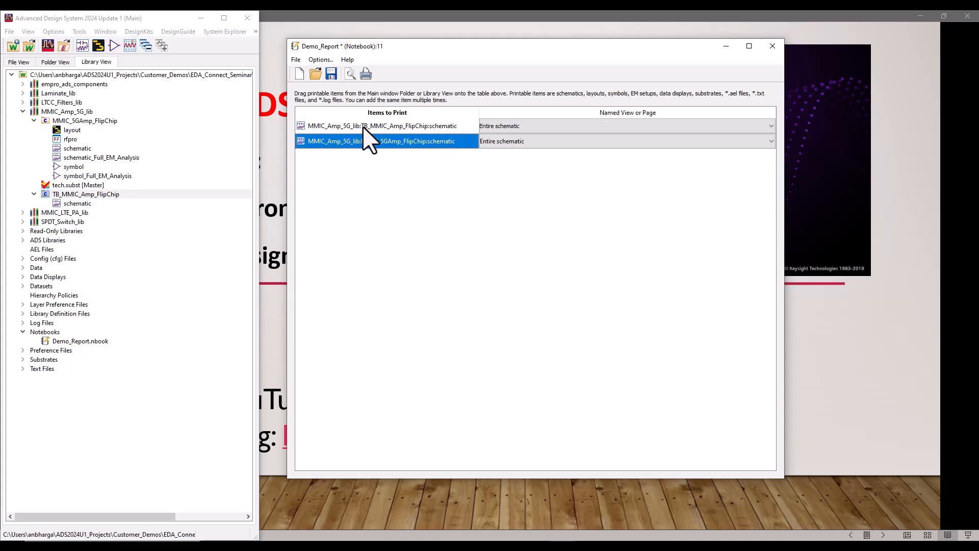
mouse_move(373, 150)
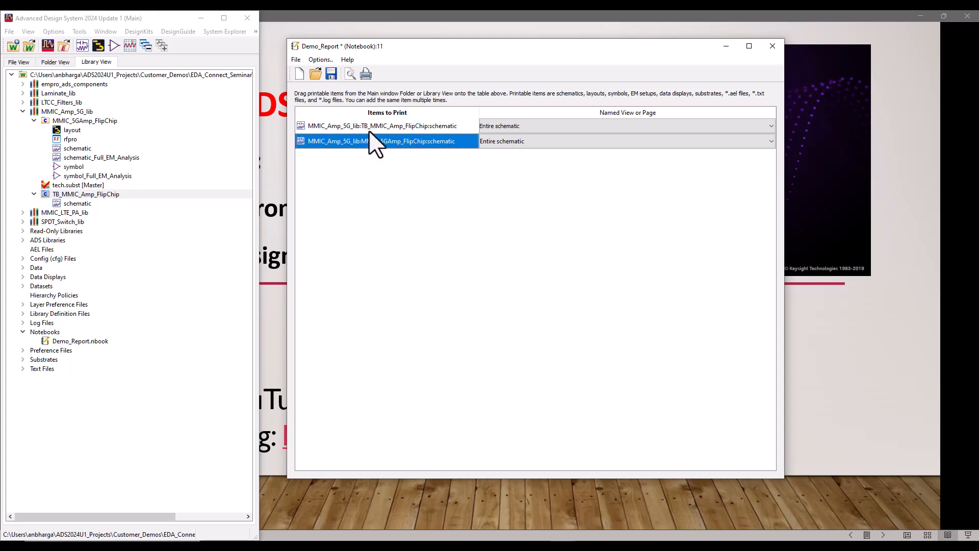
mouse_move(72, 147)
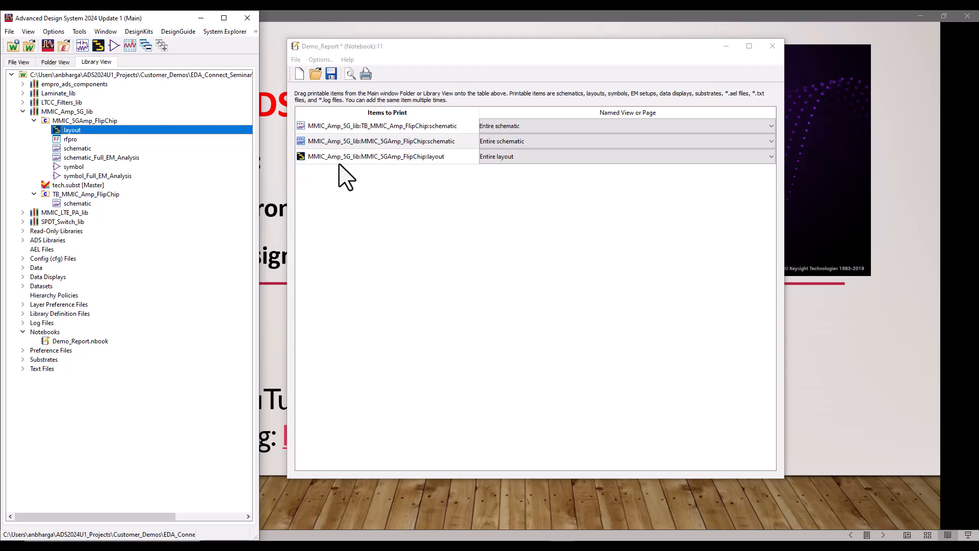
mouse_move(80, 197)
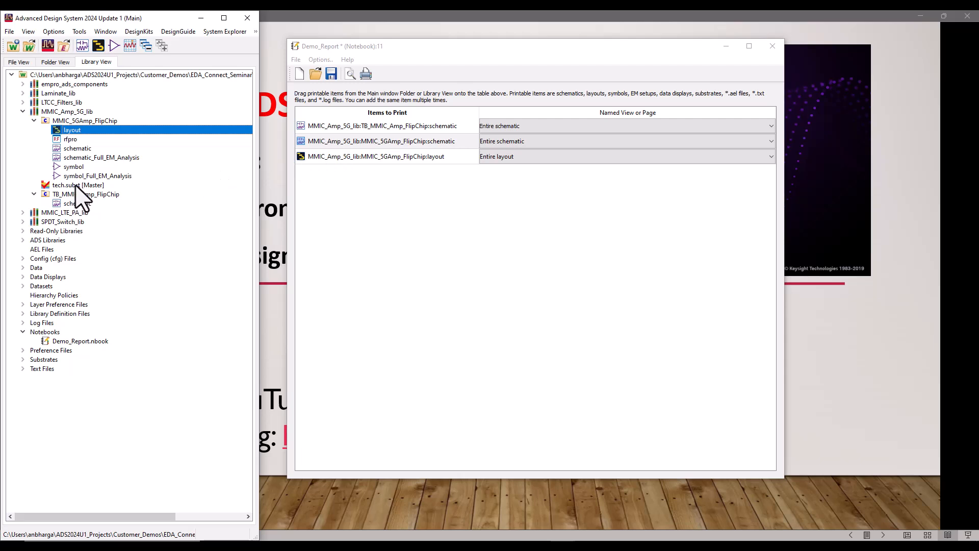
- Add tech.subst to the print list and collapse MMIC_Amp_5G_lib
left_click(78, 184)
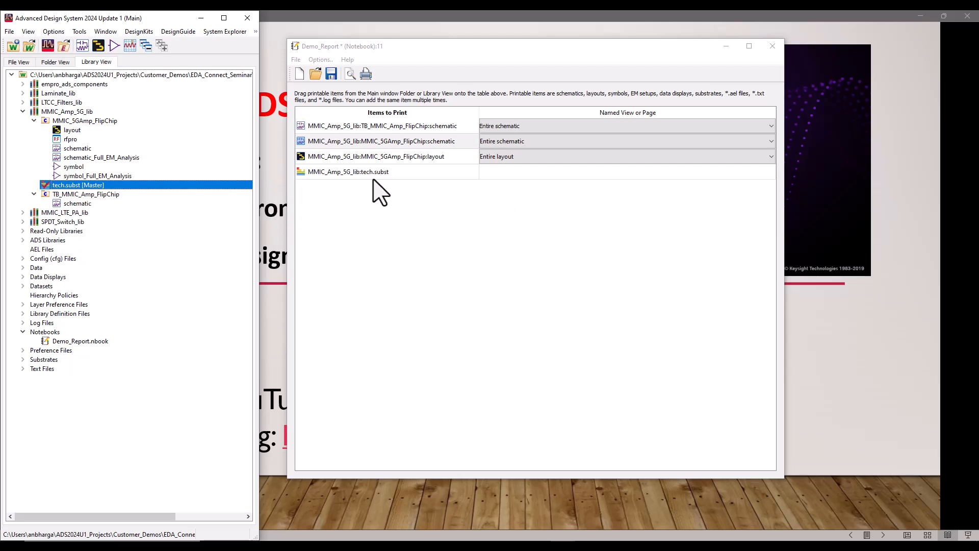
mouse_move(372, 192)
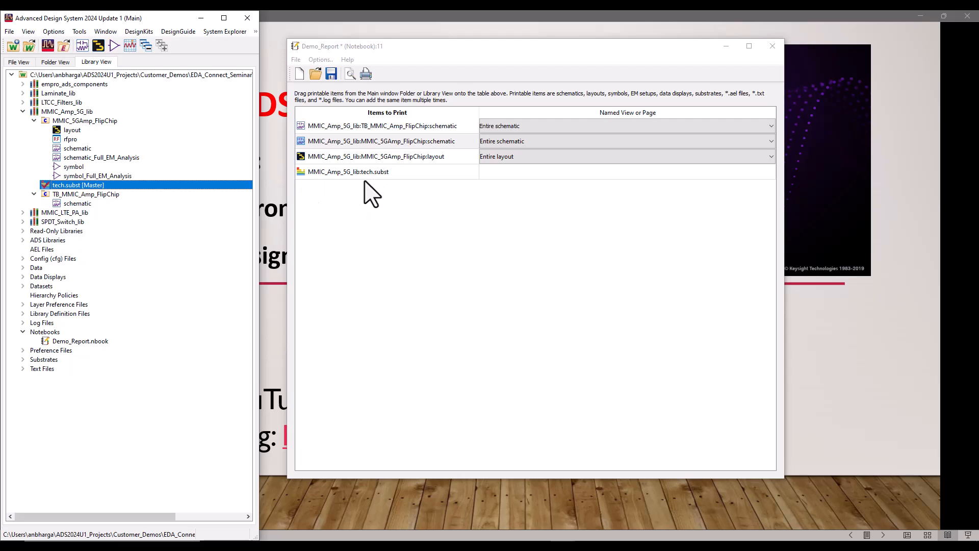
left_click(23, 111)
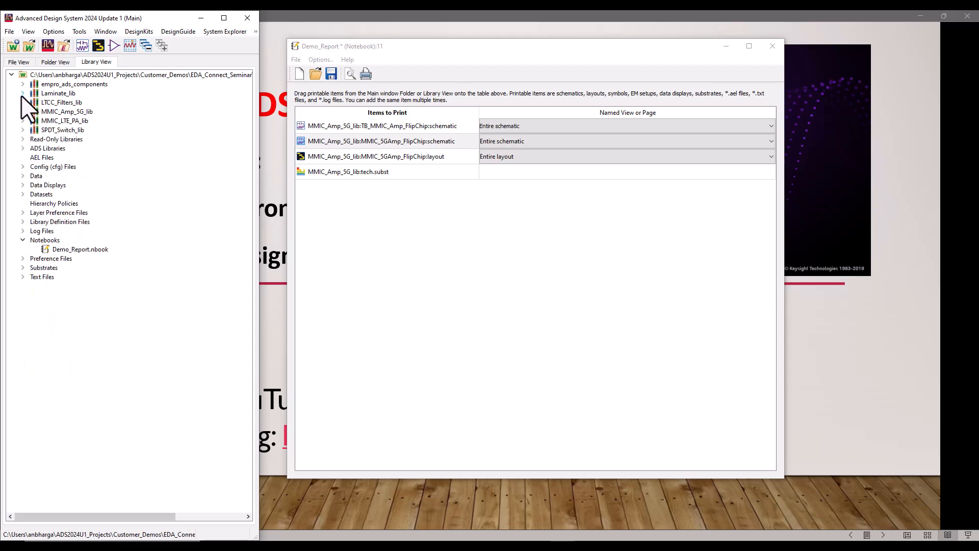
- Expand Laminate_lib and add the testbench's CompleteAssembly subcircuit schematic via Add Subcircuits
left_click(23, 93)
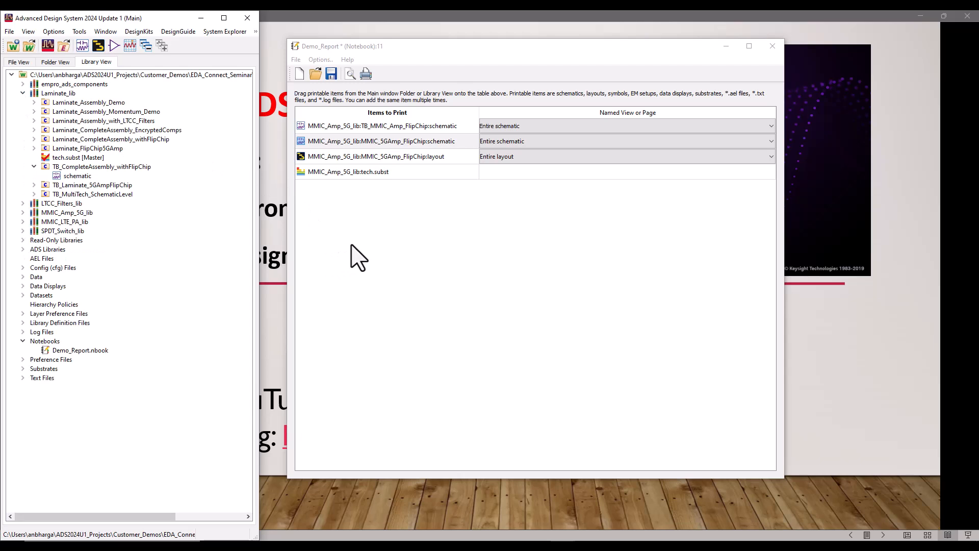
mouse_move(89, 139)
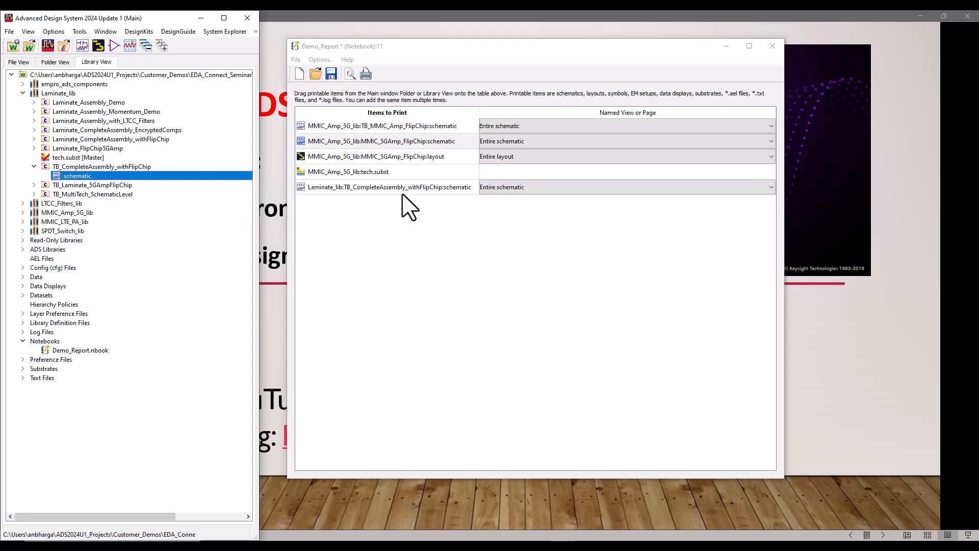
right_click(390, 187)
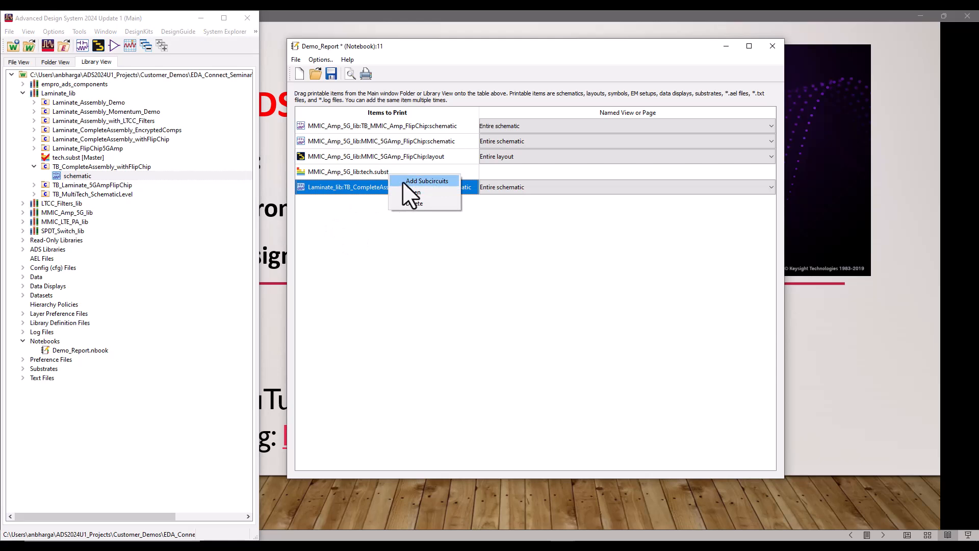
left_click(425, 181)
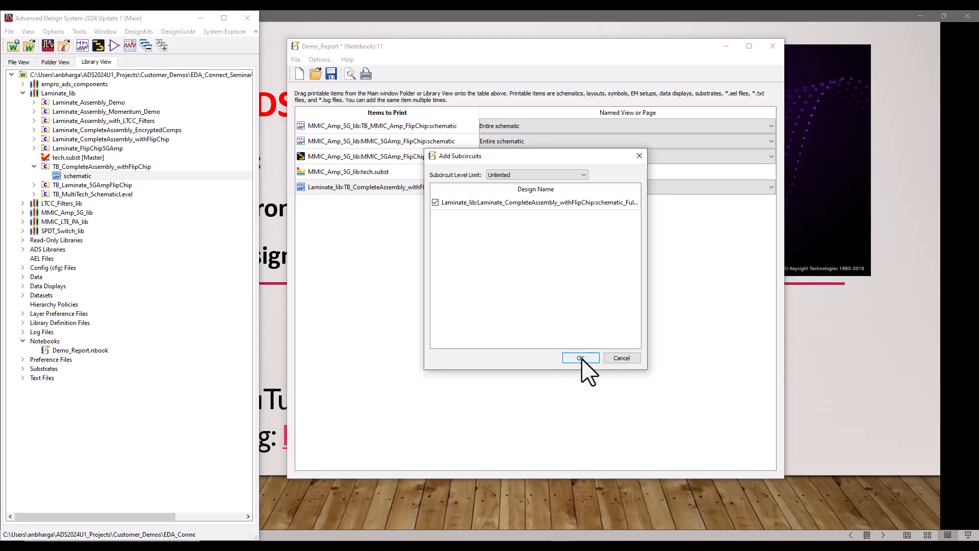
left_click(580, 357)
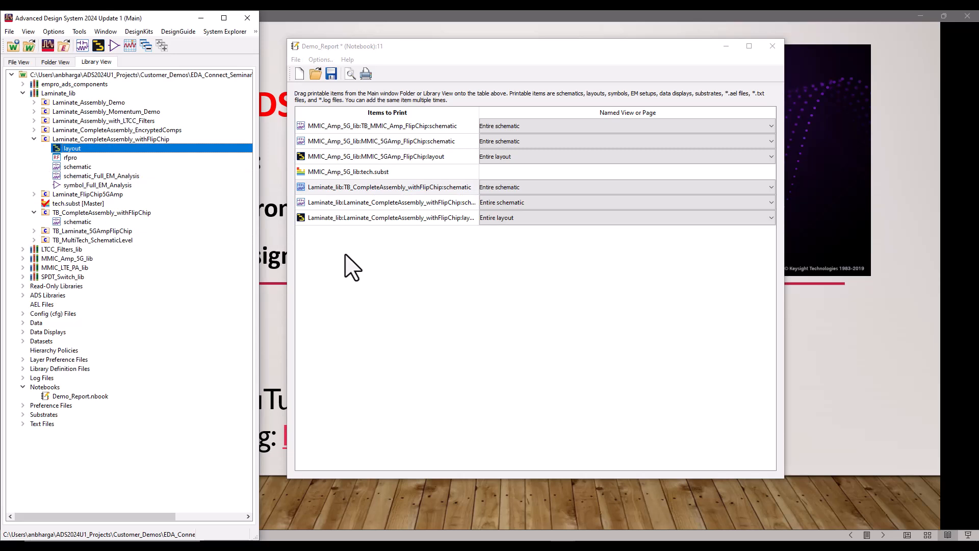
mouse_move(414, 259)
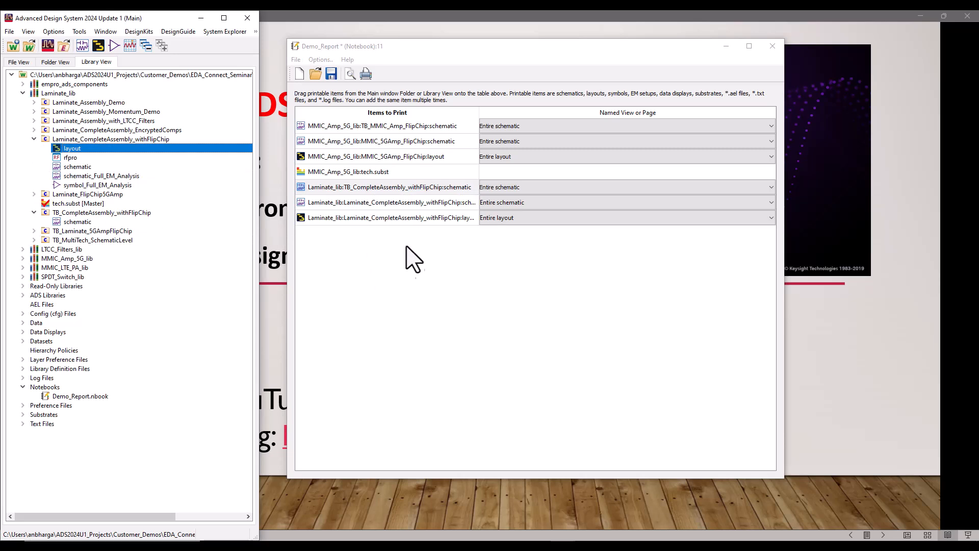
mouse_move(293, 292)
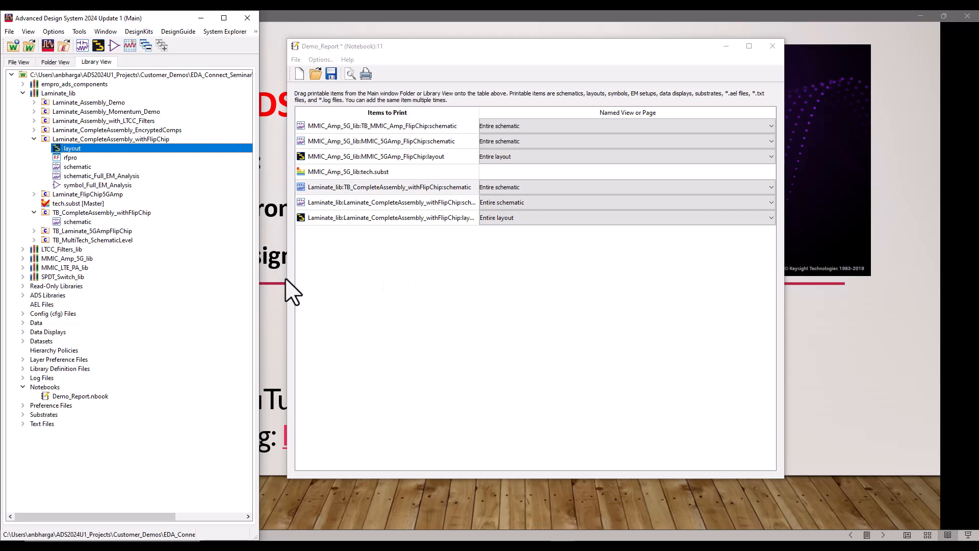
- Expand Data Displays and add TB_MMIC_Amp_FlipChip.dds to the report
left_click(23, 331)
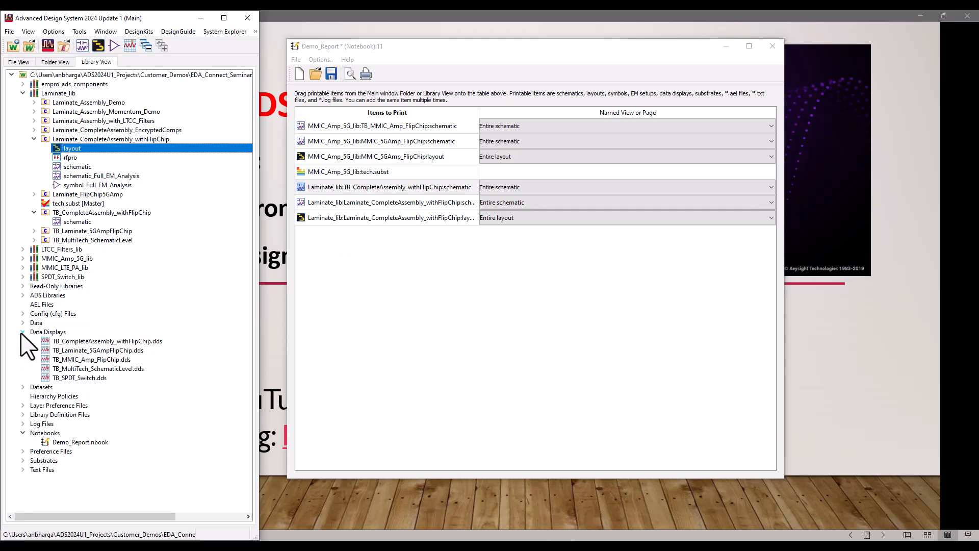
mouse_move(72, 356)
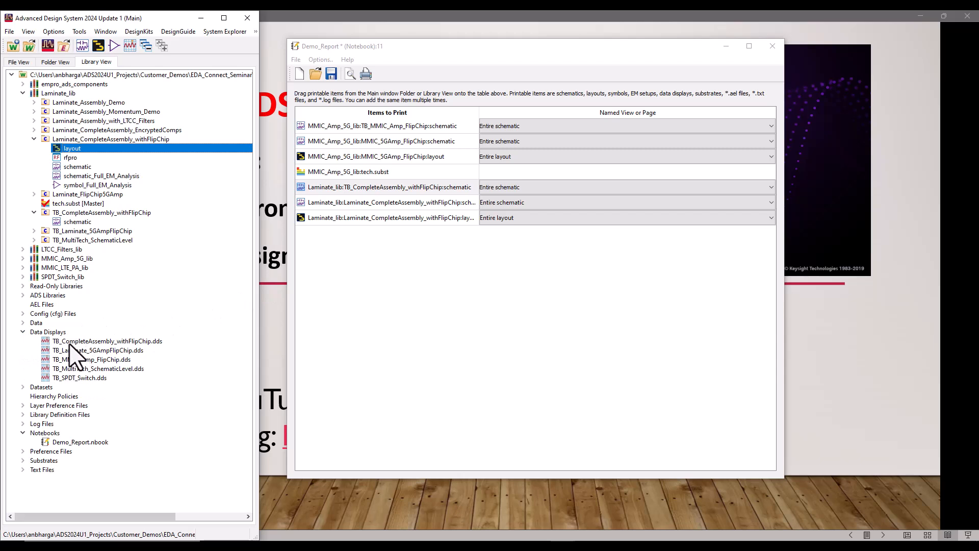
mouse_move(101, 364)
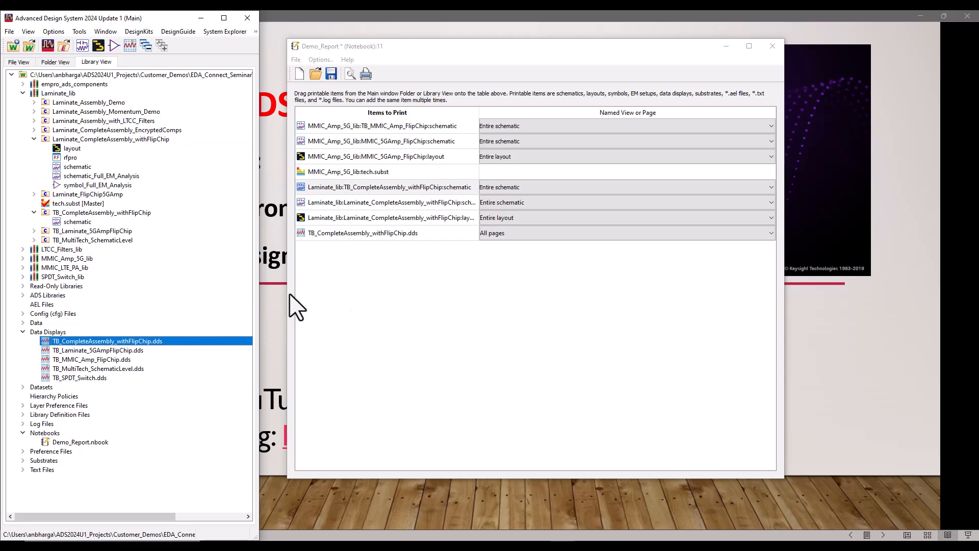
left_click(91, 359)
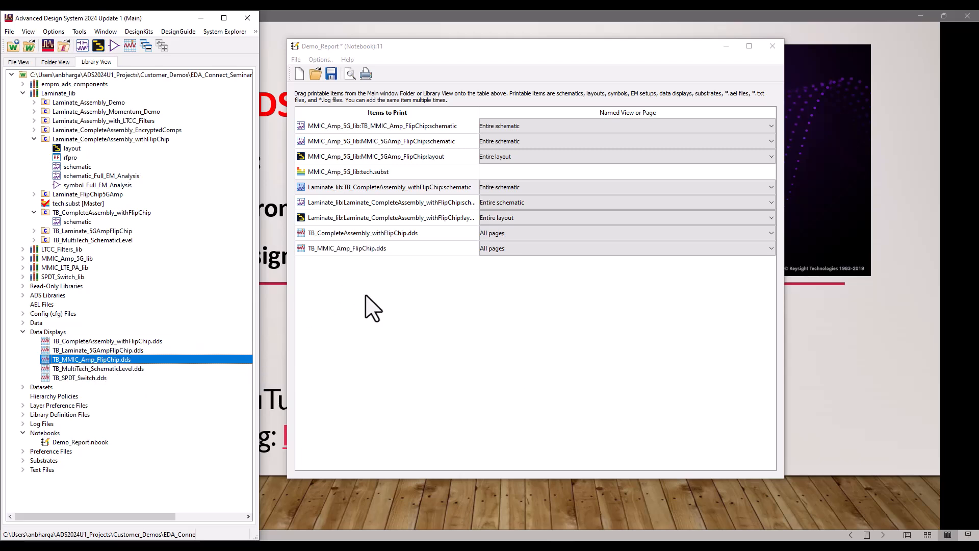
mouse_move(355, 268)
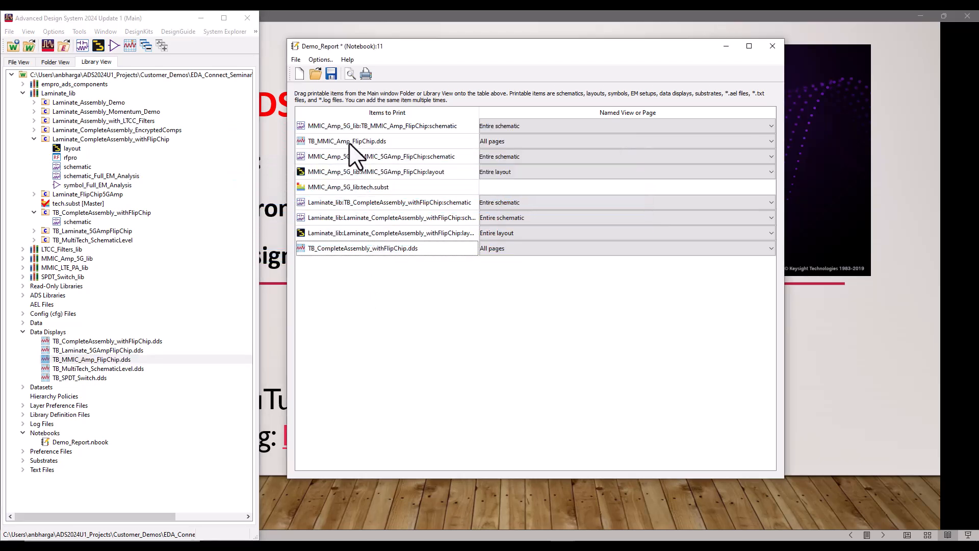
mouse_move(380, 324)
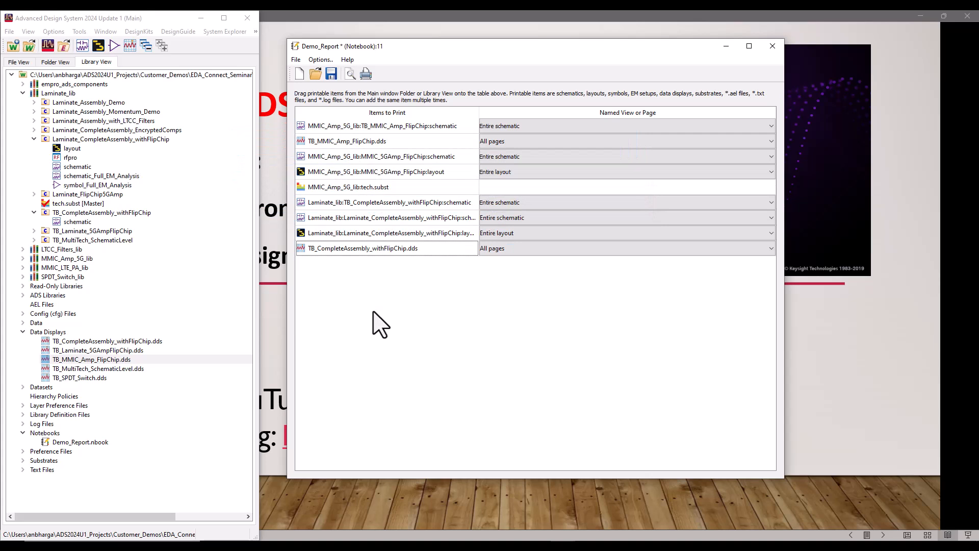
mouse_move(354, 264)
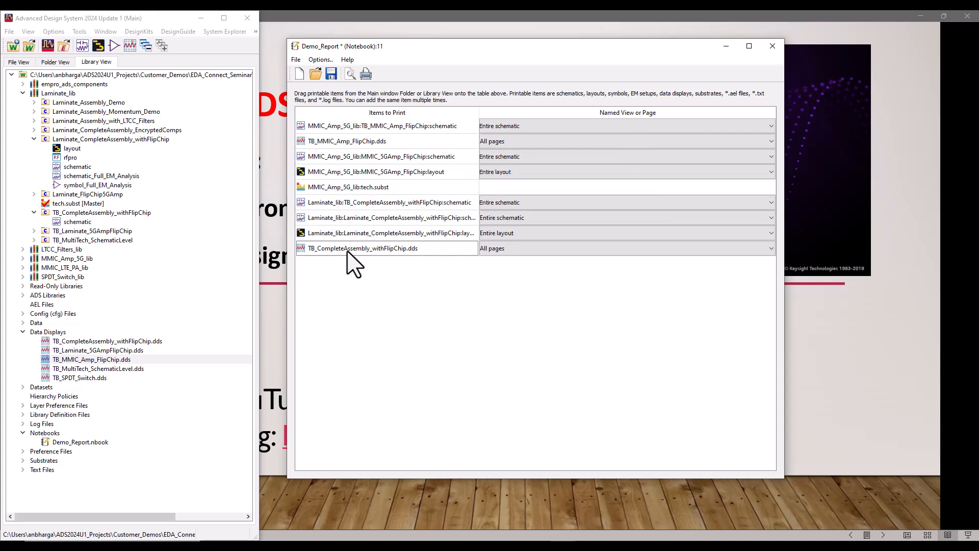
mouse_move(447, 265)
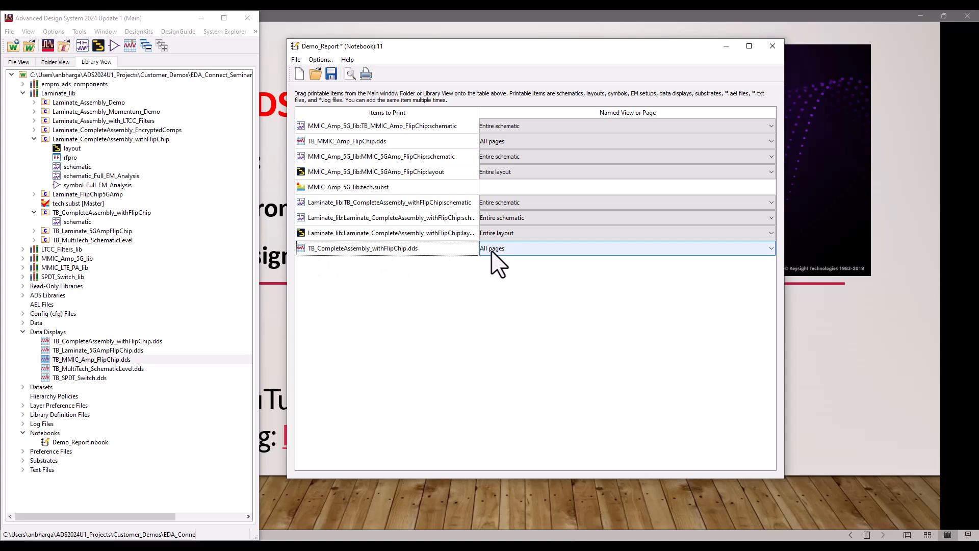
mouse_move(517, 264)
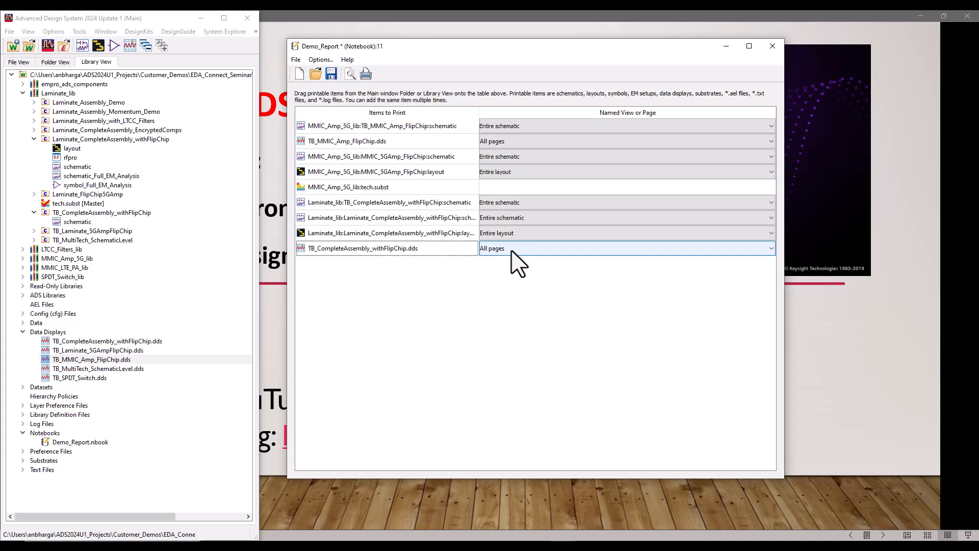
- Limit the two TB_CompleteAssembly_withFlipChip.dds entries to pages 1_SP Results and 2_HB Results
left_click(770, 248)
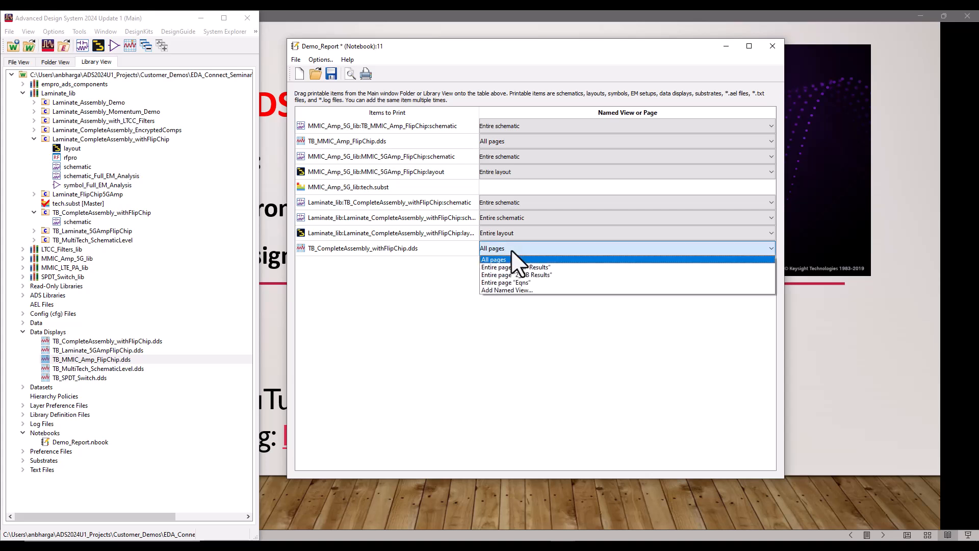
mouse_move(506, 267)
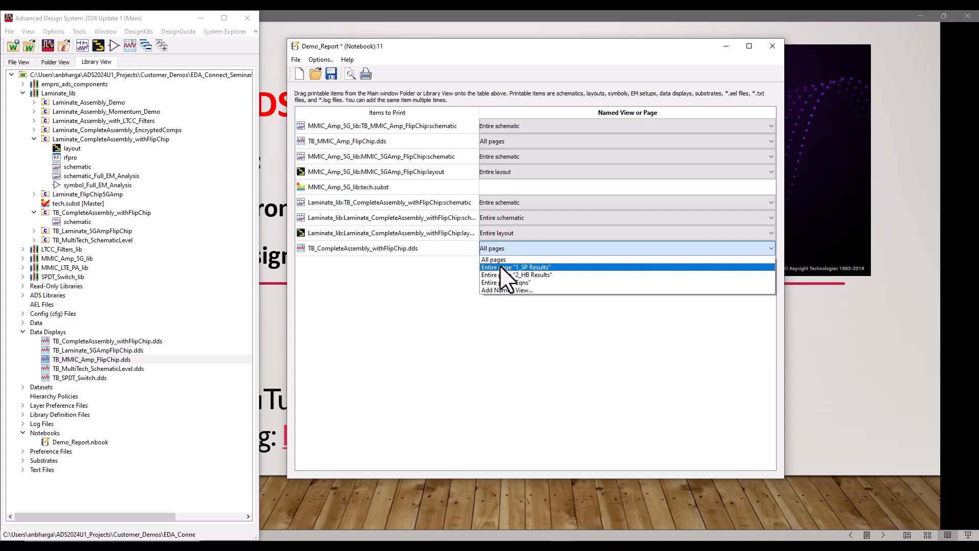
left_click(515, 267)
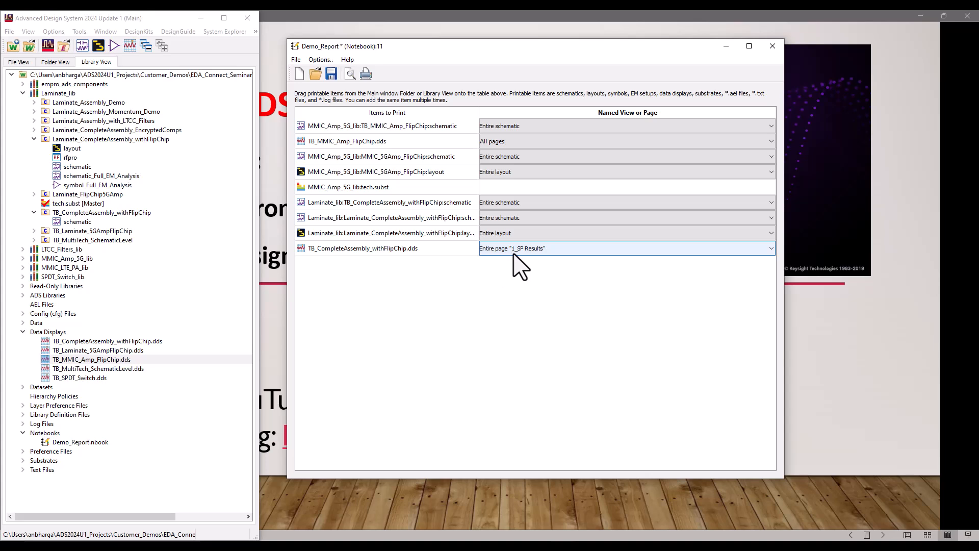
mouse_move(465, 261)
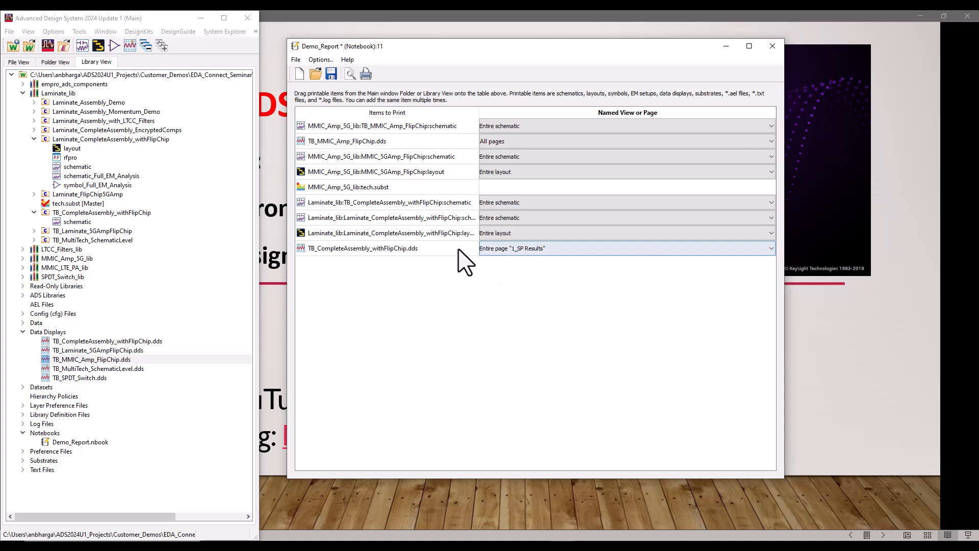
mouse_move(290, 299)
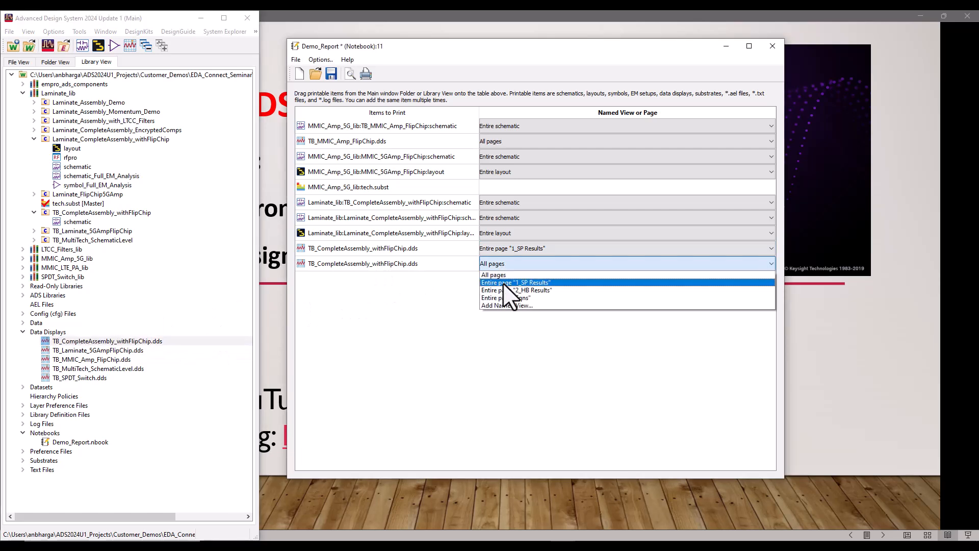
left_click(514, 290)
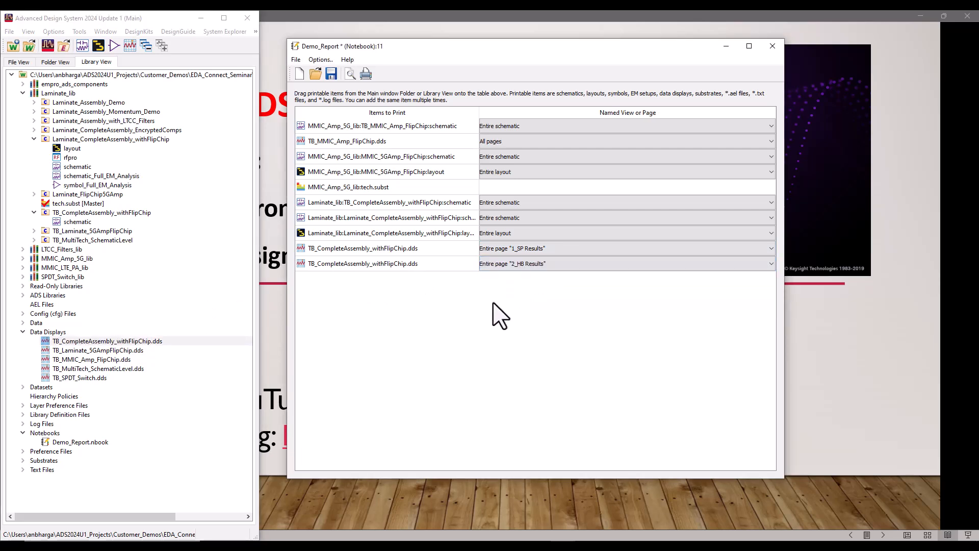
mouse_move(509, 318)
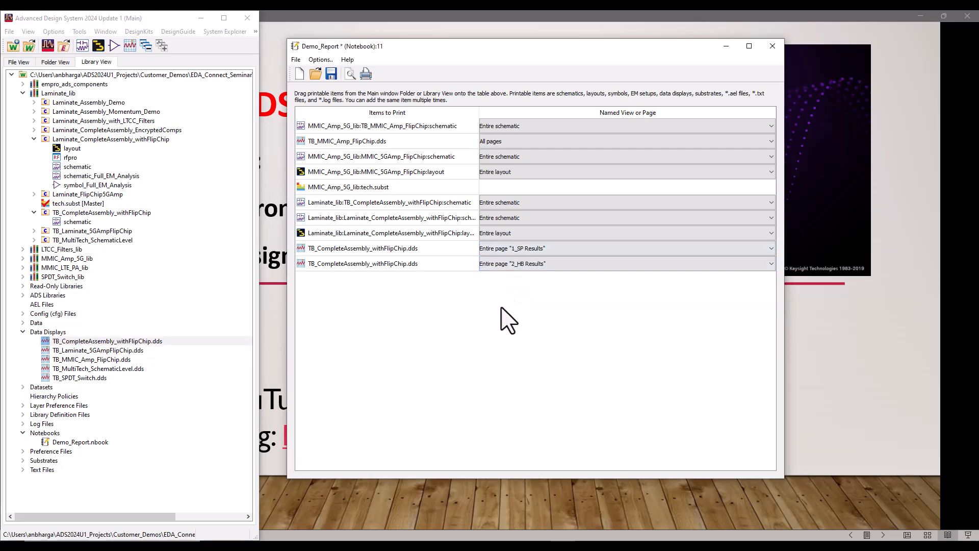
mouse_move(327, 315)
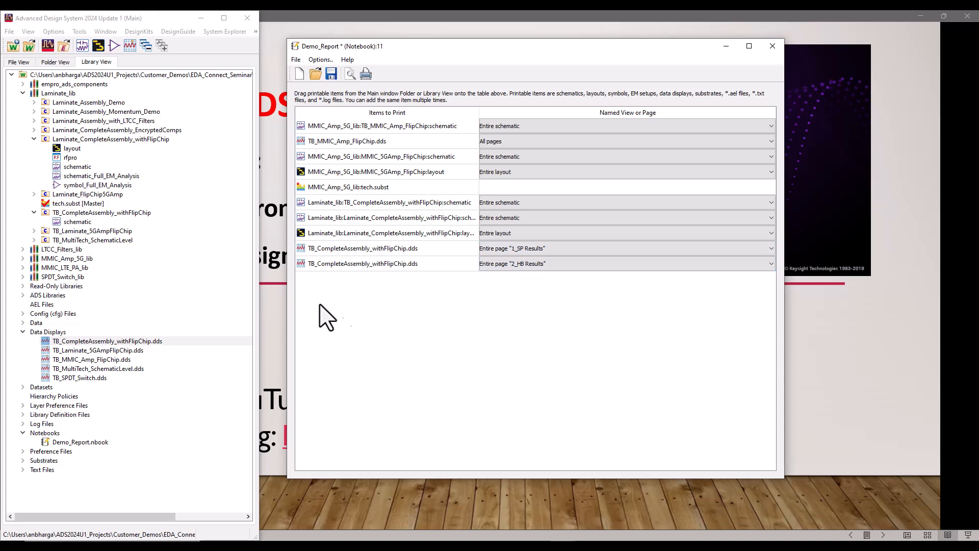
mouse_move(350, 90)
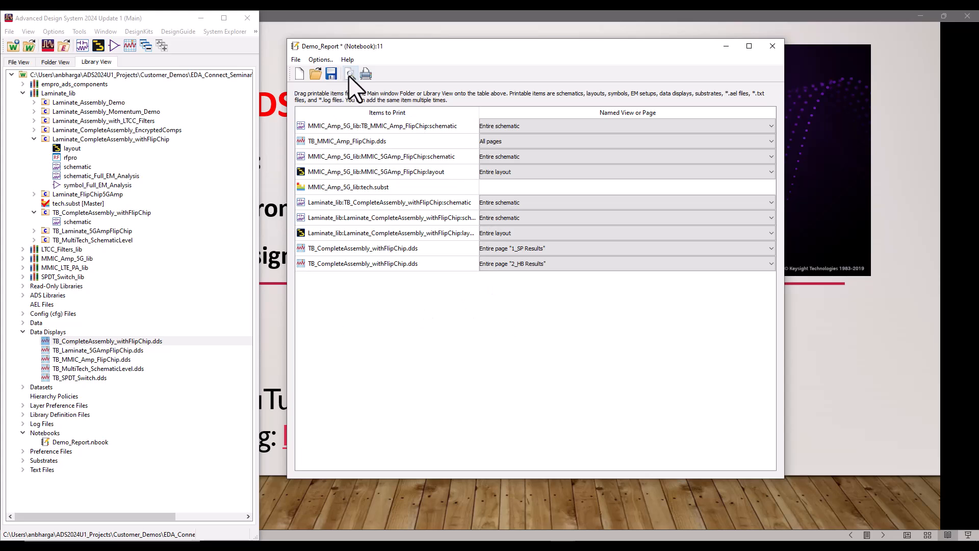
- Open Print Preview for the ten-item Demo_Report notebook
left_click(350, 73)
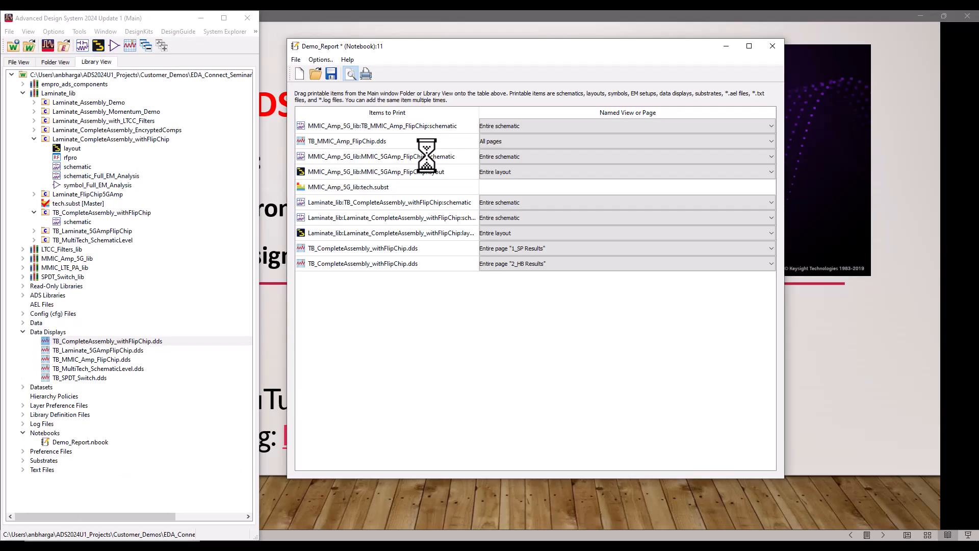
left_click(350, 73)
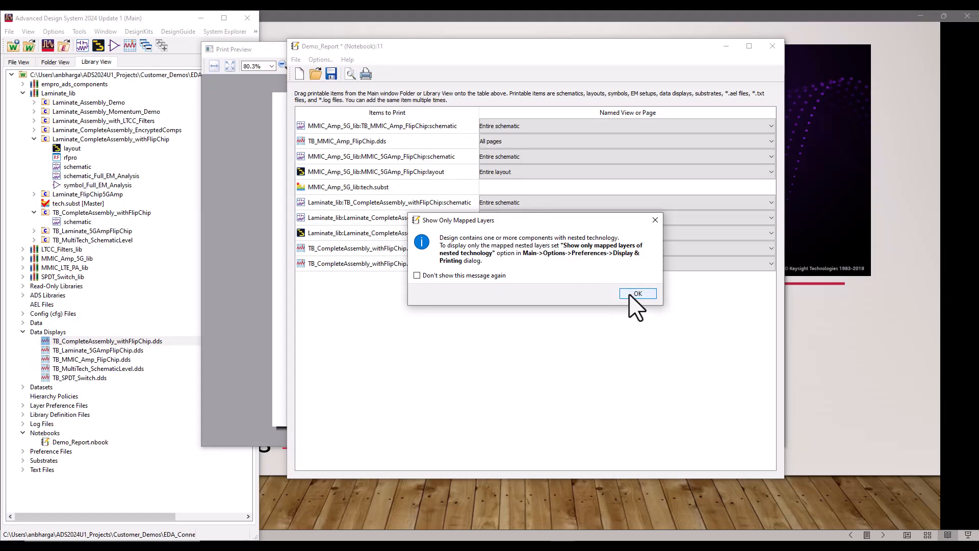
- Dismiss the Show Only Mapped Layers notice to view page 1 of 12
left_click(638, 294)
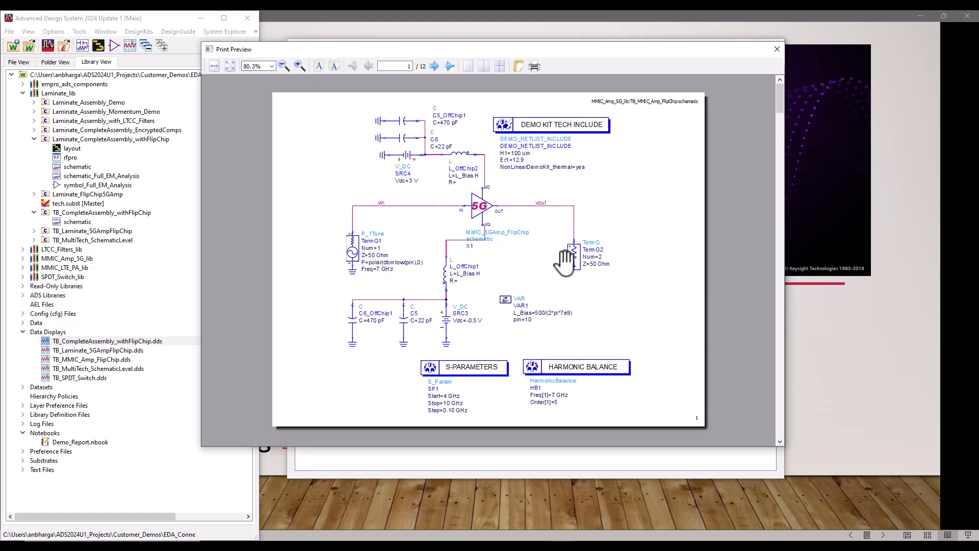
mouse_move(630, 275)
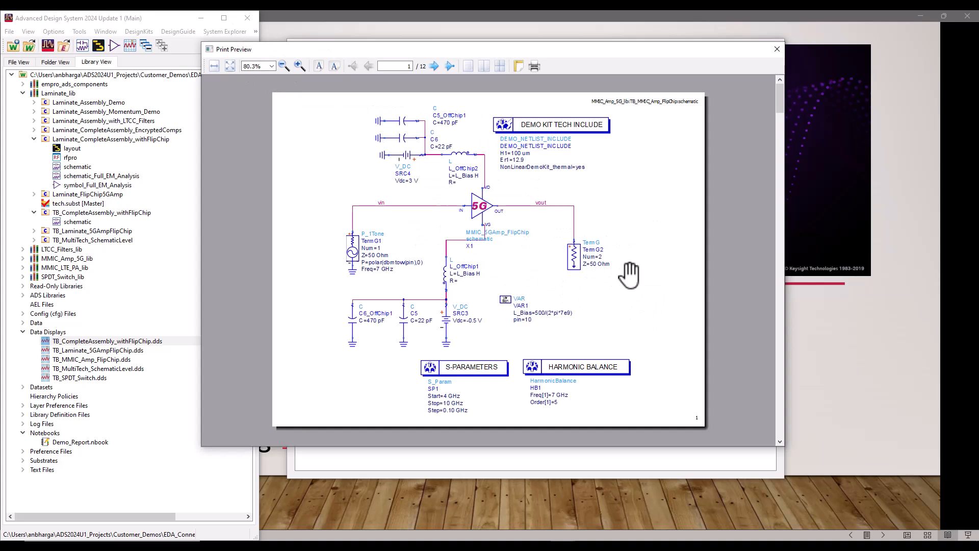
mouse_move(537, 206)
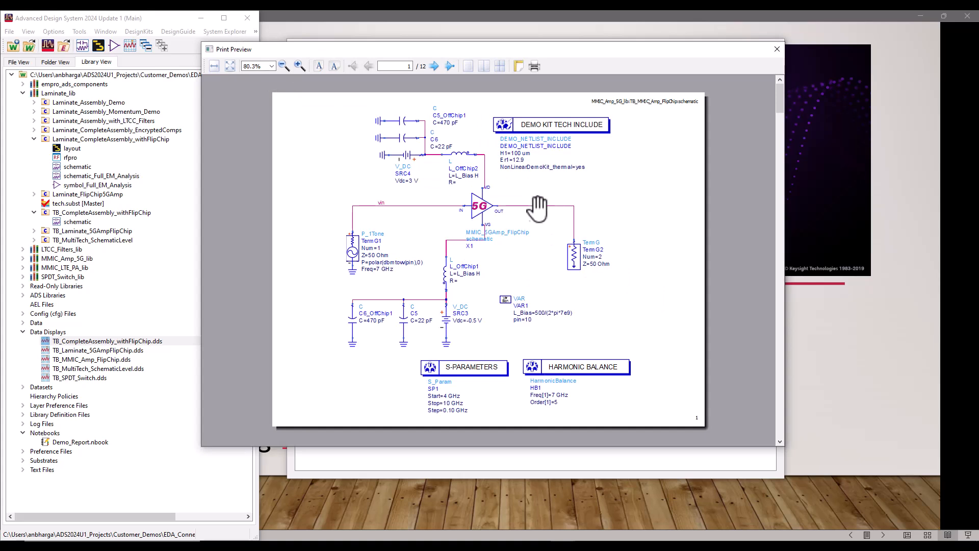
mouse_move(484, 292)
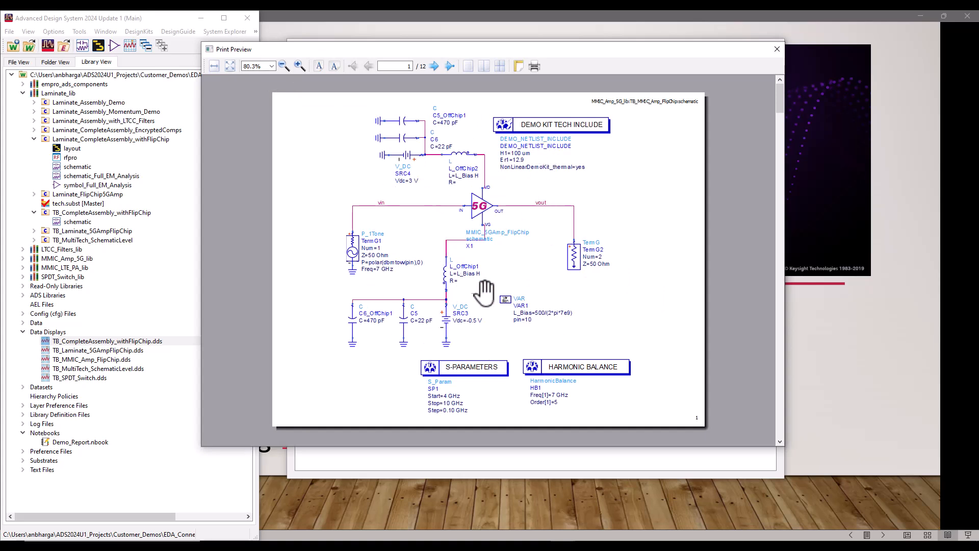
mouse_move(606, 109)
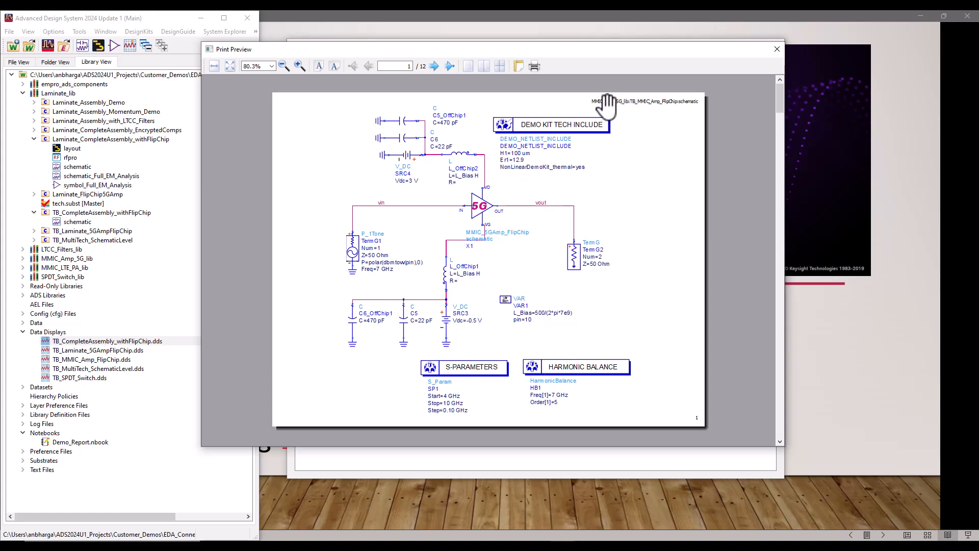
mouse_move(657, 106)
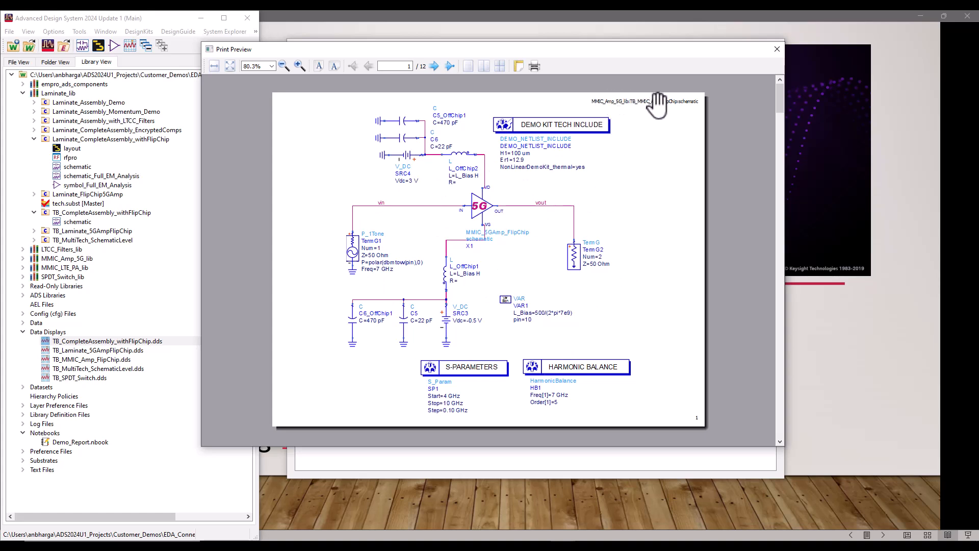
mouse_move(473, 221)
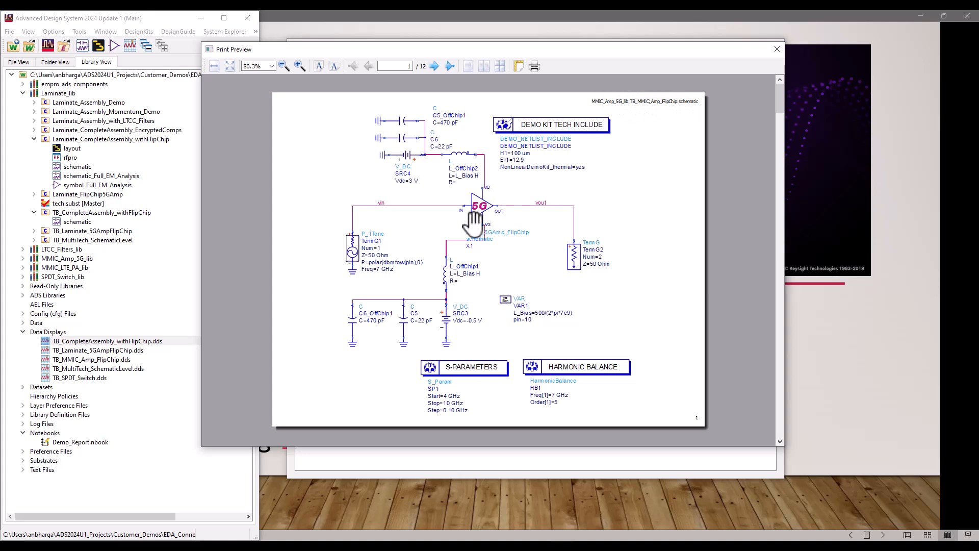
mouse_move(639, 240)
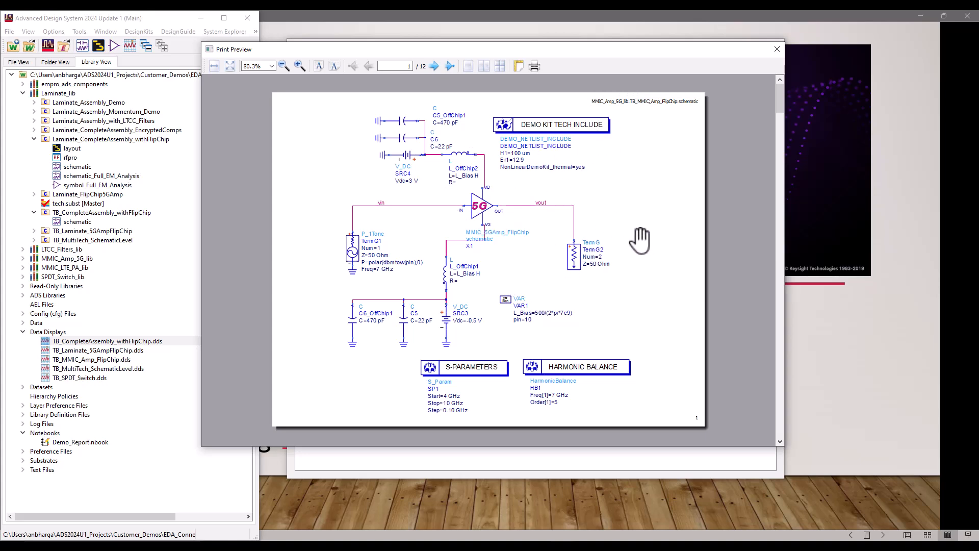
mouse_move(625, 223)
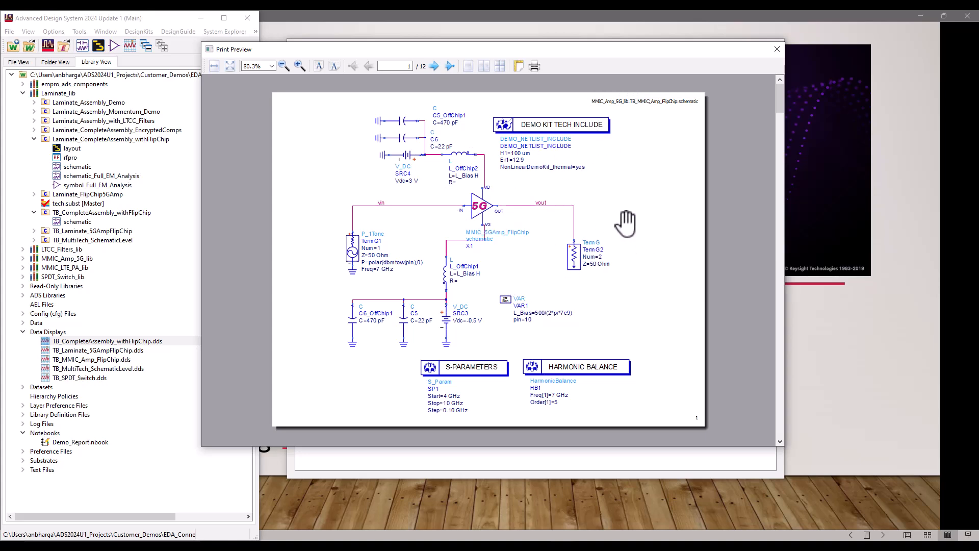
- Page through the preview past the layout, stack-up and Substrate Layers pages to page 11
left_click(434, 66)
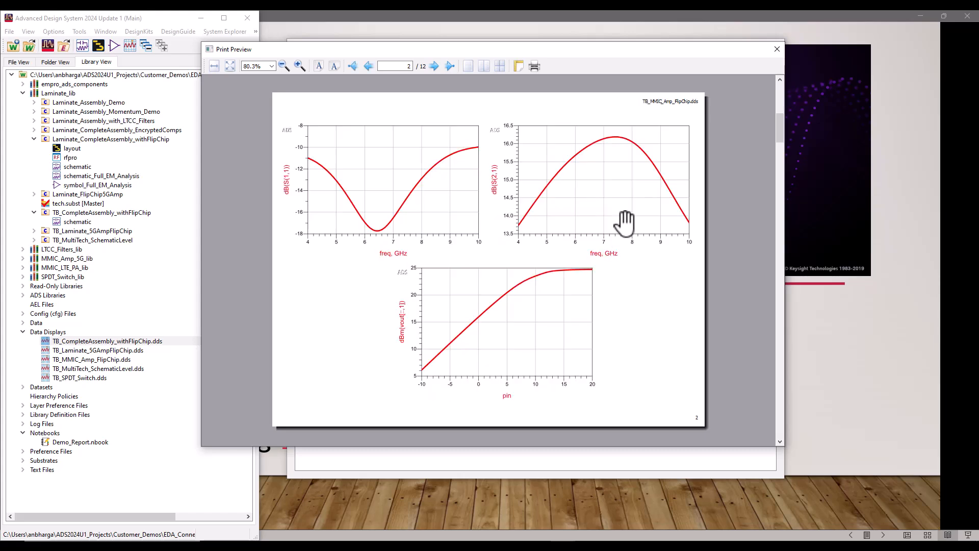
left_click(433, 65)
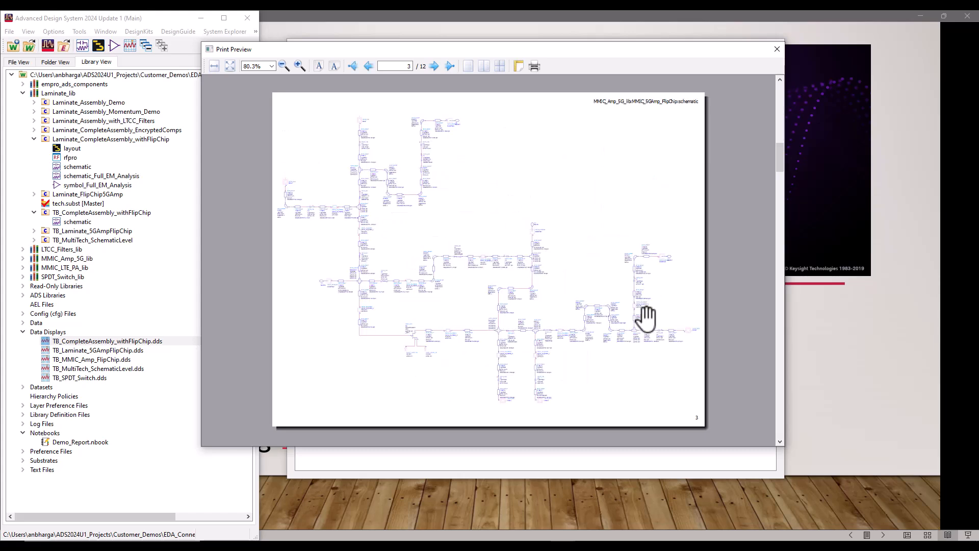
mouse_move(586, 270)
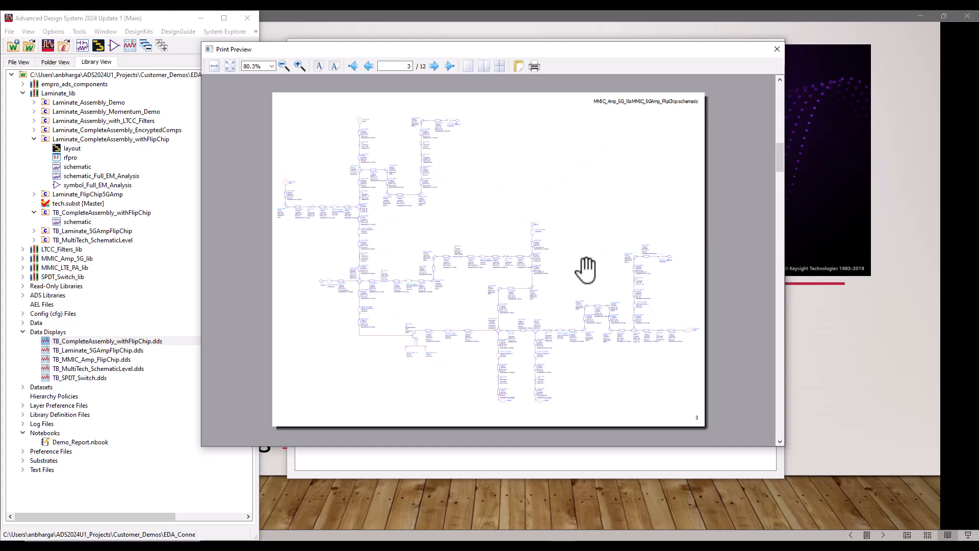
left_click(434, 66)
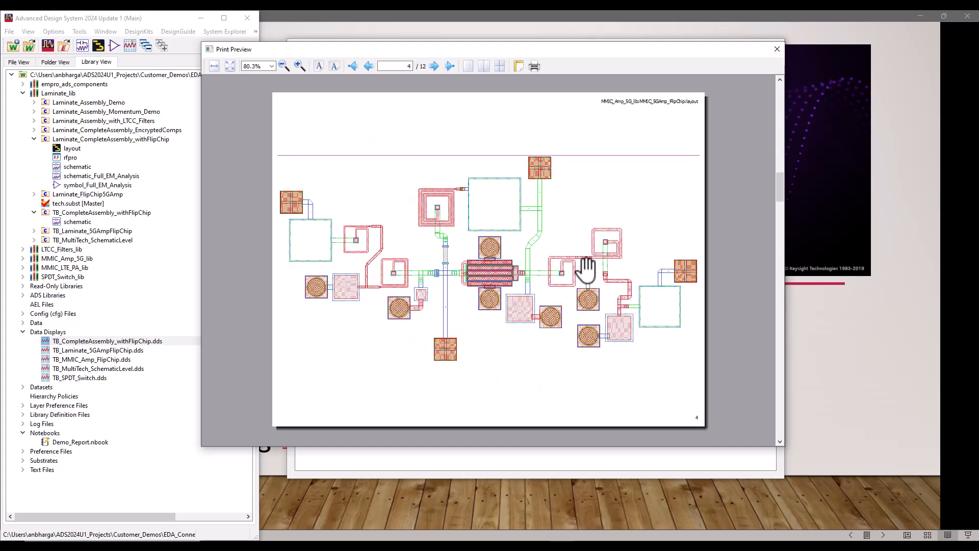
left_click(433, 65)
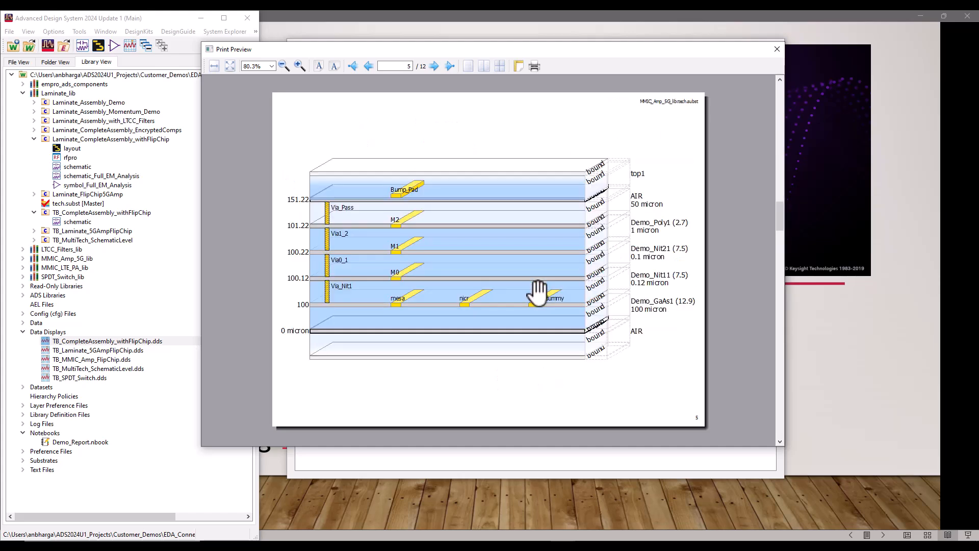
left_click(448, 66)
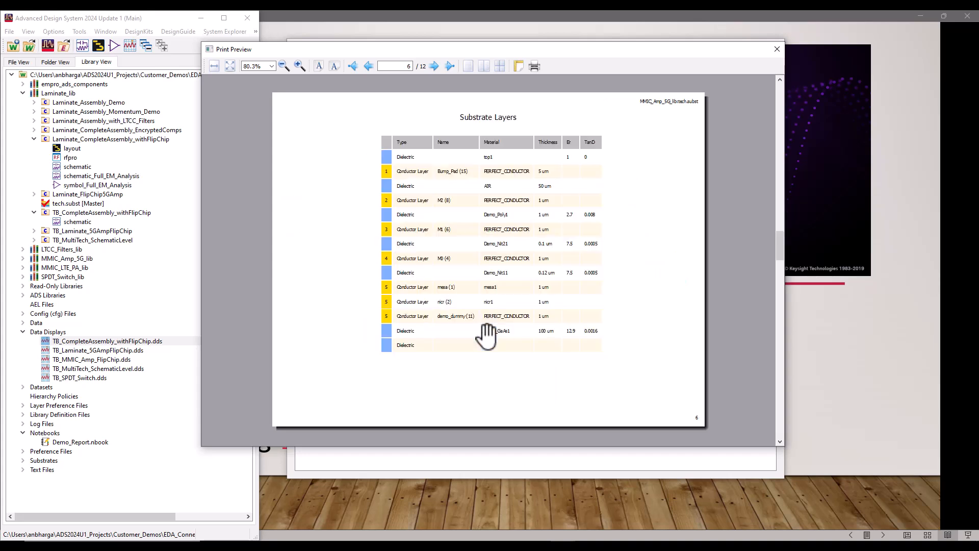
mouse_move(465, 367)
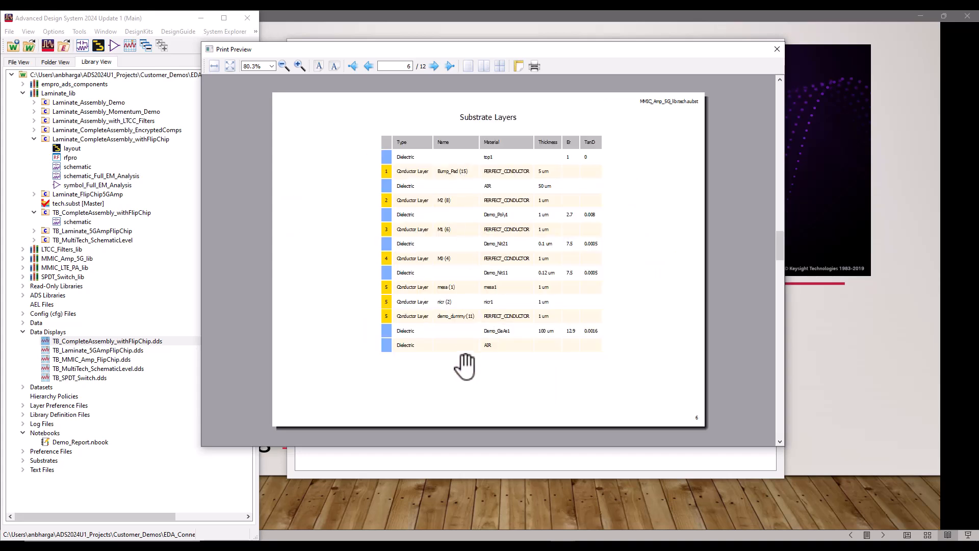
left_click(448, 66)
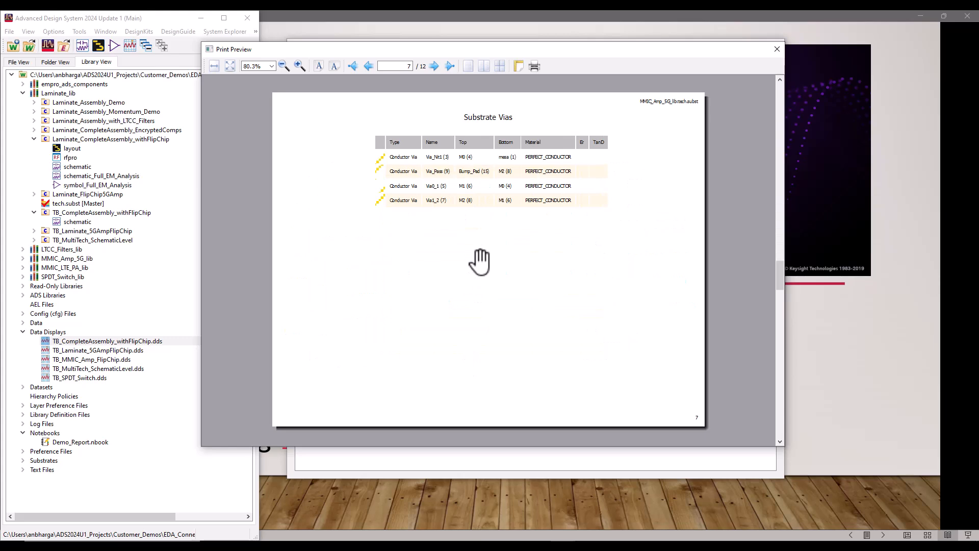
left_click(433, 66)
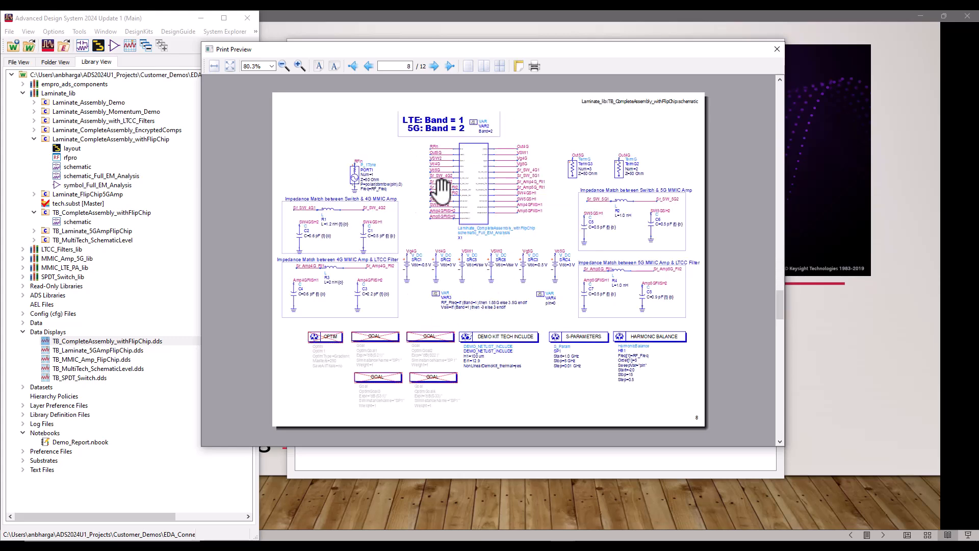
mouse_move(560, 318)
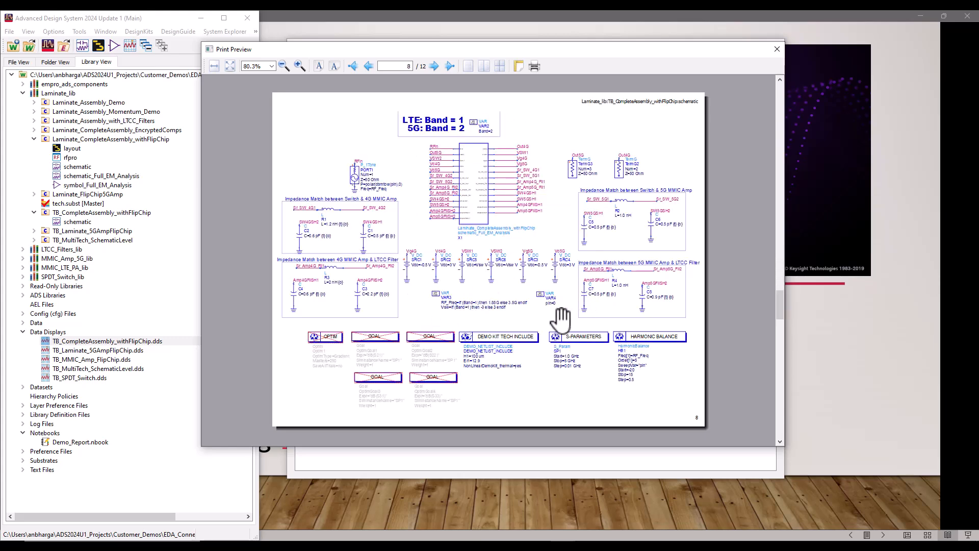
left_click(434, 66)
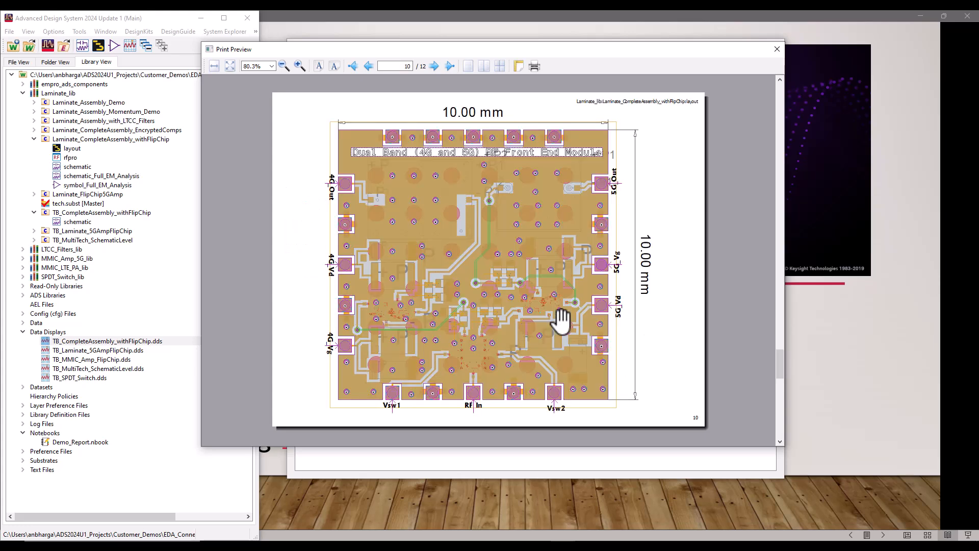
left_click(433, 65)
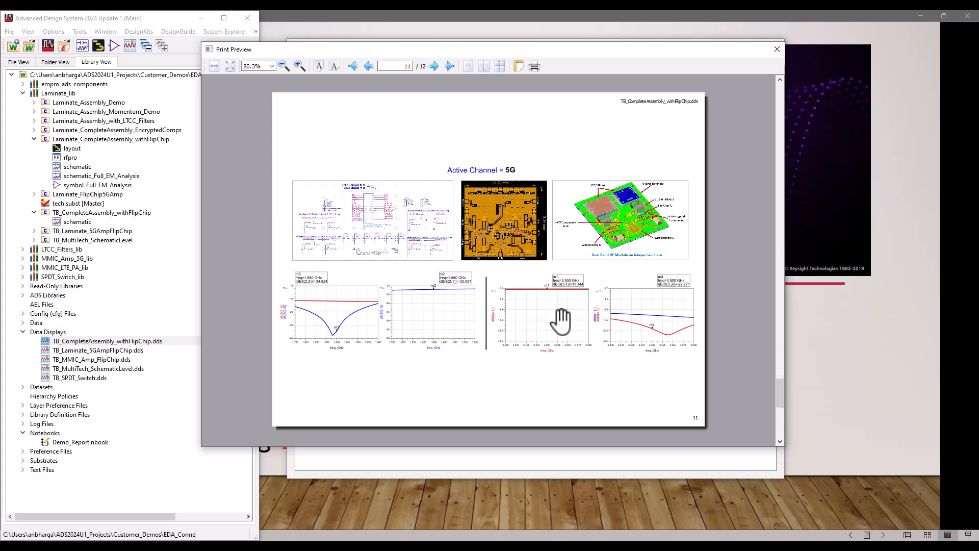
mouse_move(475, 332)
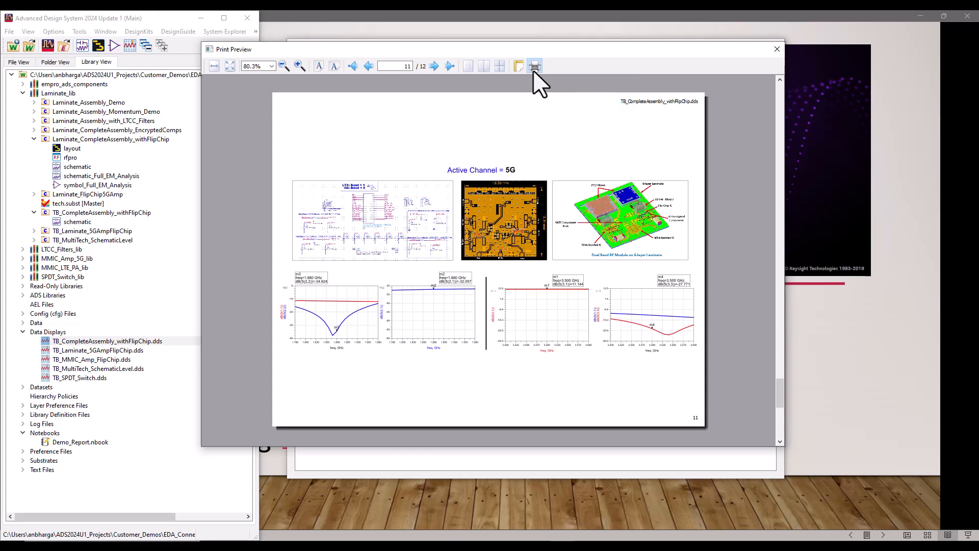
- In print settings, enable Create file with PDF type and Landscape, then confirm with Create
left_click(534, 66)
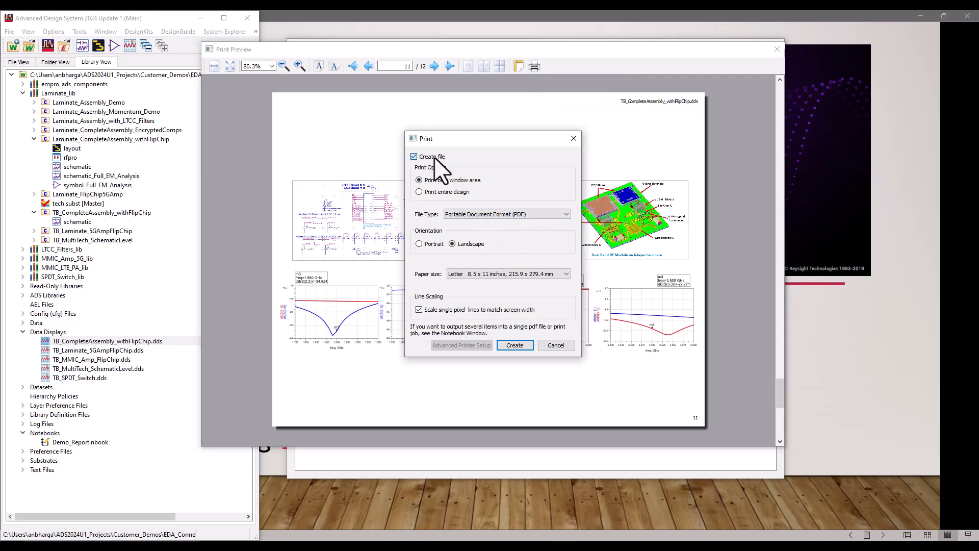
left_click(414, 156)
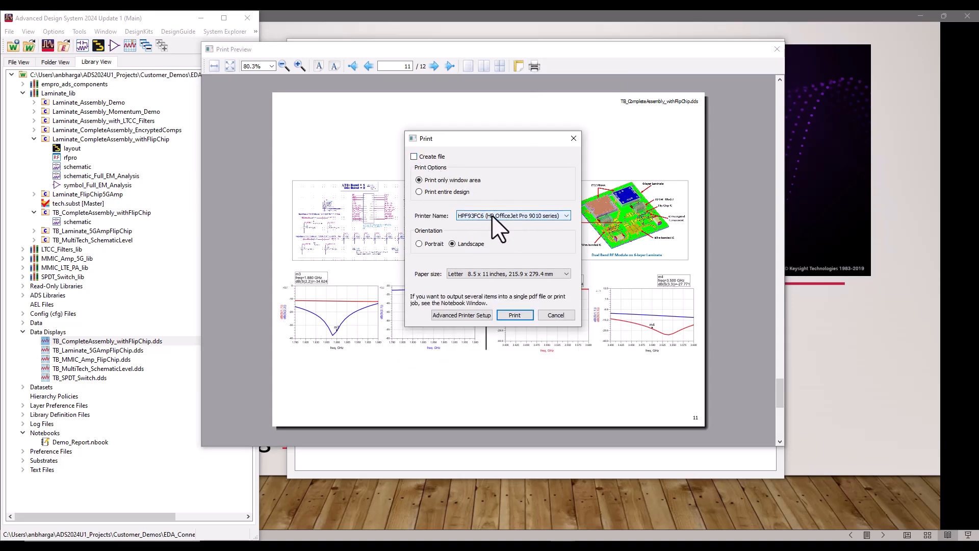
mouse_move(423, 169)
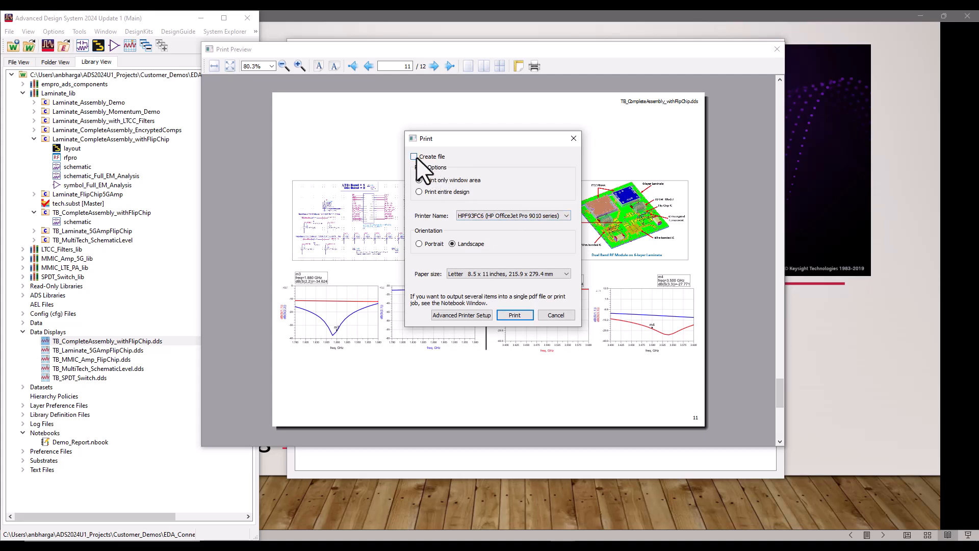
left_click(414, 156)
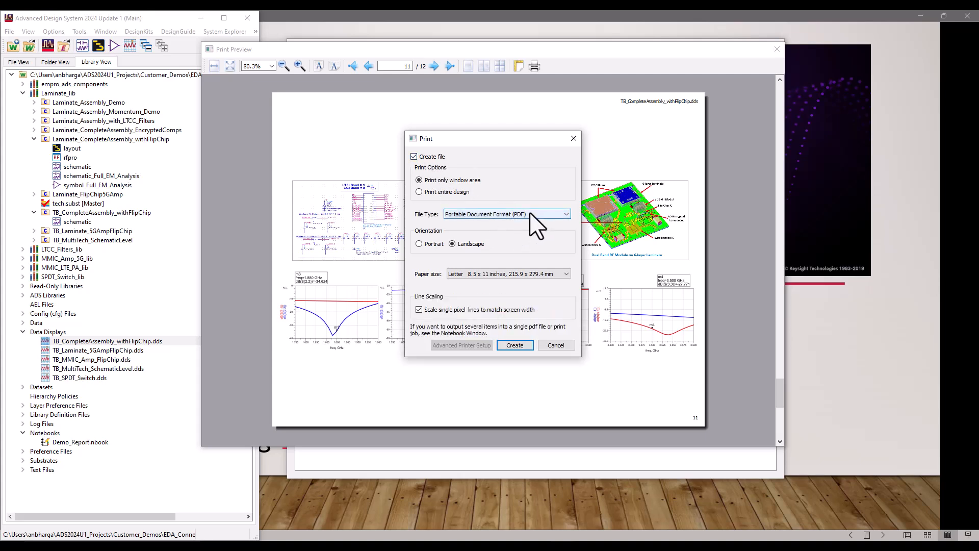
mouse_move(478, 259)
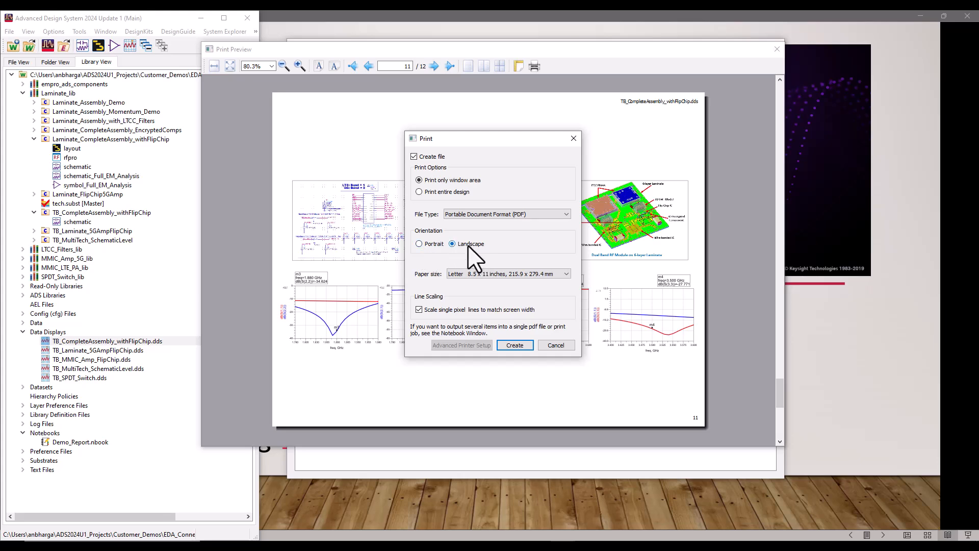
left_click(514, 345)
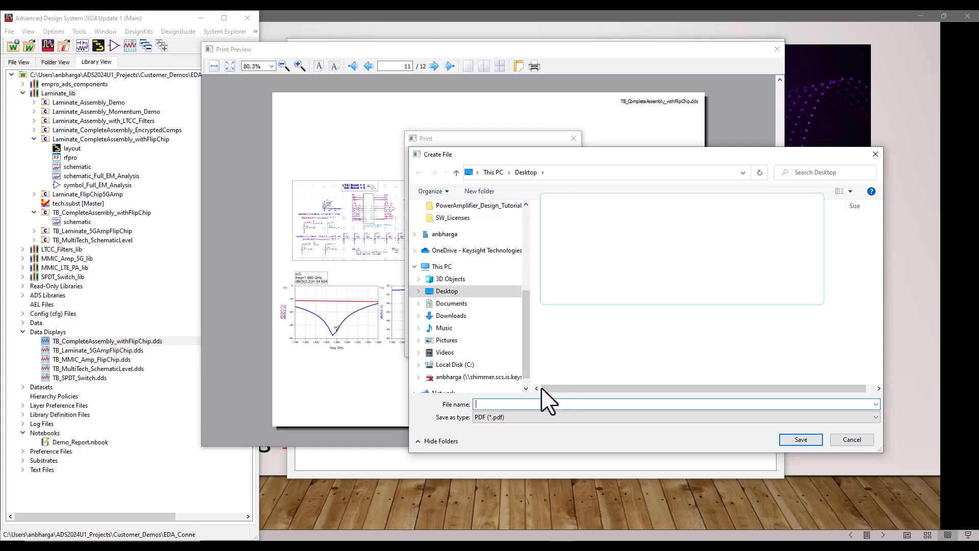
- Name the file 'Demo_Report' and save it to the Desktop
type("Demo")
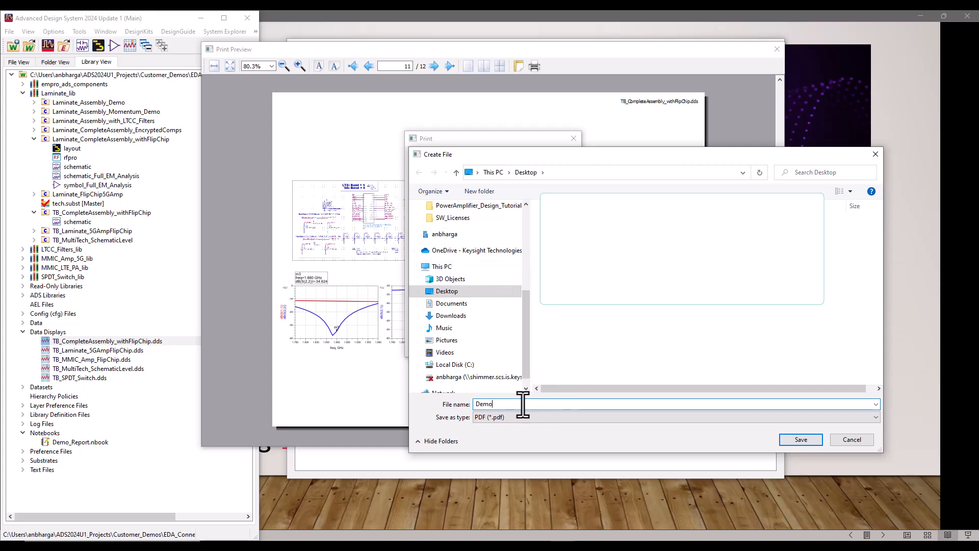
type("_Report")
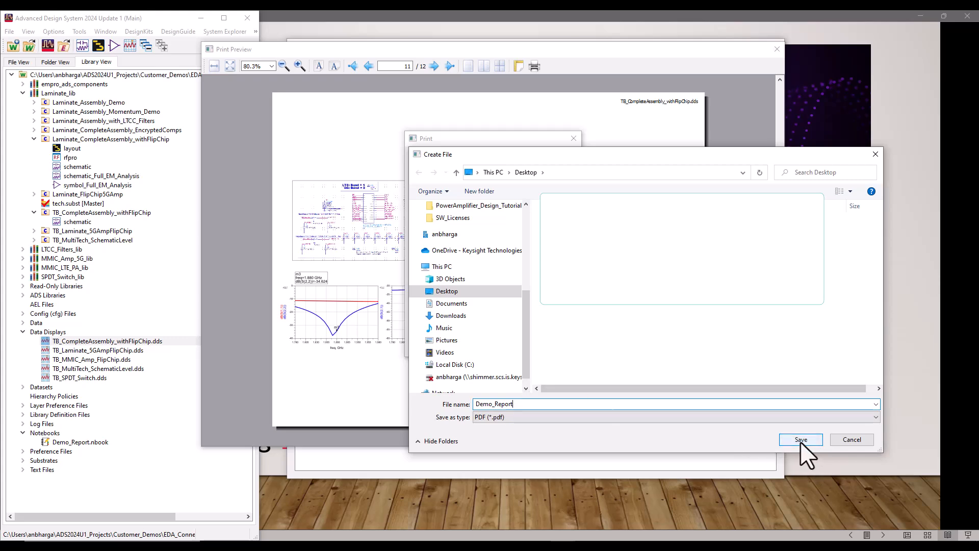
left_click(800, 439)
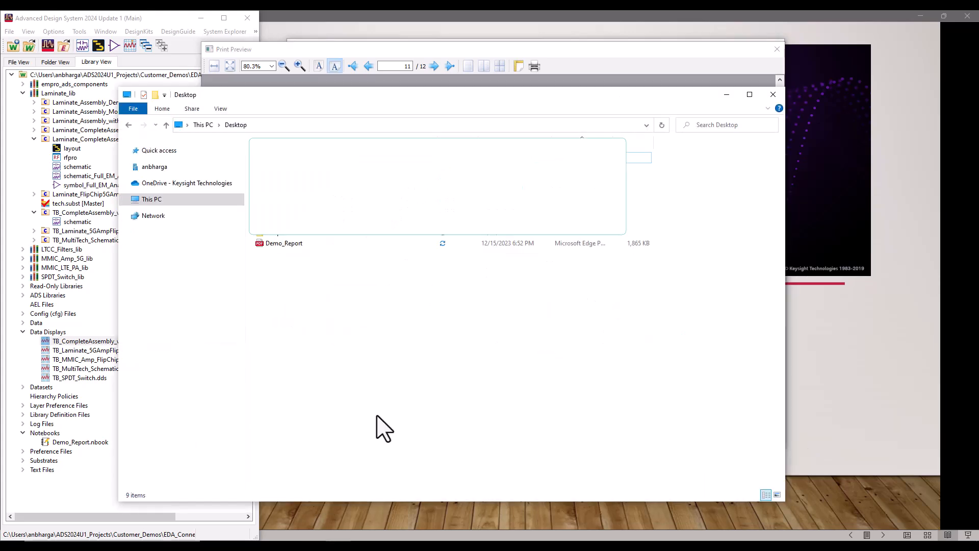
- Open Demo_Report from the Desktop folder in Microsoft Edge
double_click(284, 242)
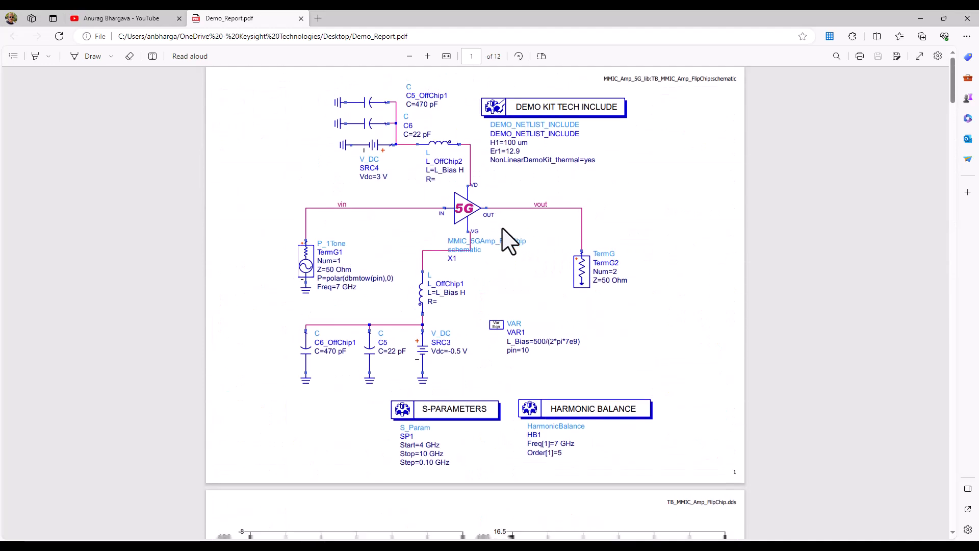
scroll("down", 3)
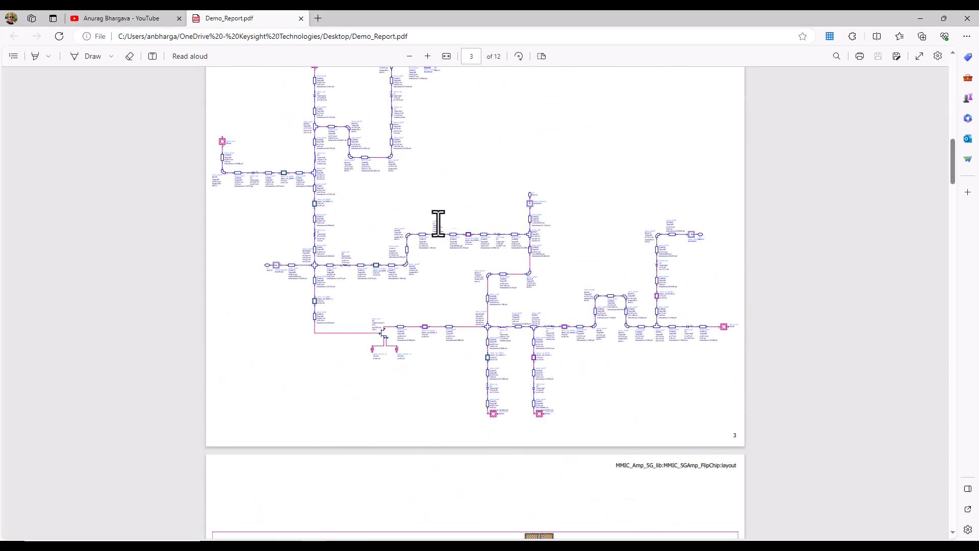
scroll("down", 3)
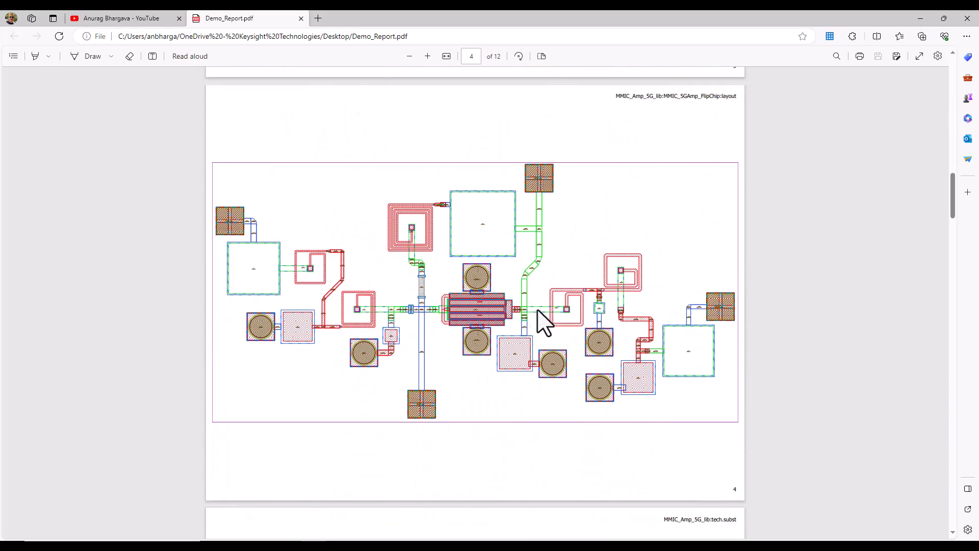
scroll("down", 3)
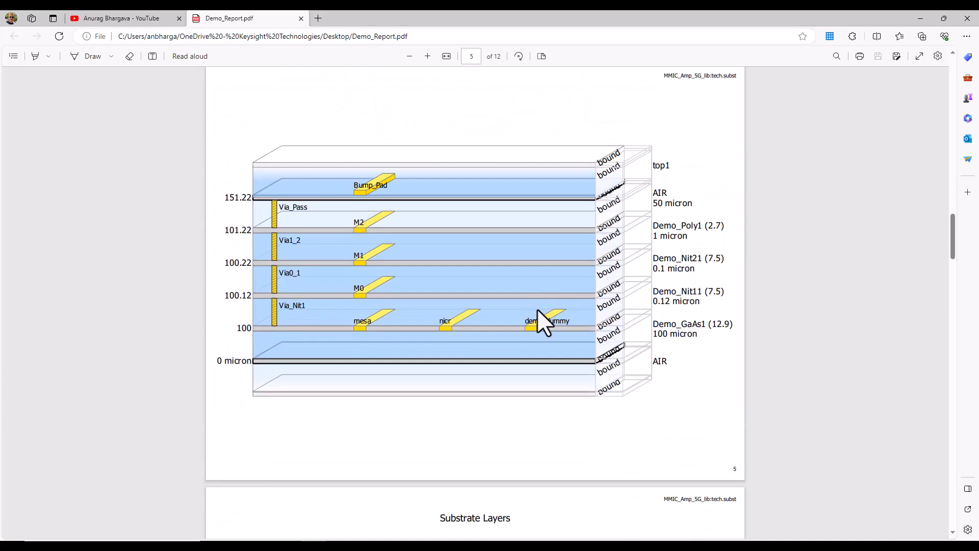
scroll("down", 3)
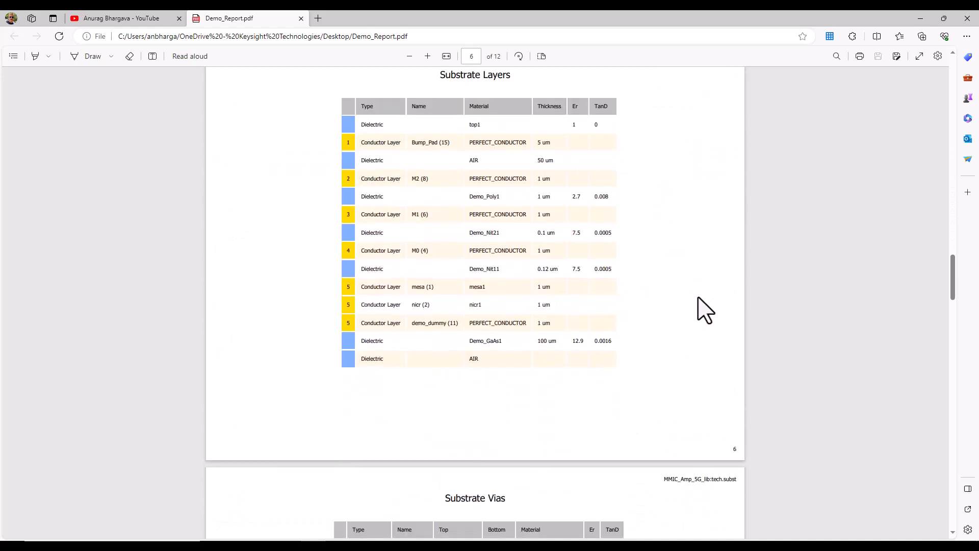
scroll("down", 3)
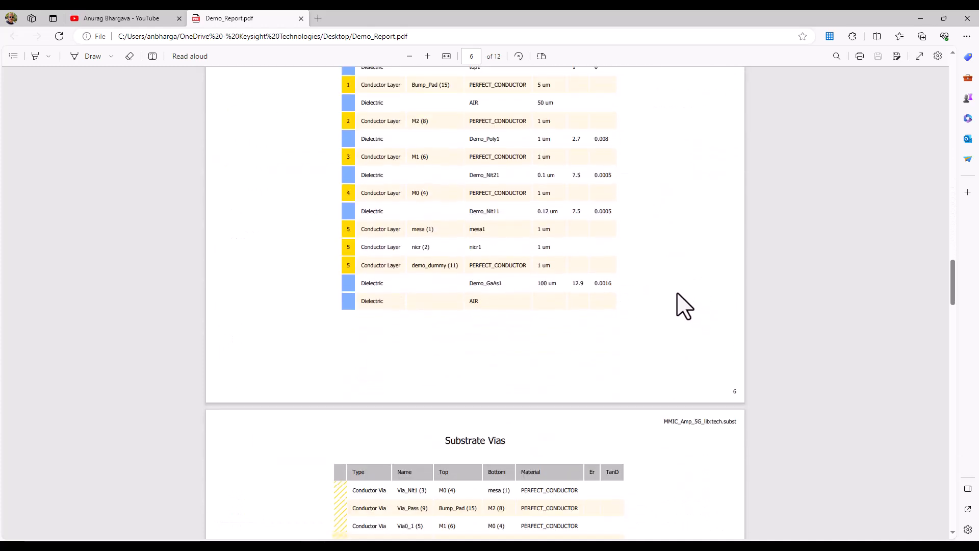
scroll("down", 3)
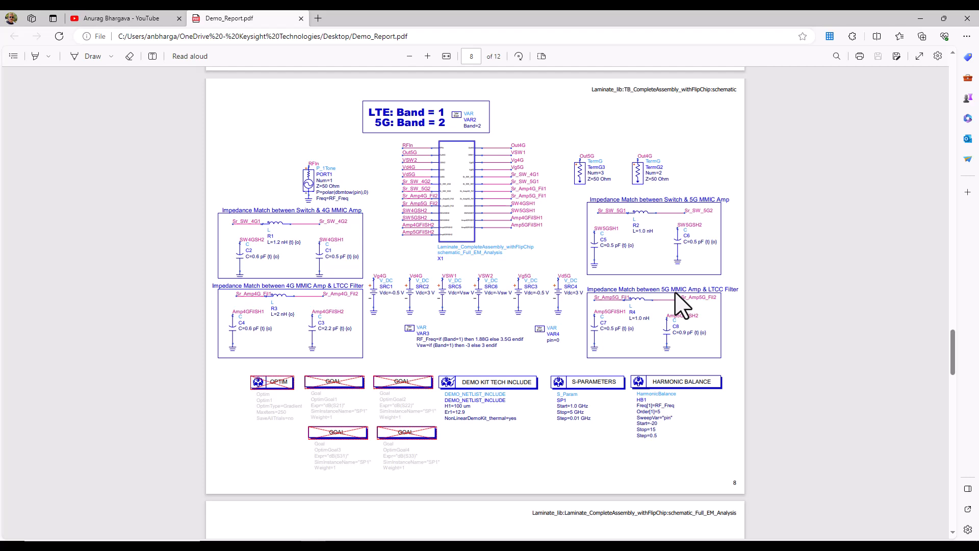
mouse_move(749, 283)
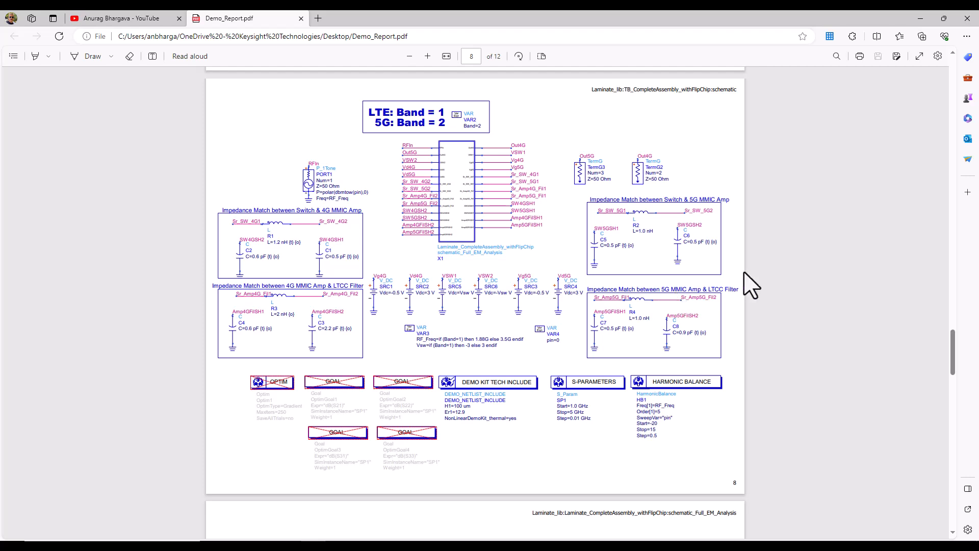